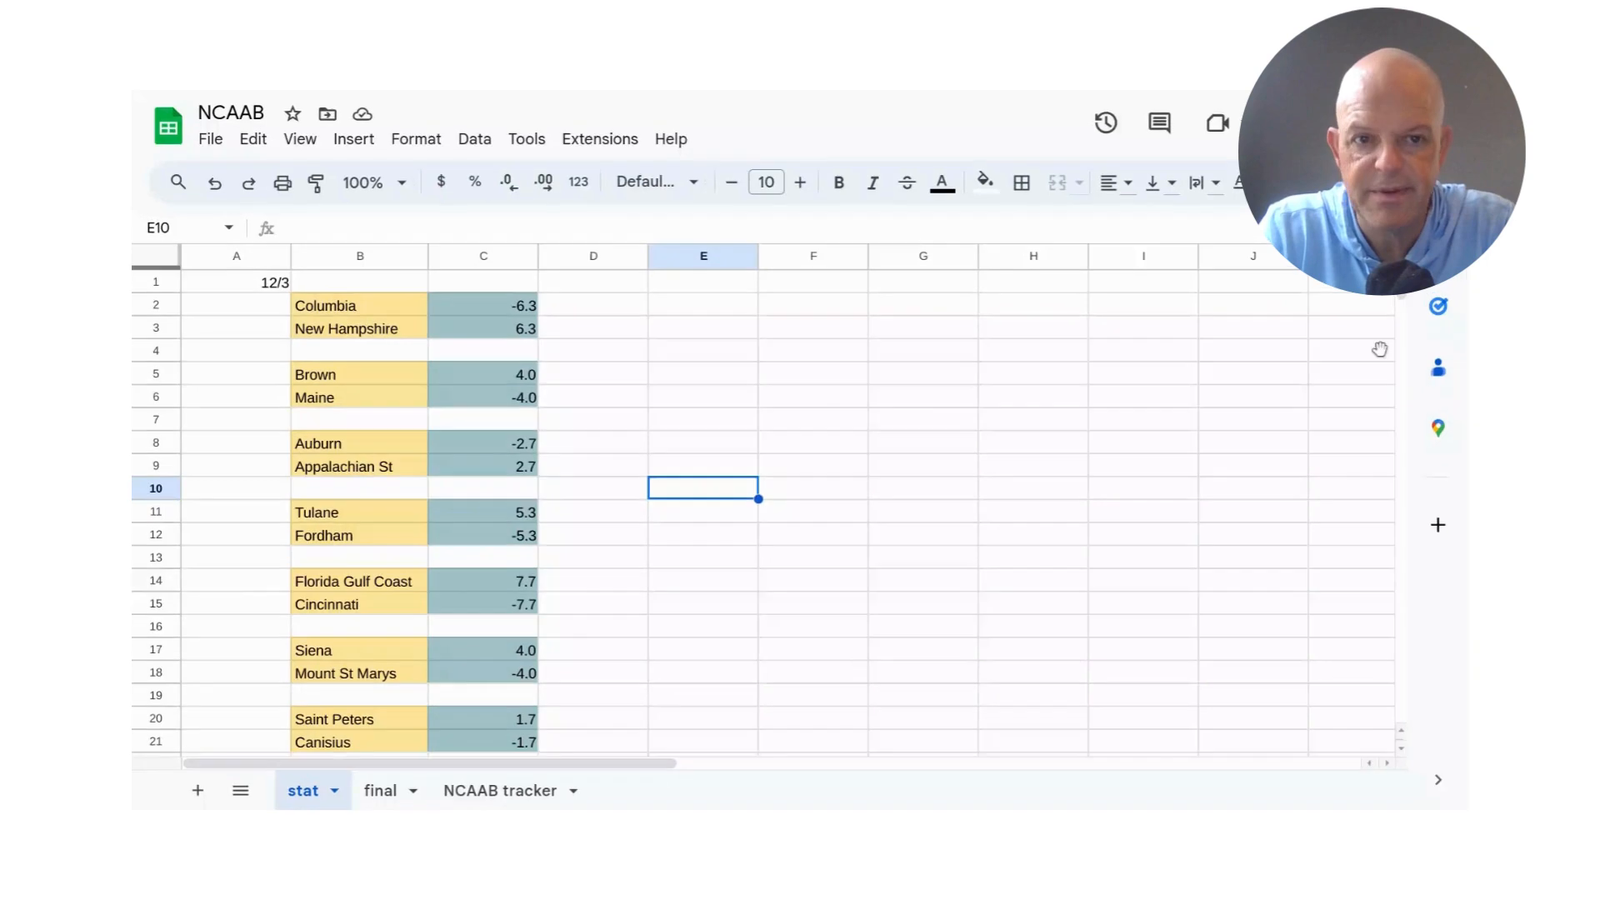
{"action": "mouse_move", "coordinate": [1217, 495]}
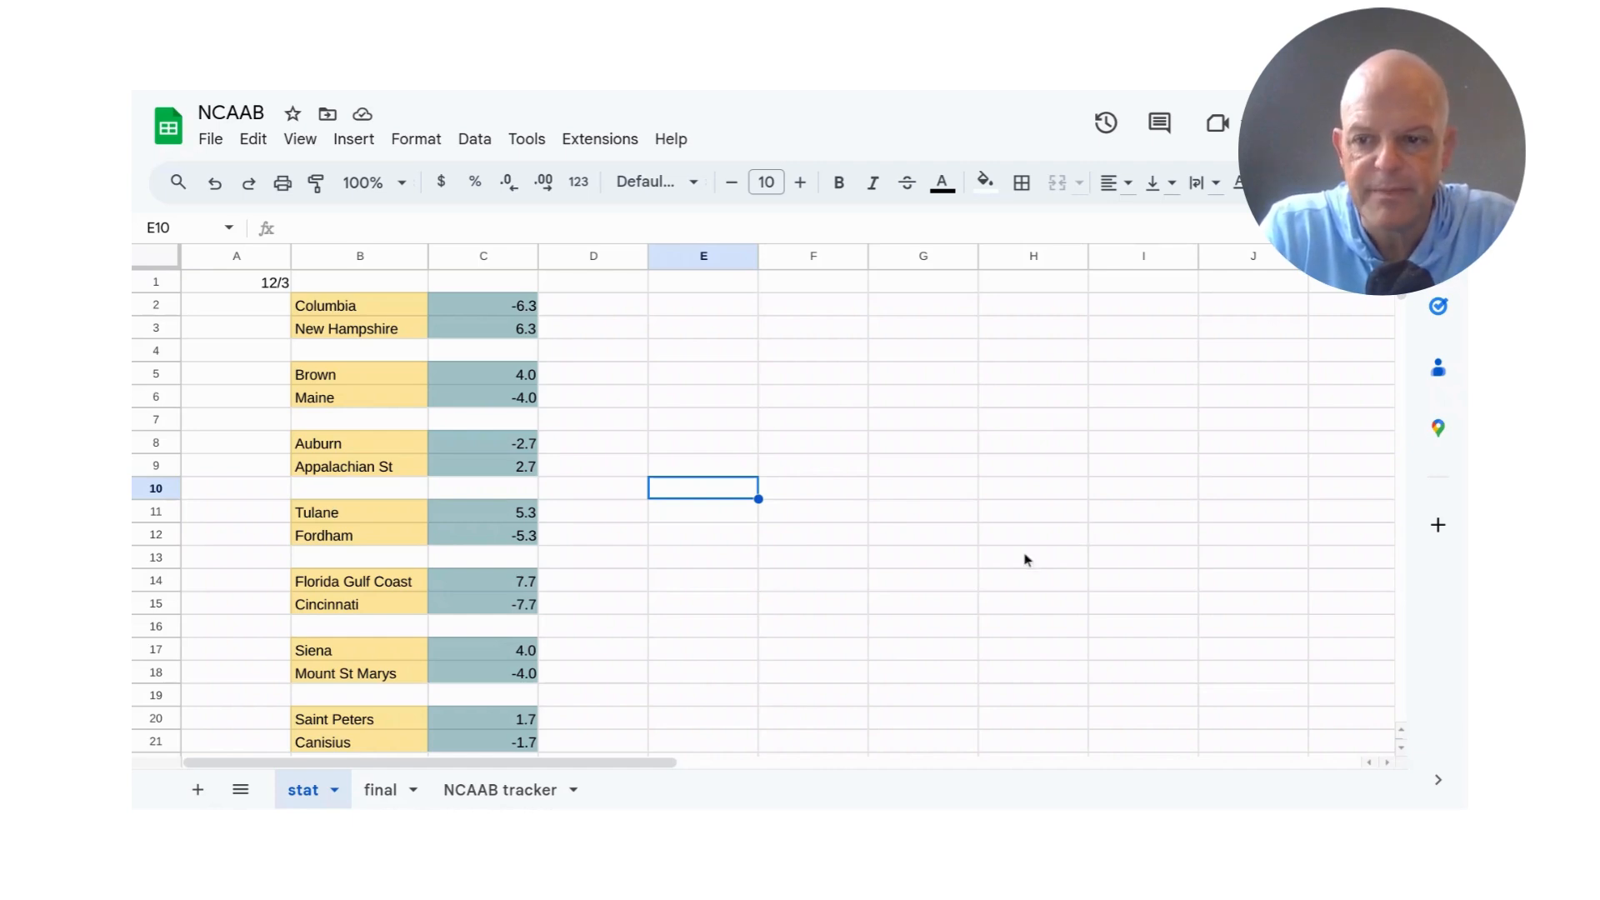
{"action": "mouse_move", "coordinate": [802, 641]}
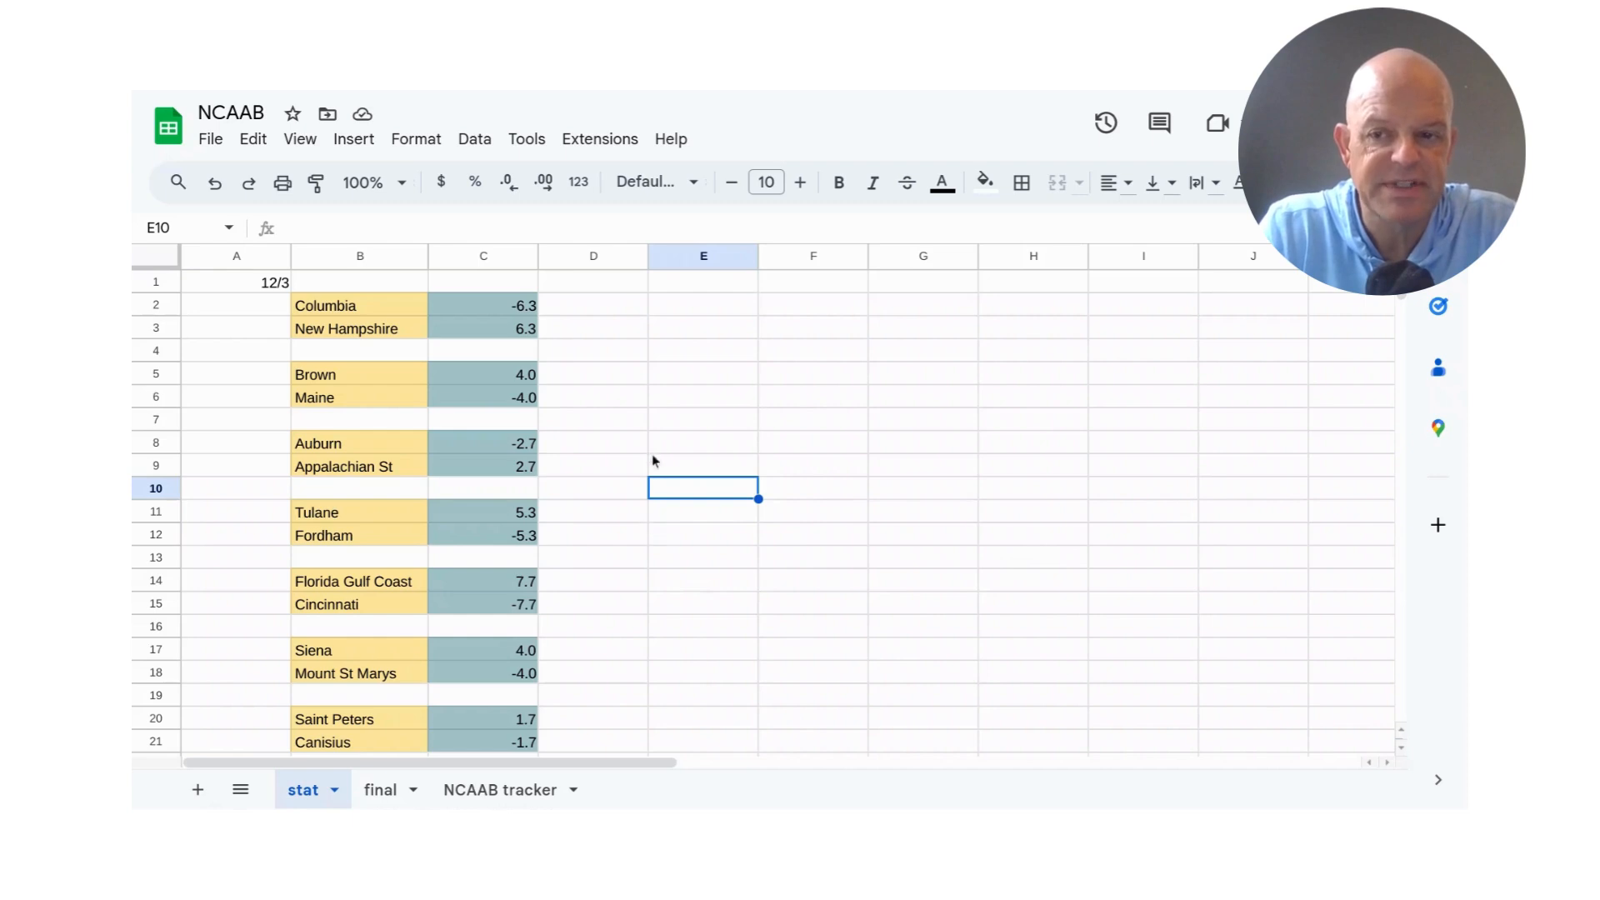
{"action": "mouse_move", "coordinate": [686, 620]}
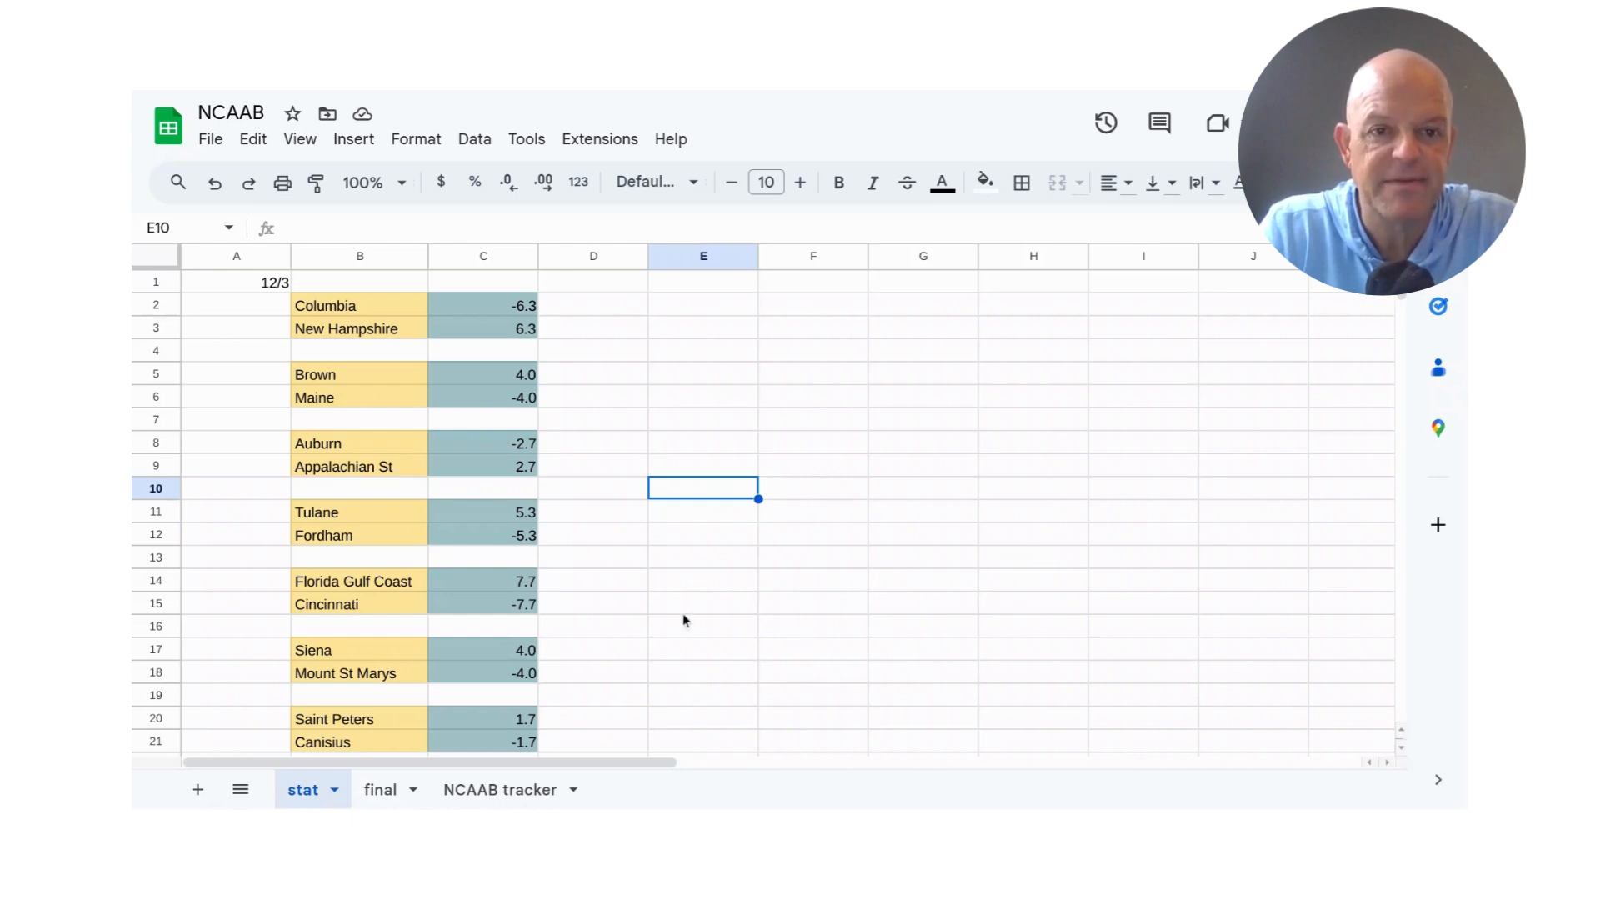
{"action": "mouse_move", "coordinate": [620, 589]}
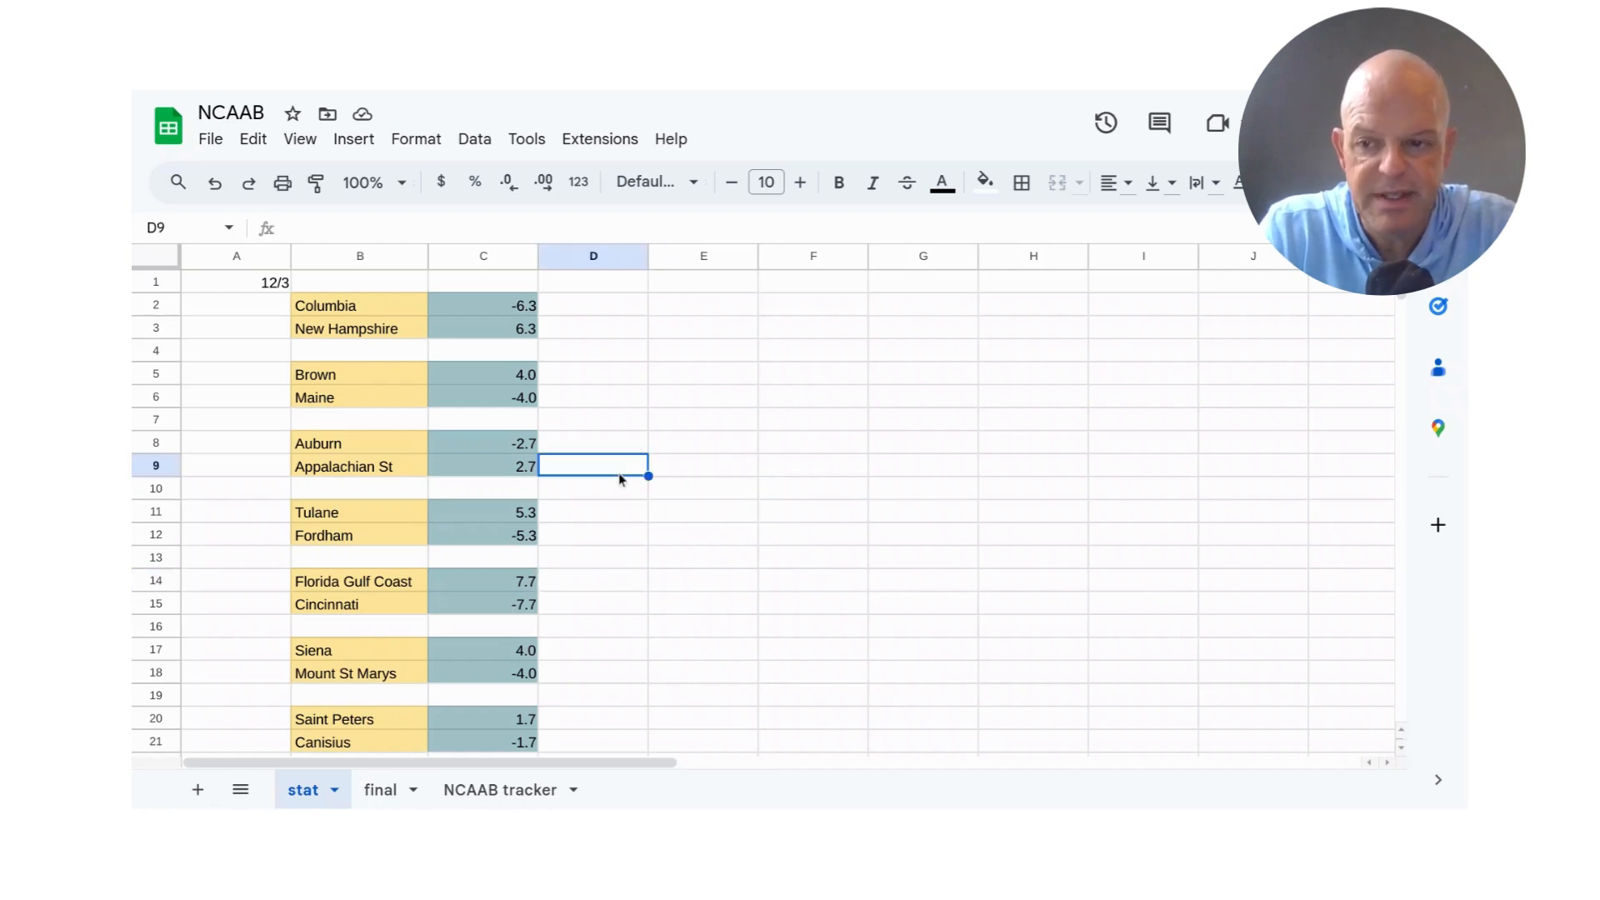
Review the model lines around Fordham's -5.3 and the rows just below it.
{"action": "left_click", "coordinate": [593, 513]}
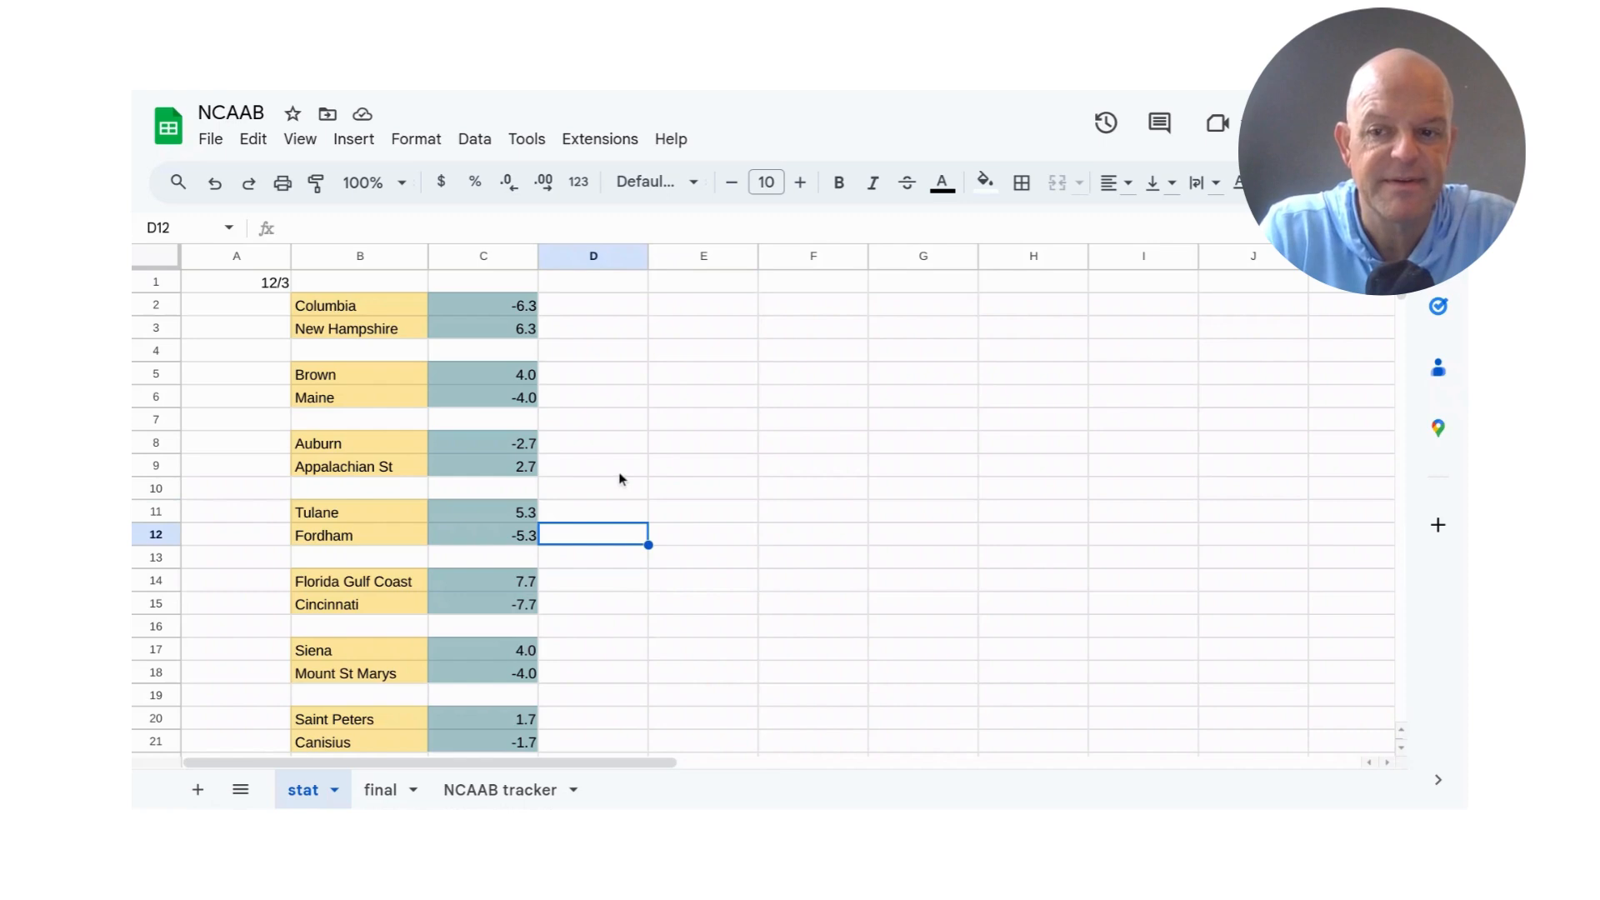
{"action": "left_click", "coordinate": [593, 605]}
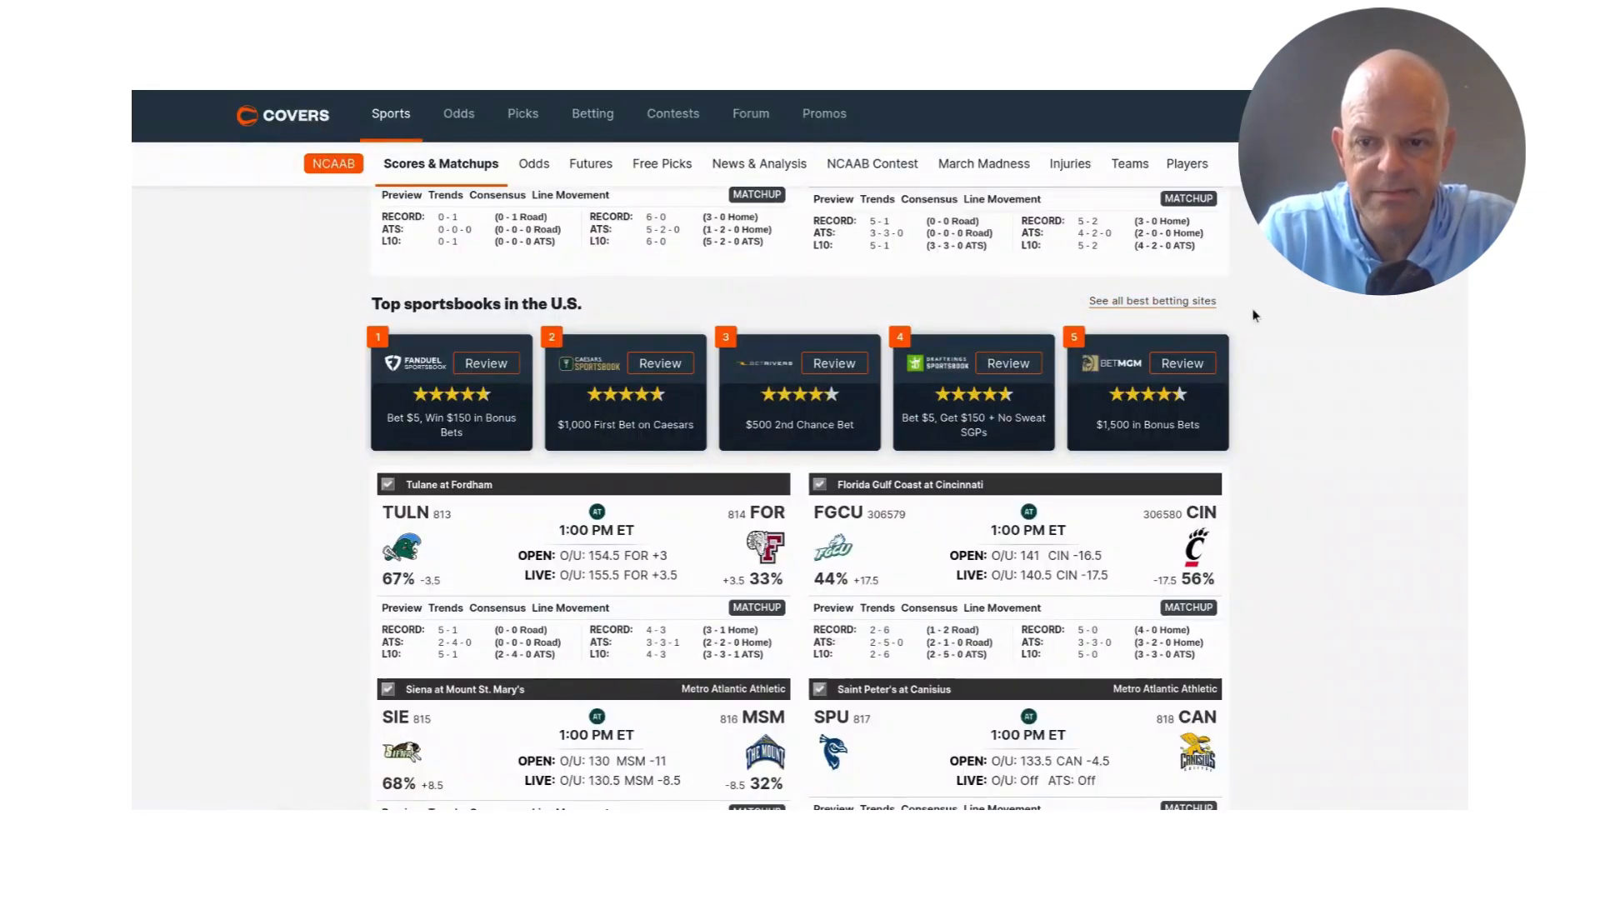
{"action": "scroll", "scroll_direction": "down", "scroll_amount": 3}
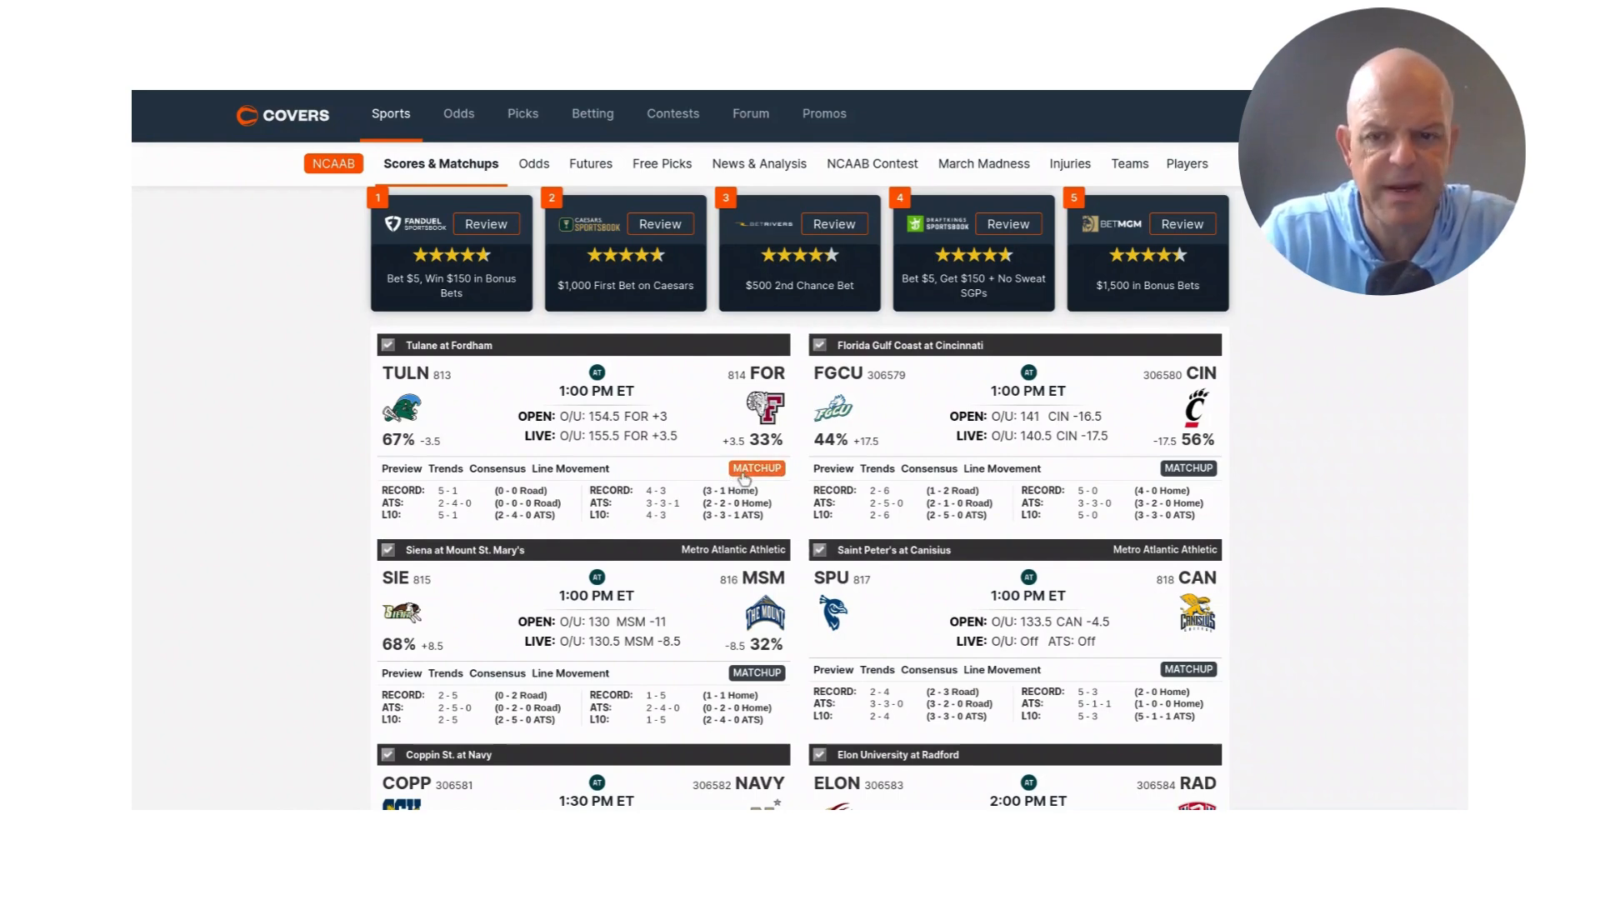
{"action": "left_click", "coordinate": [757, 466]}
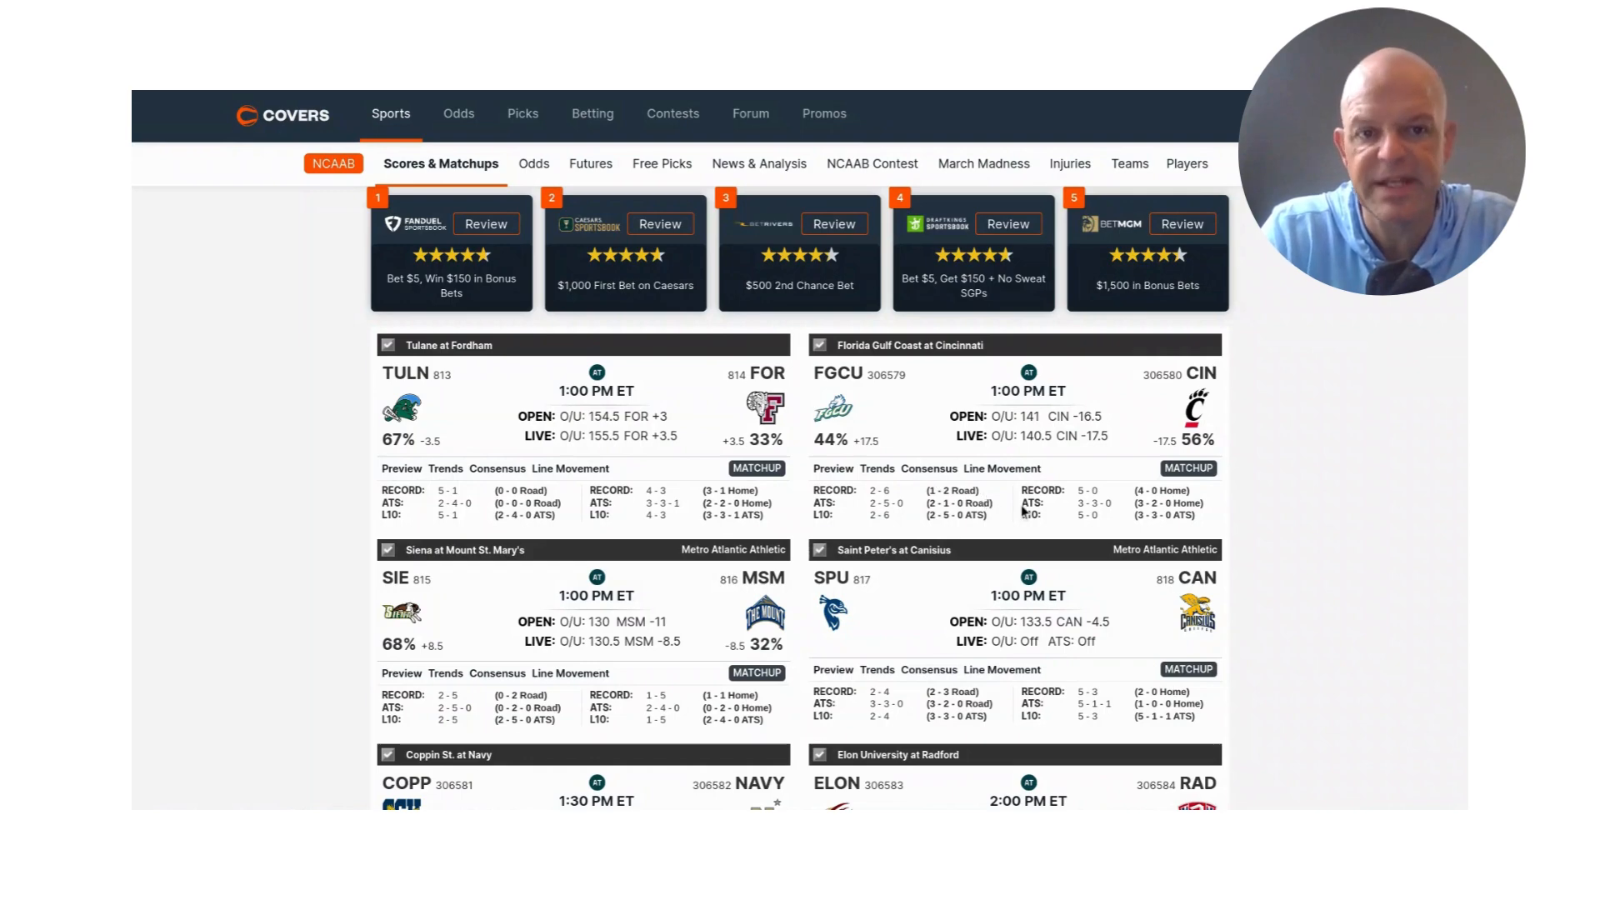
{"action": "mouse_move", "coordinate": [1120, 494]}
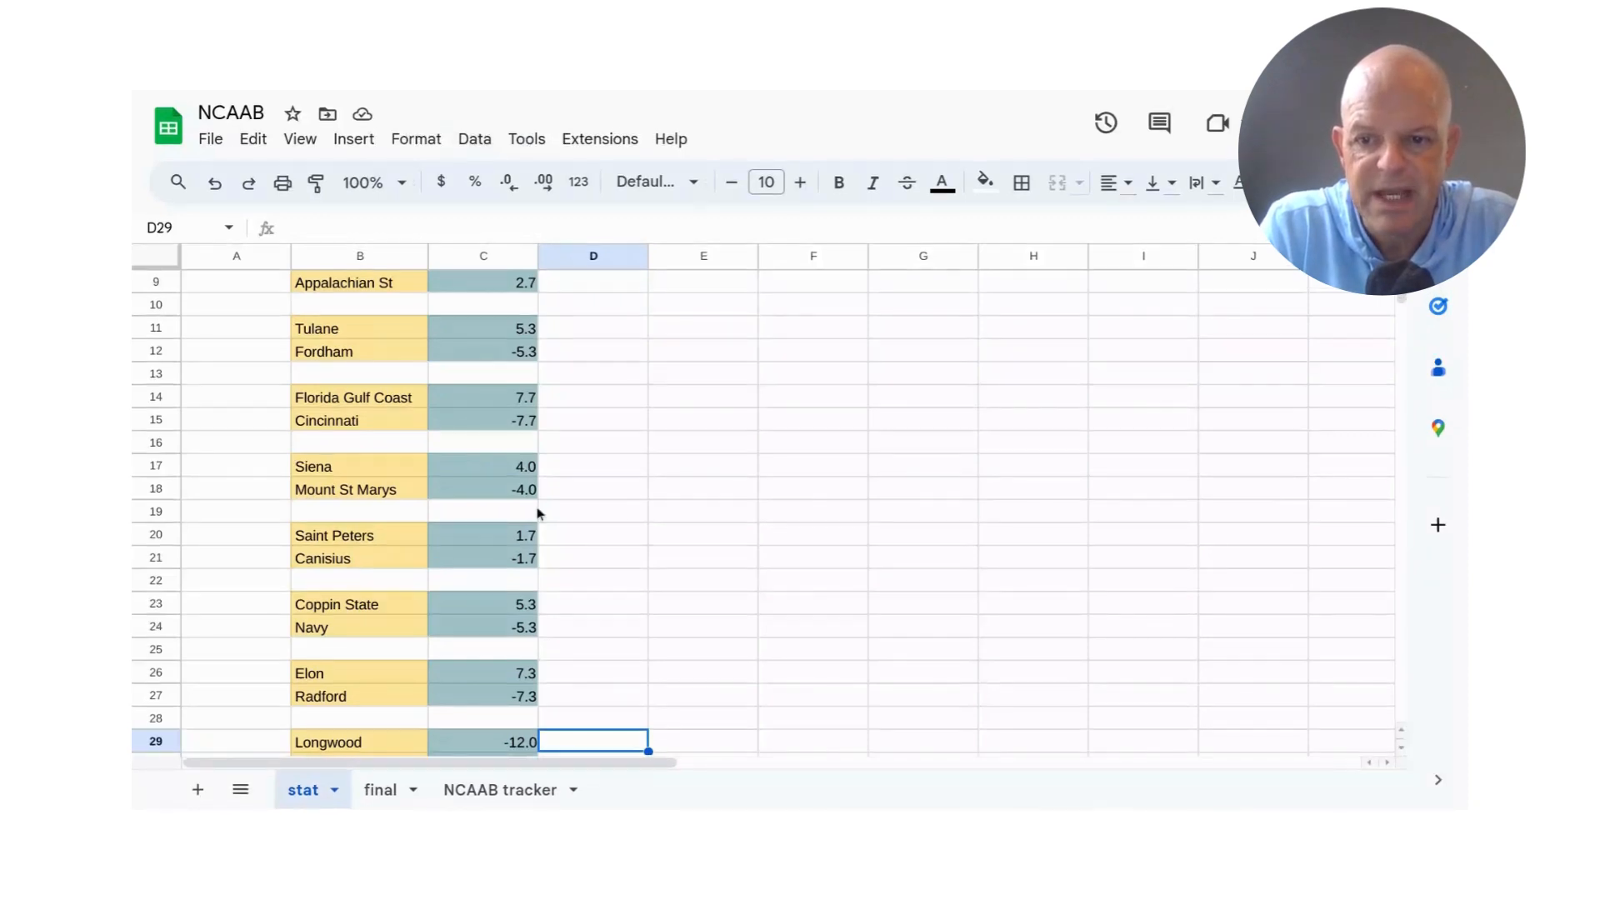
{"action": "mouse_move", "coordinate": [547, 548]}
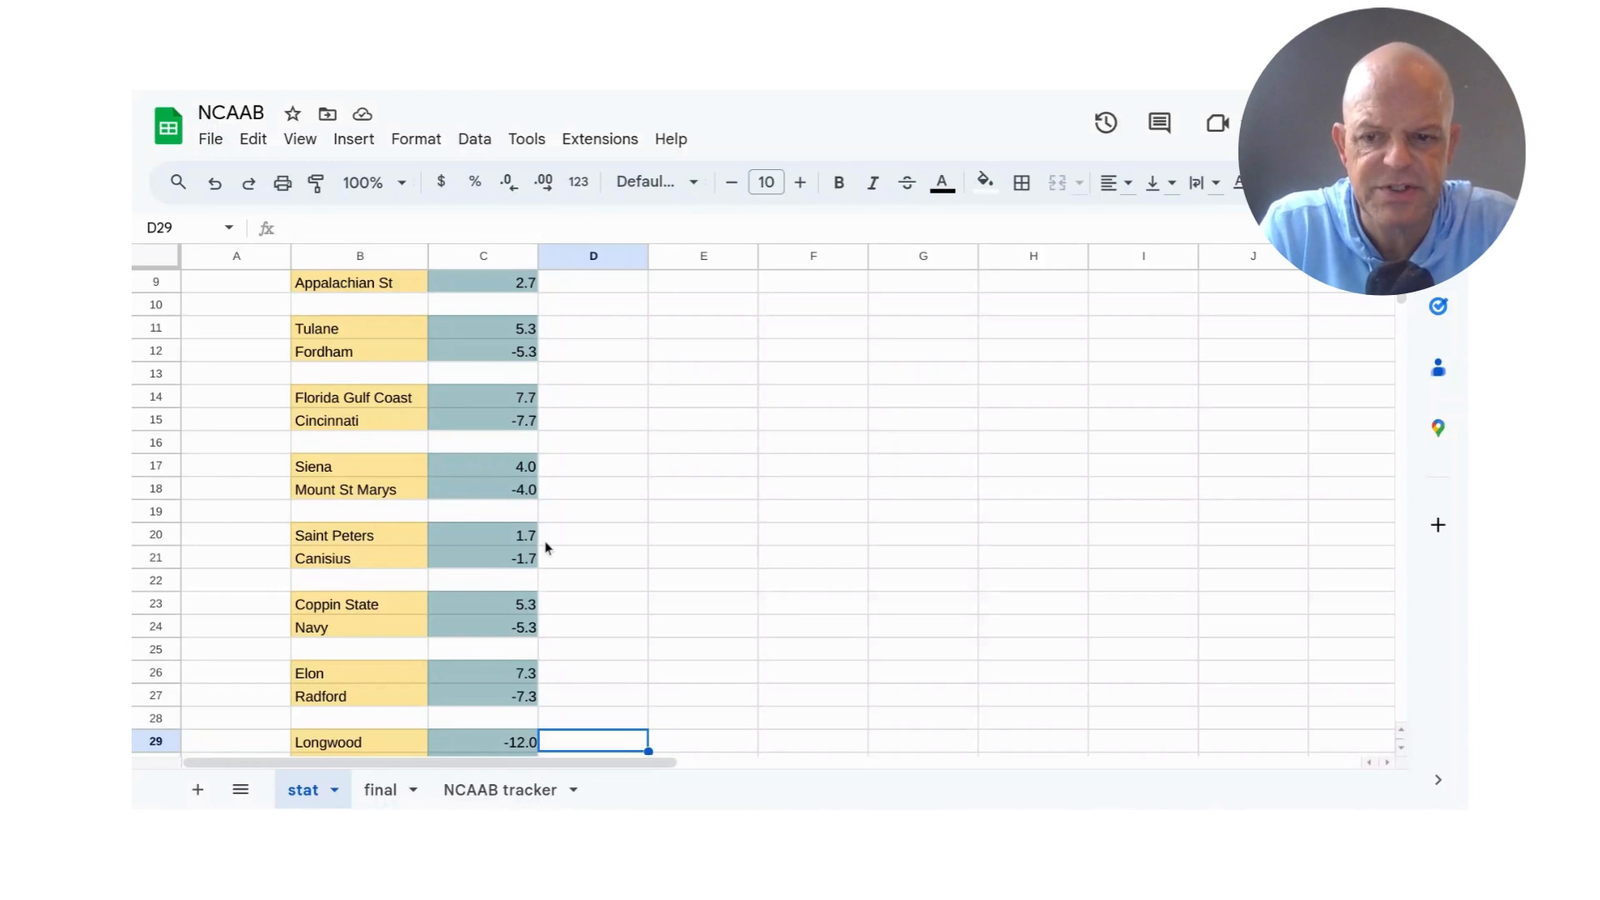
{"action": "mouse_move", "coordinate": [552, 575]}
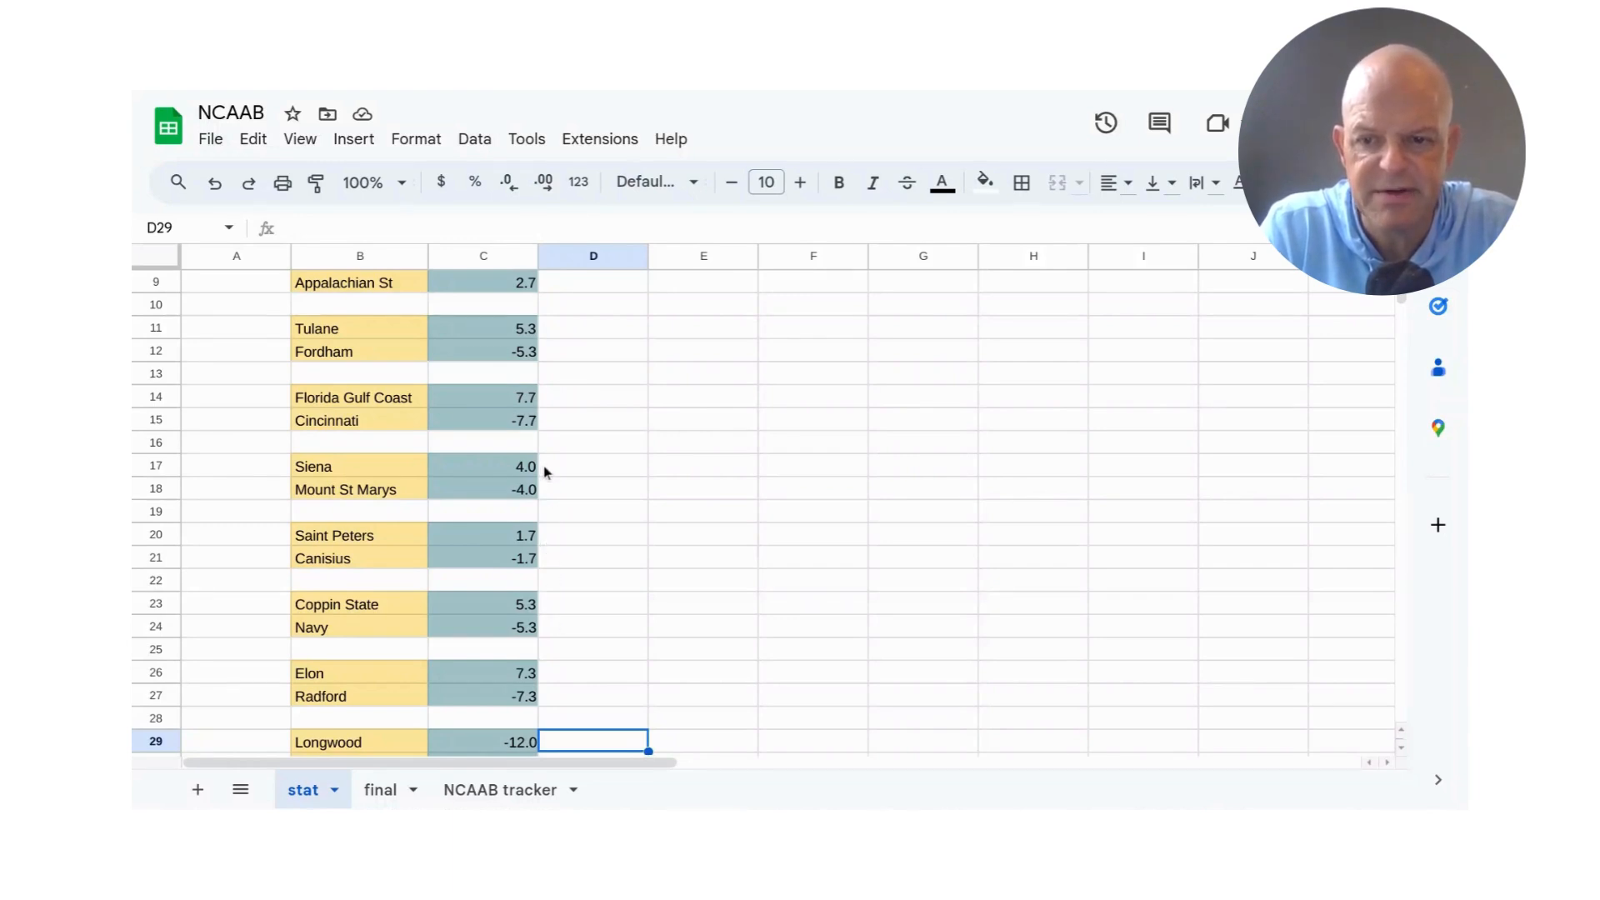
{"action": "mouse_move", "coordinate": [583, 540]}
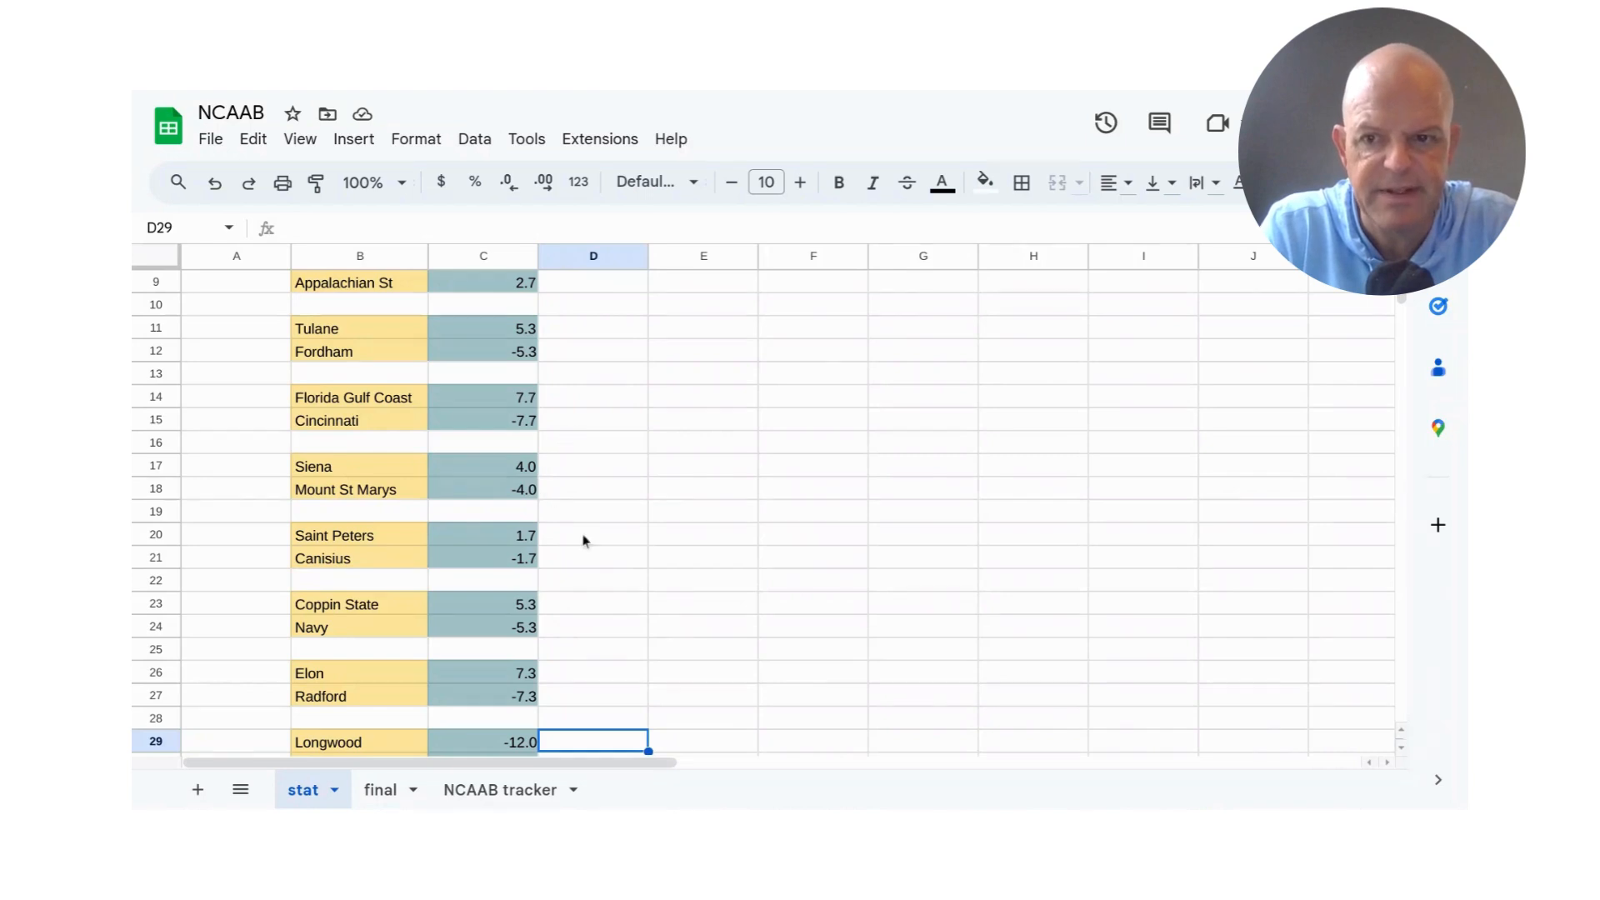
{"action": "left_click", "coordinate": [593, 627]}
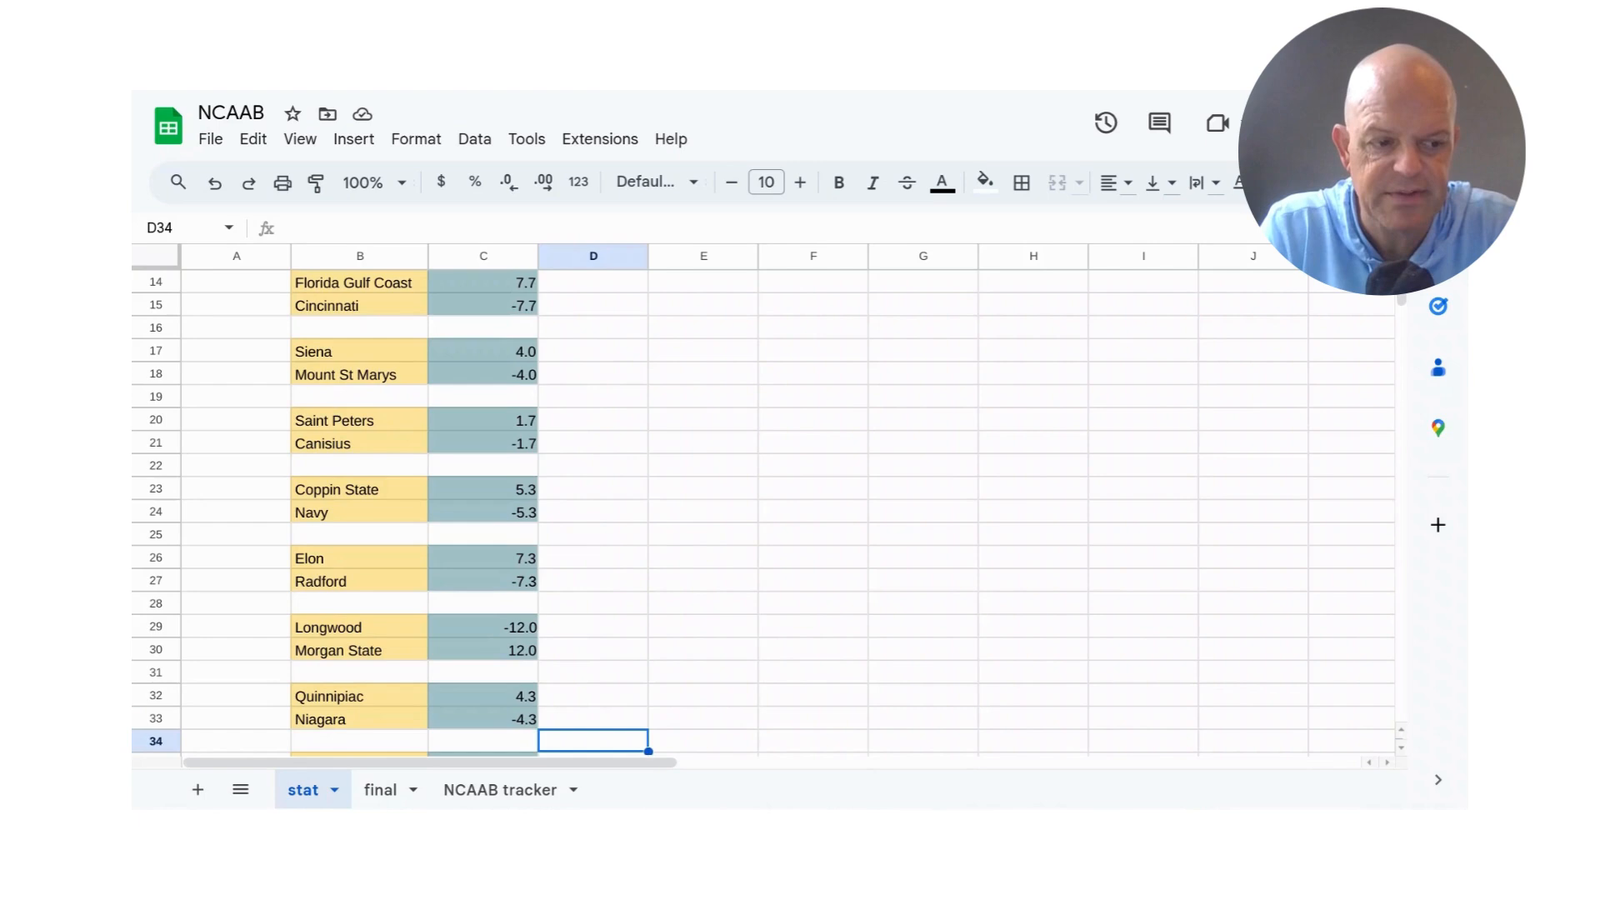
Check the lines for Marist -8.3, Pittsburgh -4.7 and Stetson further down toward Louisville.
{"action": "scroll", "scroll_direction": "down", "scroll_amount": 3}
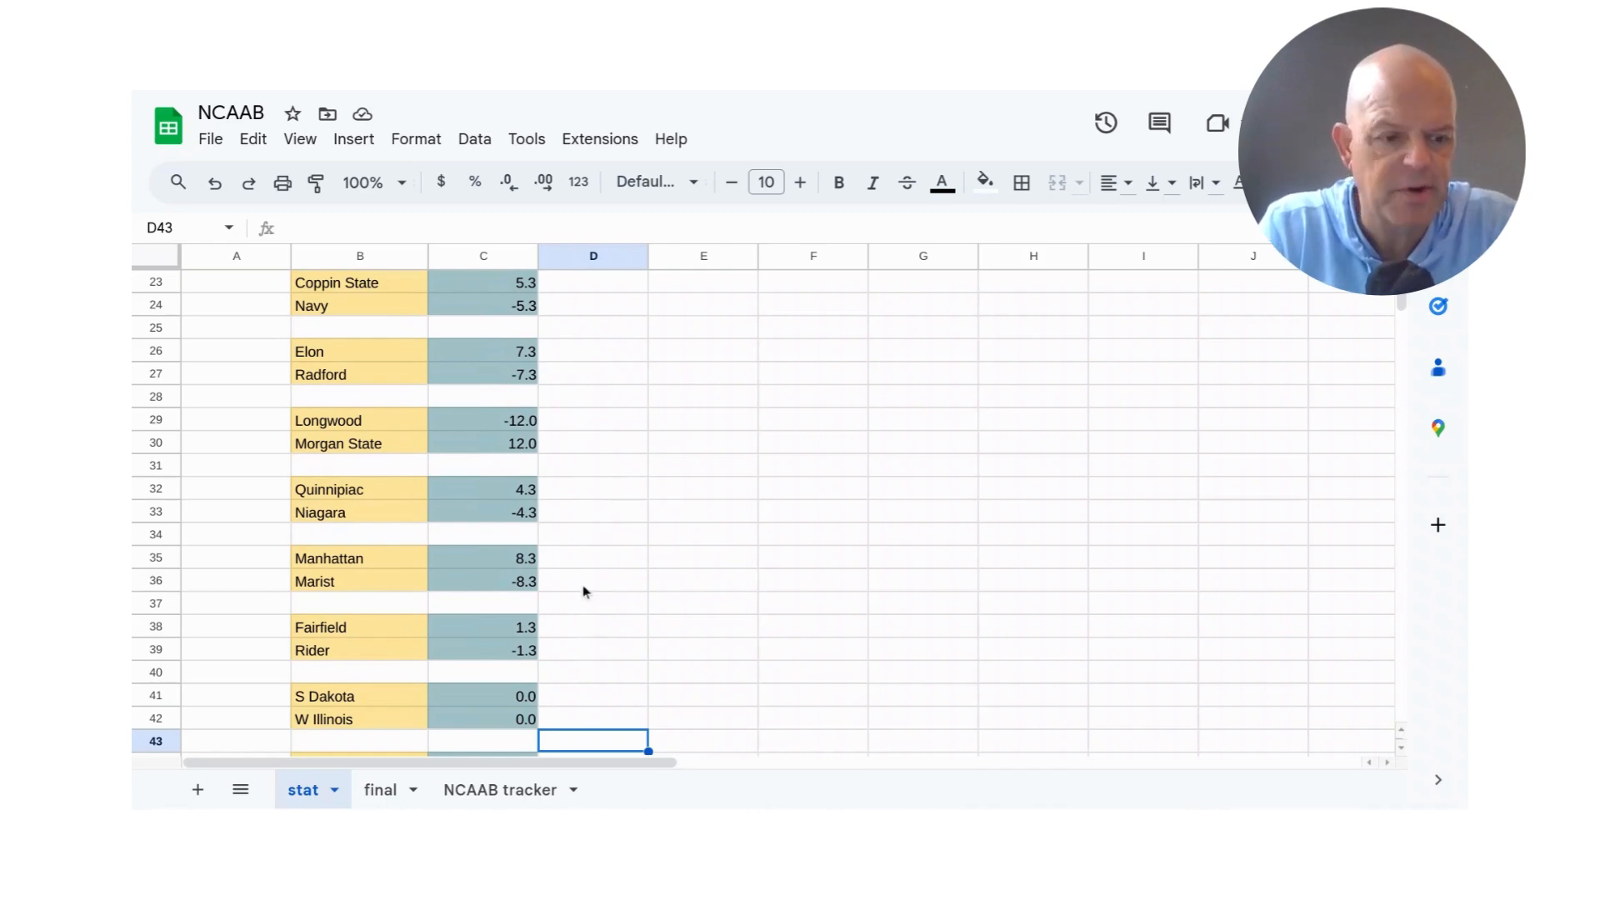
{"action": "left_click", "coordinate": [594, 582]}
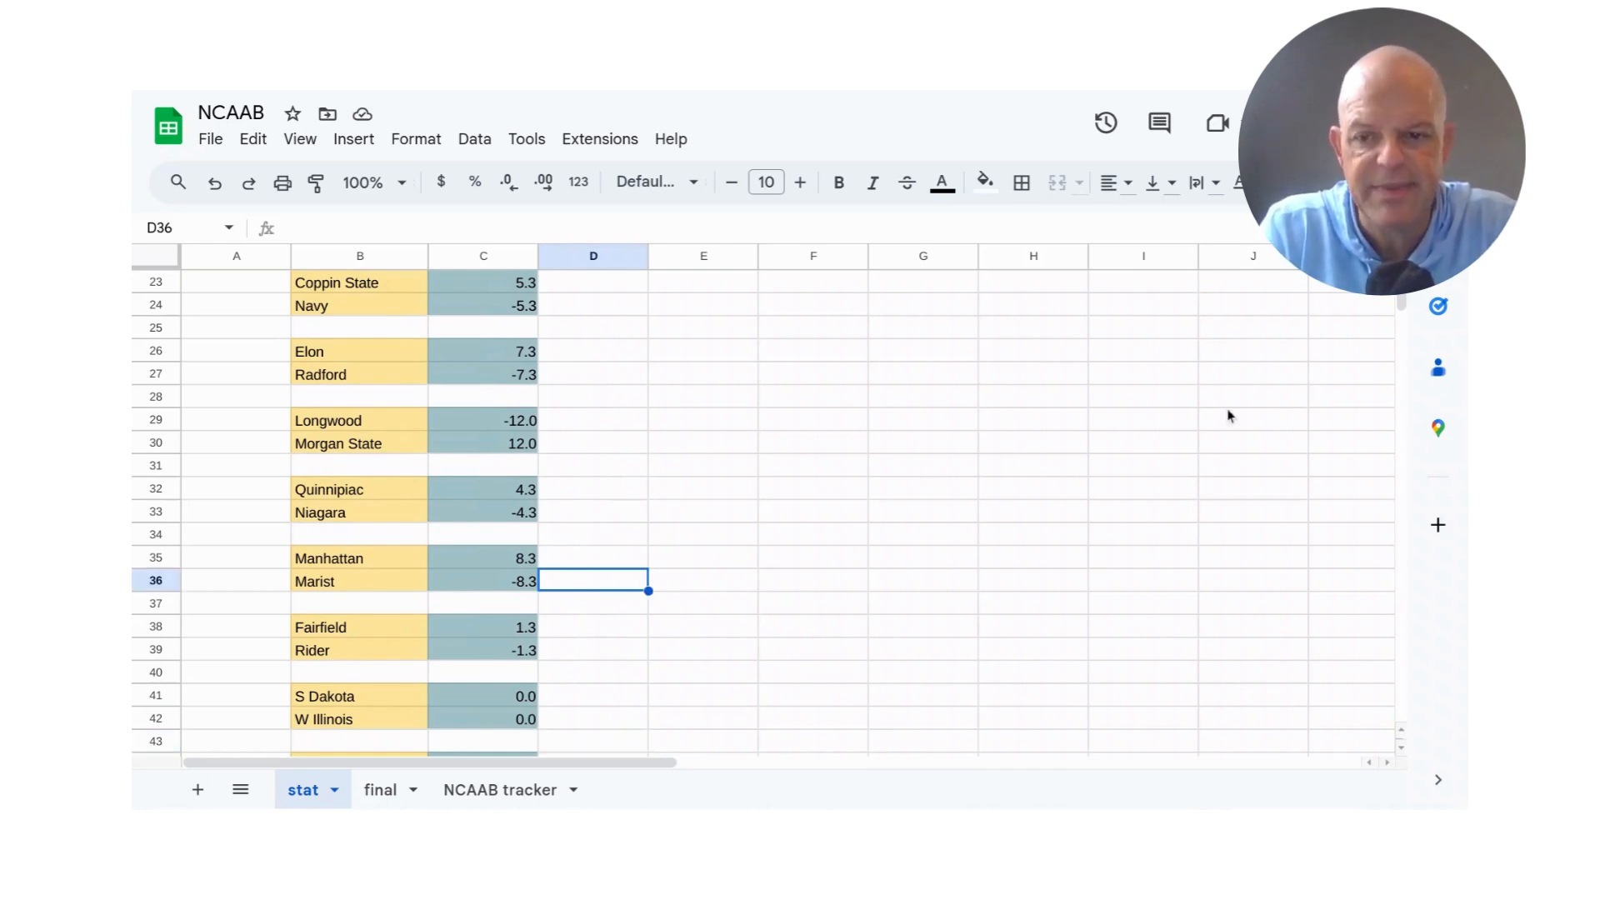
{"action": "mouse_move", "coordinate": [1283, 417]}
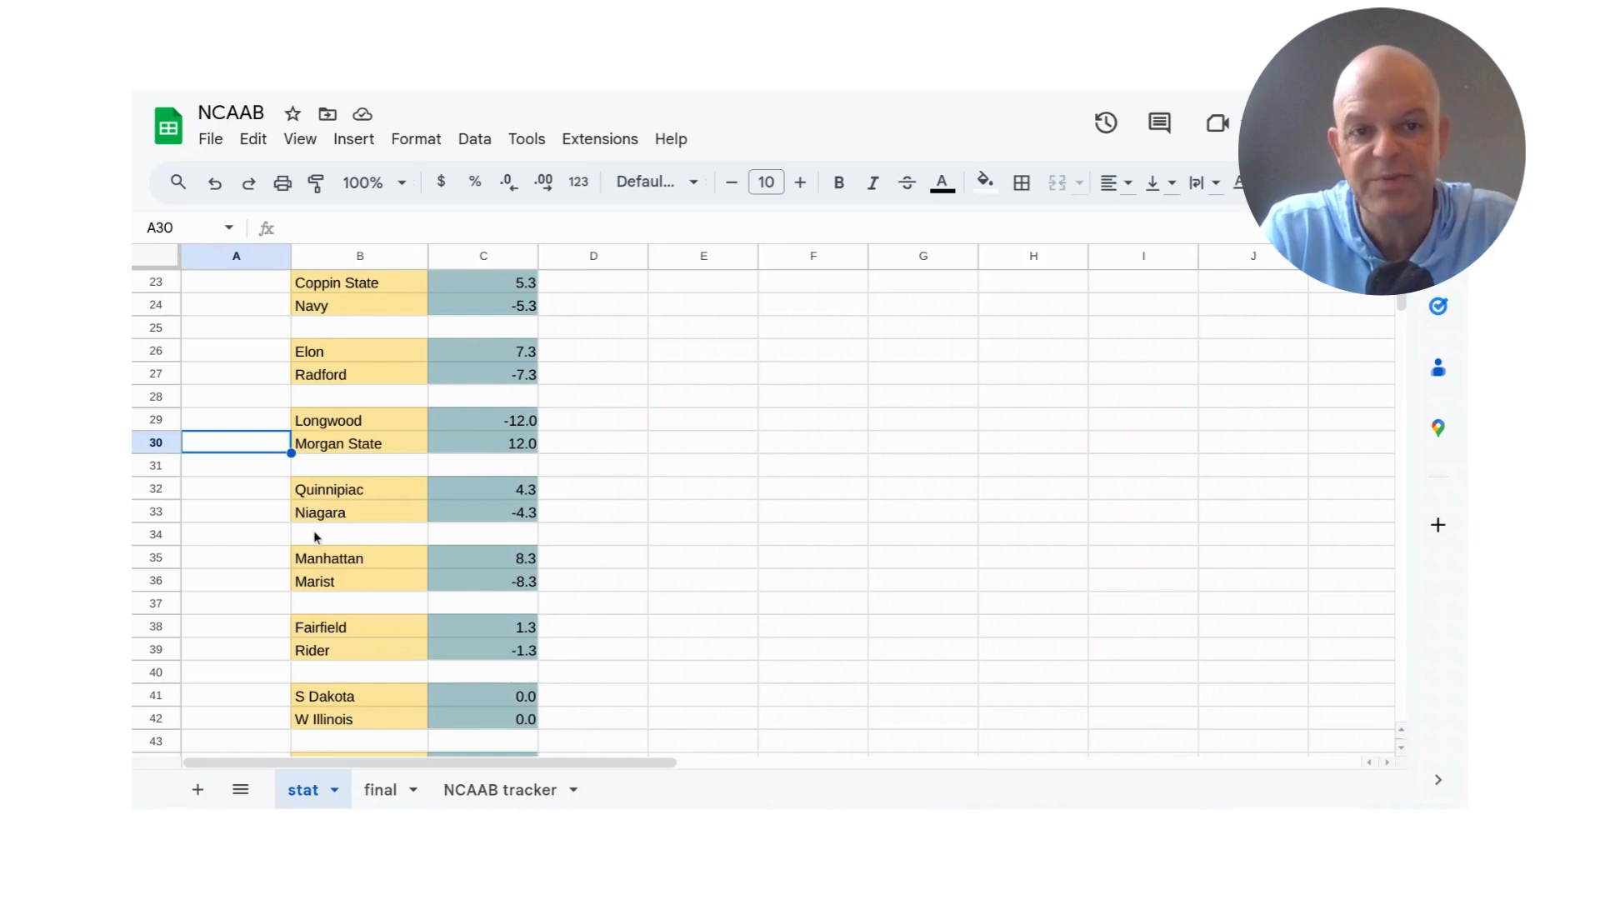
{"action": "mouse_move", "coordinate": [373, 573]}
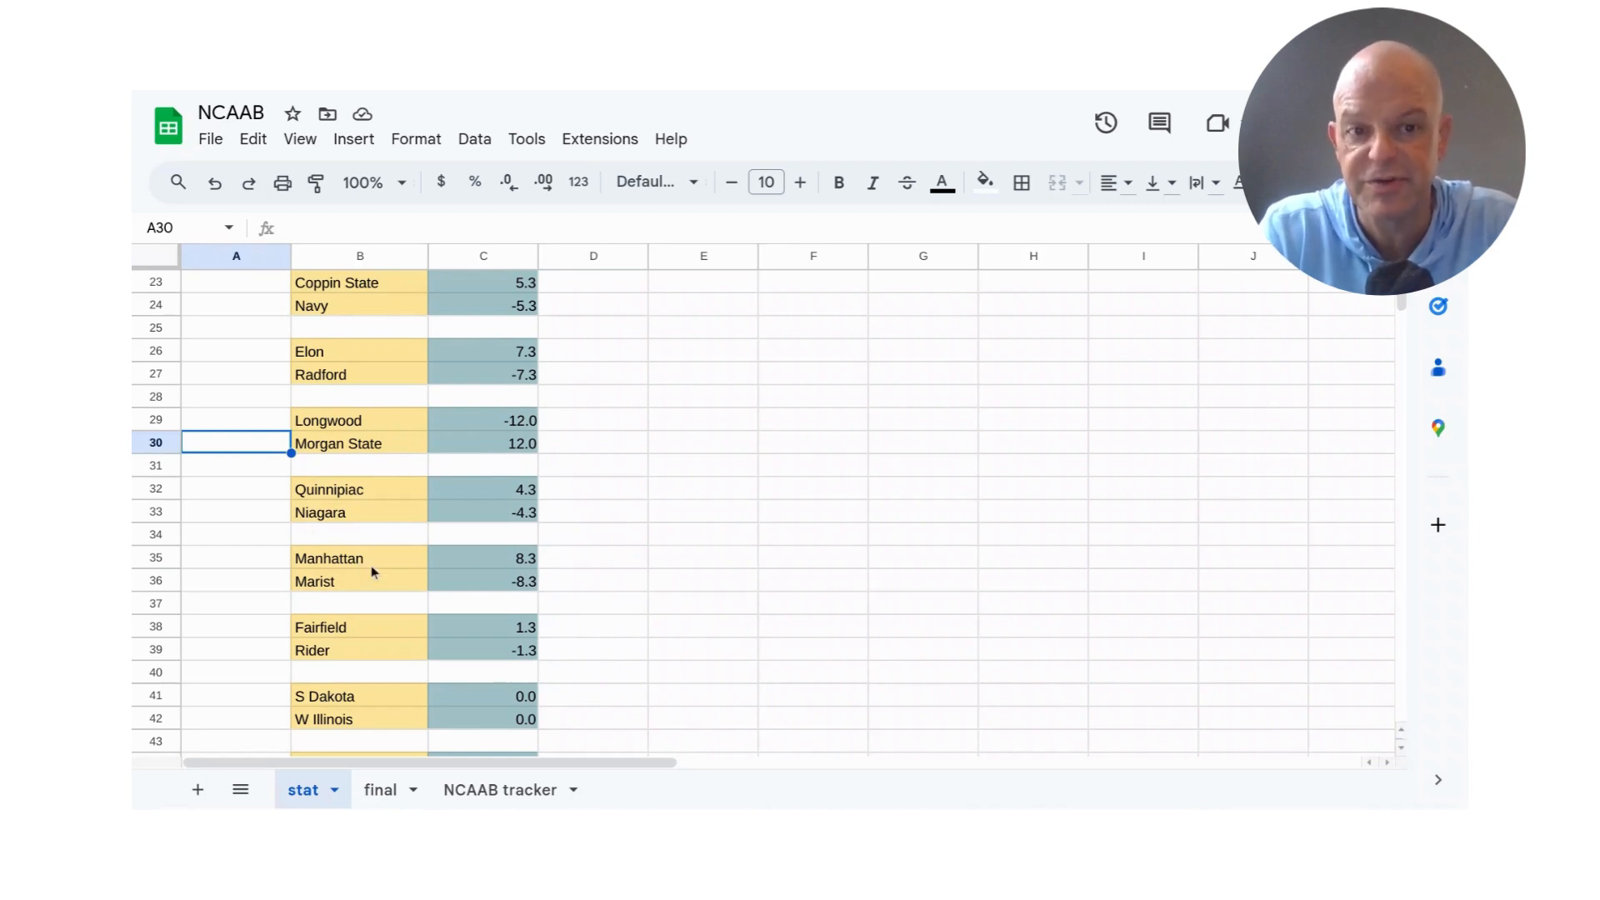
{"action": "mouse_move", "coordinate": [506, 616]}
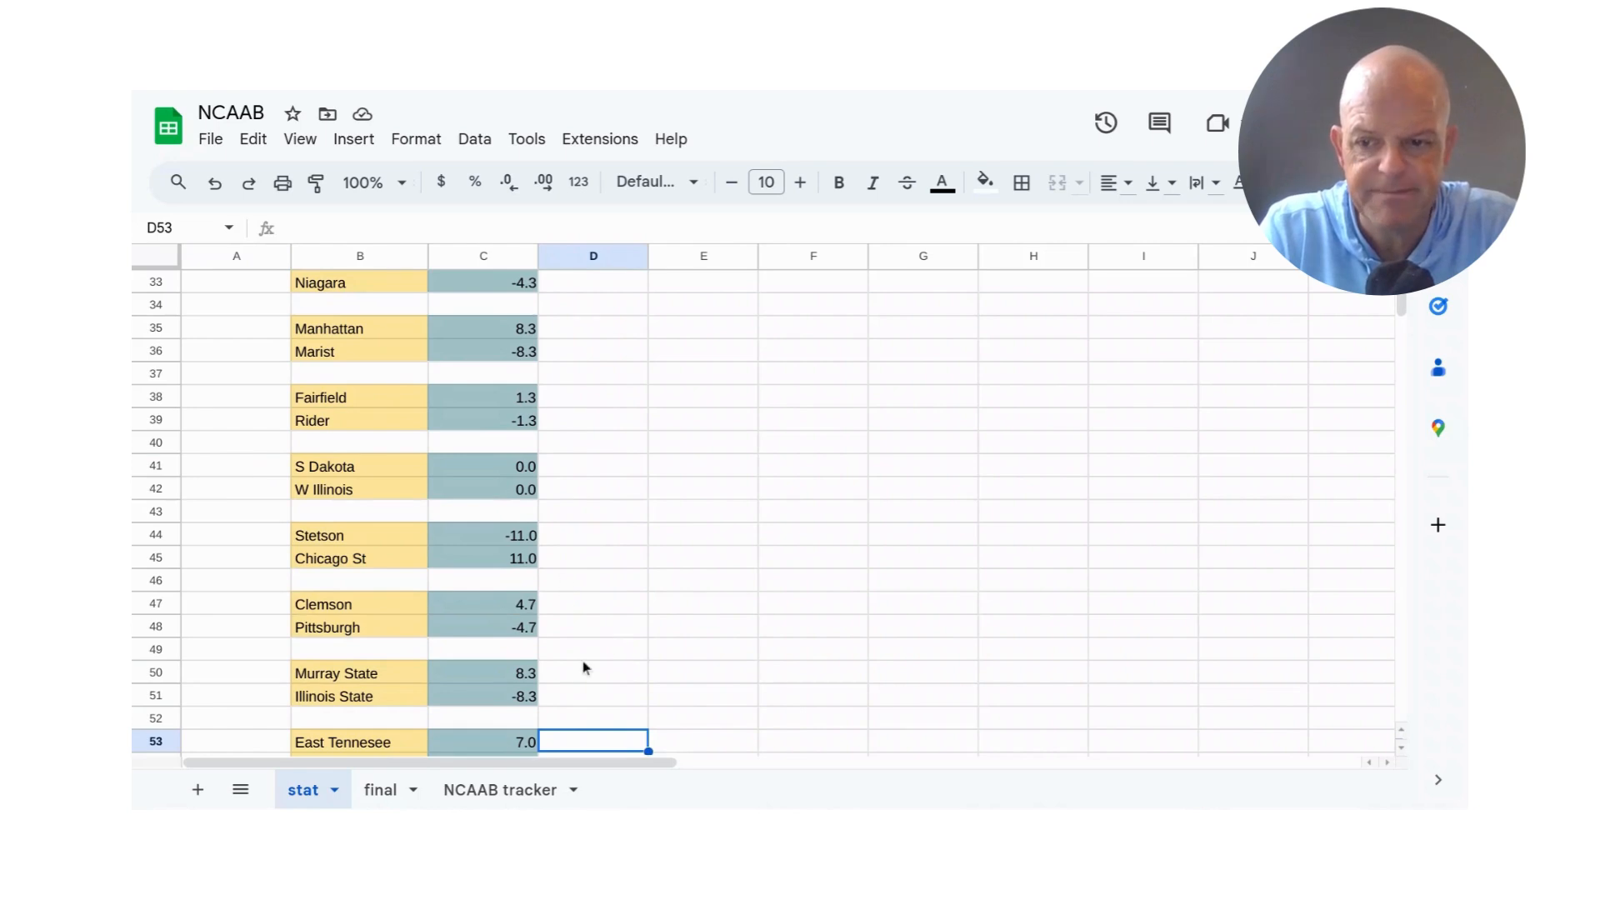
{"action": "left_click", "coordinate": [594, 671]}
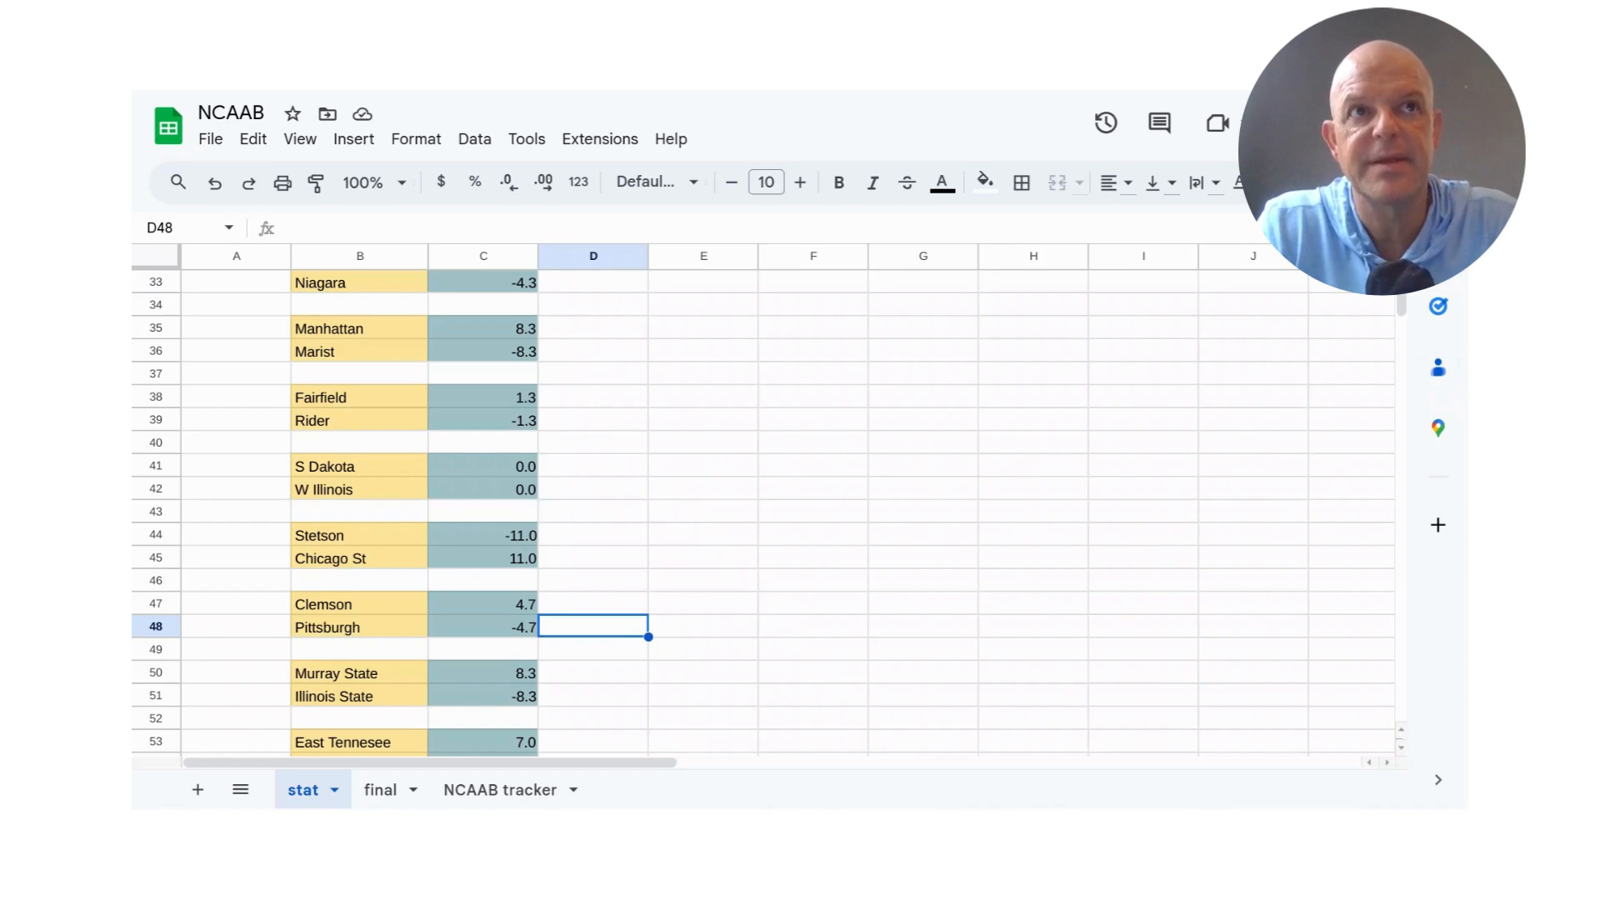
{"action": "mouse_move", "coordinate": [258, 550]}
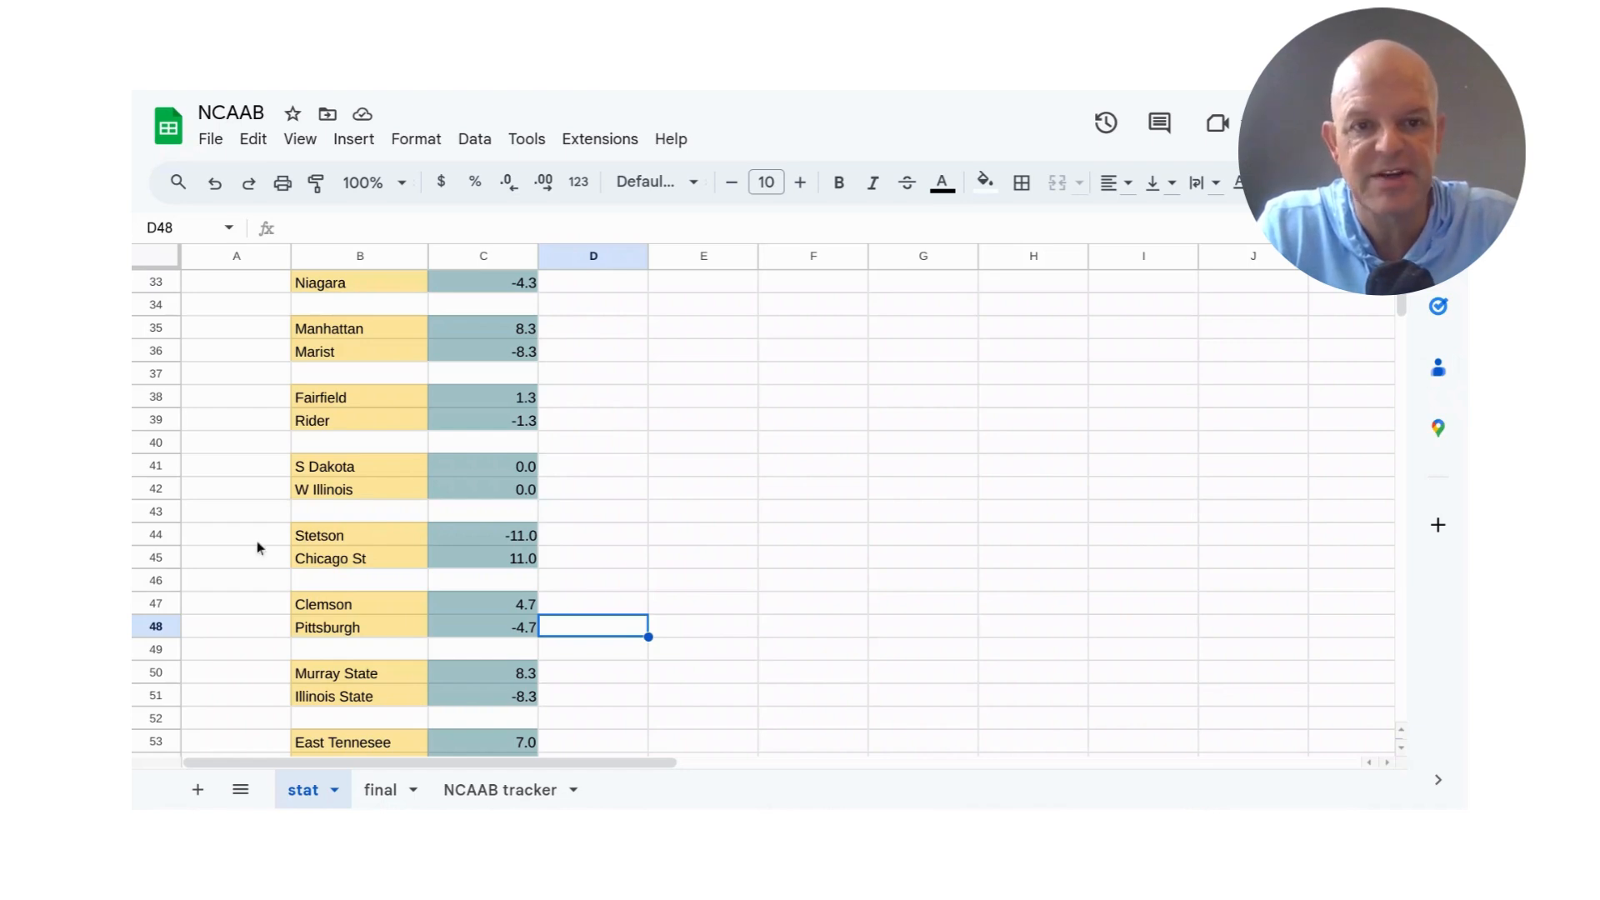
{"action": "left_click", "coordinate": [237, 535]}
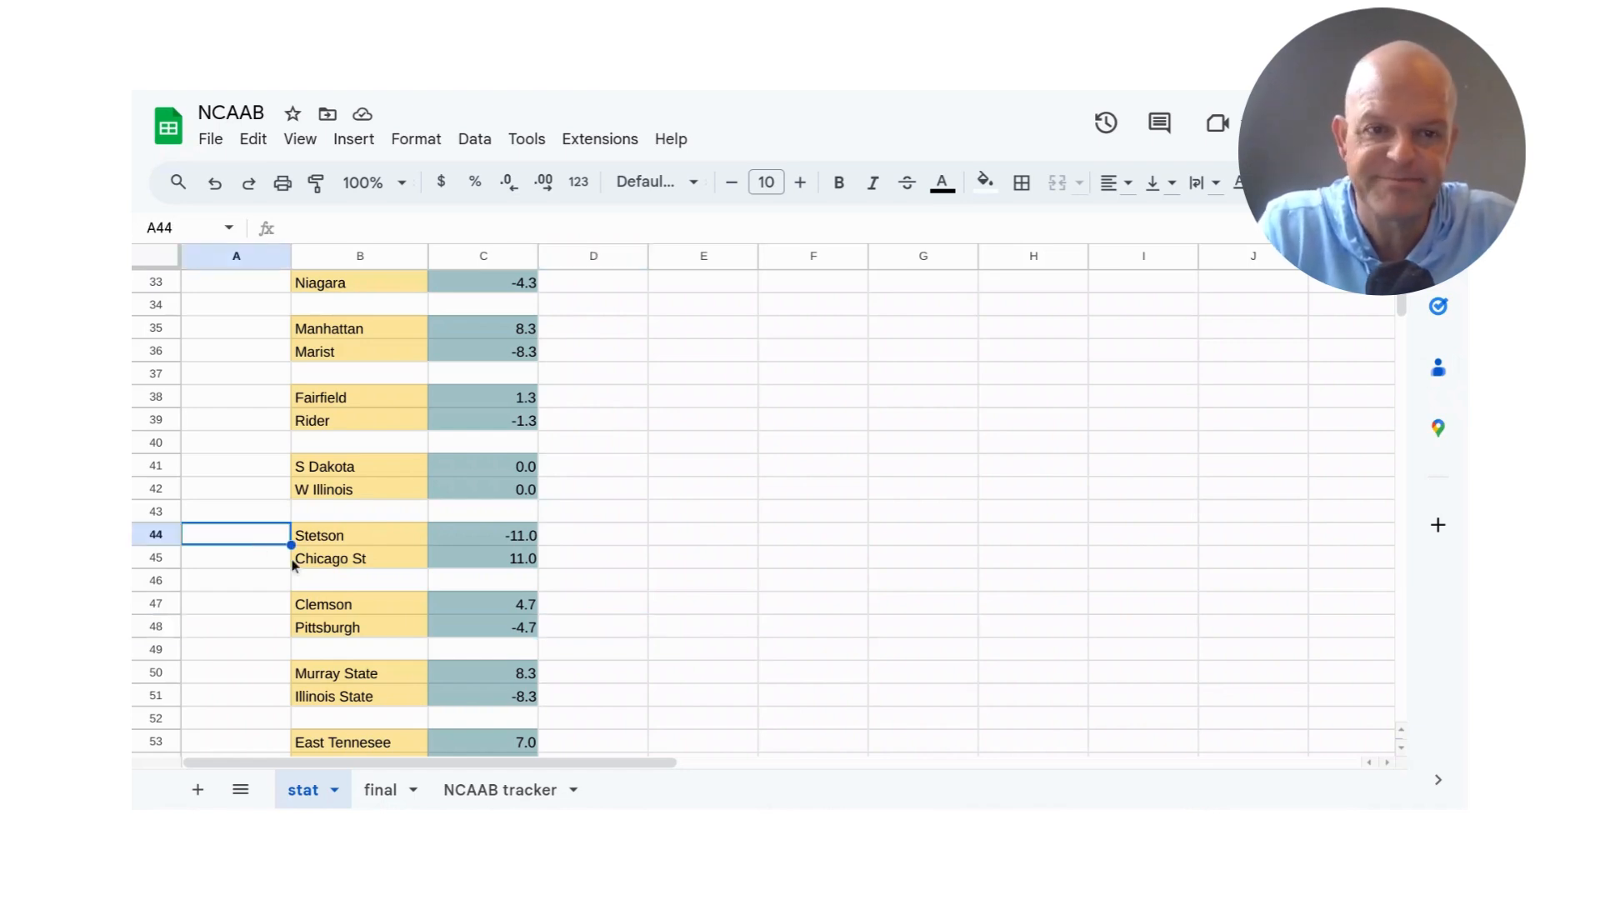
{"action": "mouse_move", "coordinate": [397, 620]}
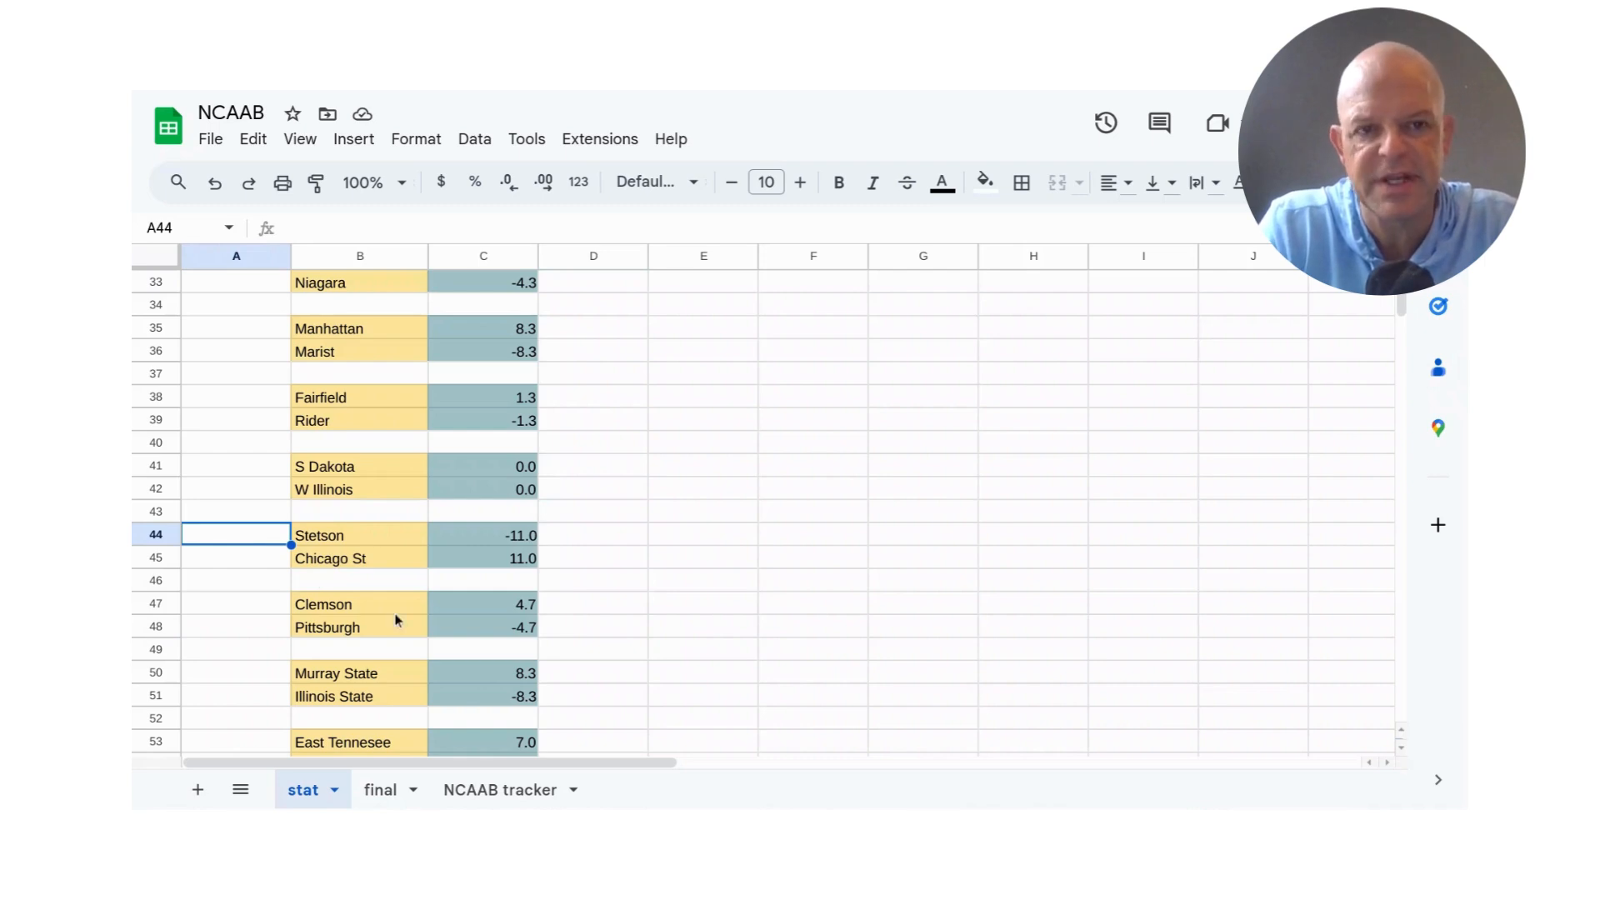
{"action": "mouse_move", "coordinate": [477, 667]}
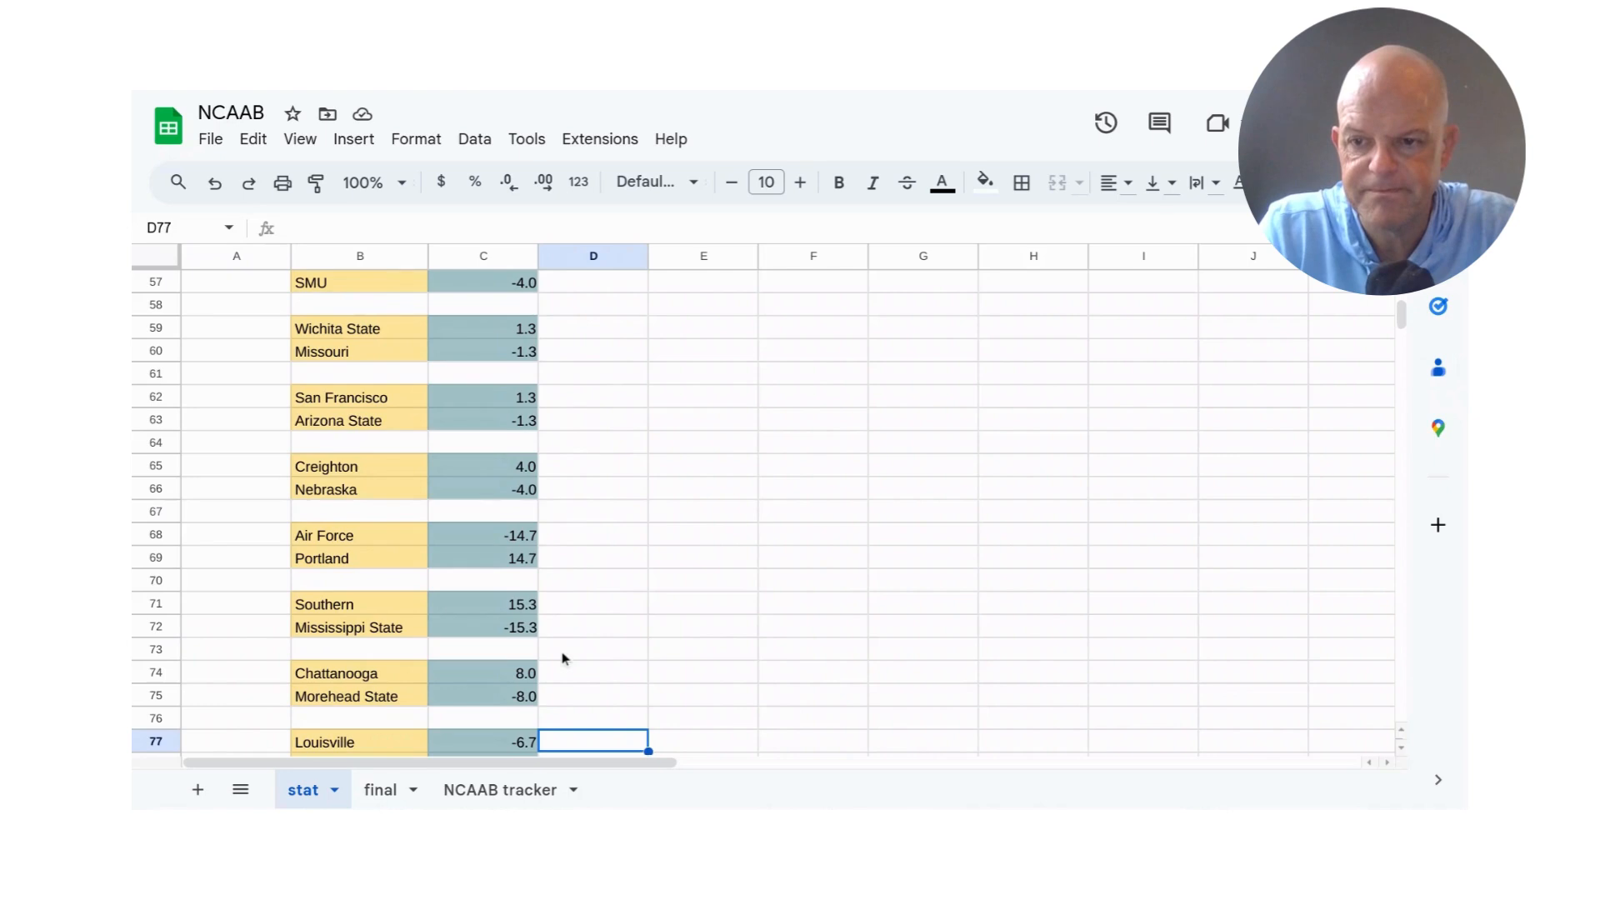
{"action": "mouse_move", "coordinate": [572, 616]}
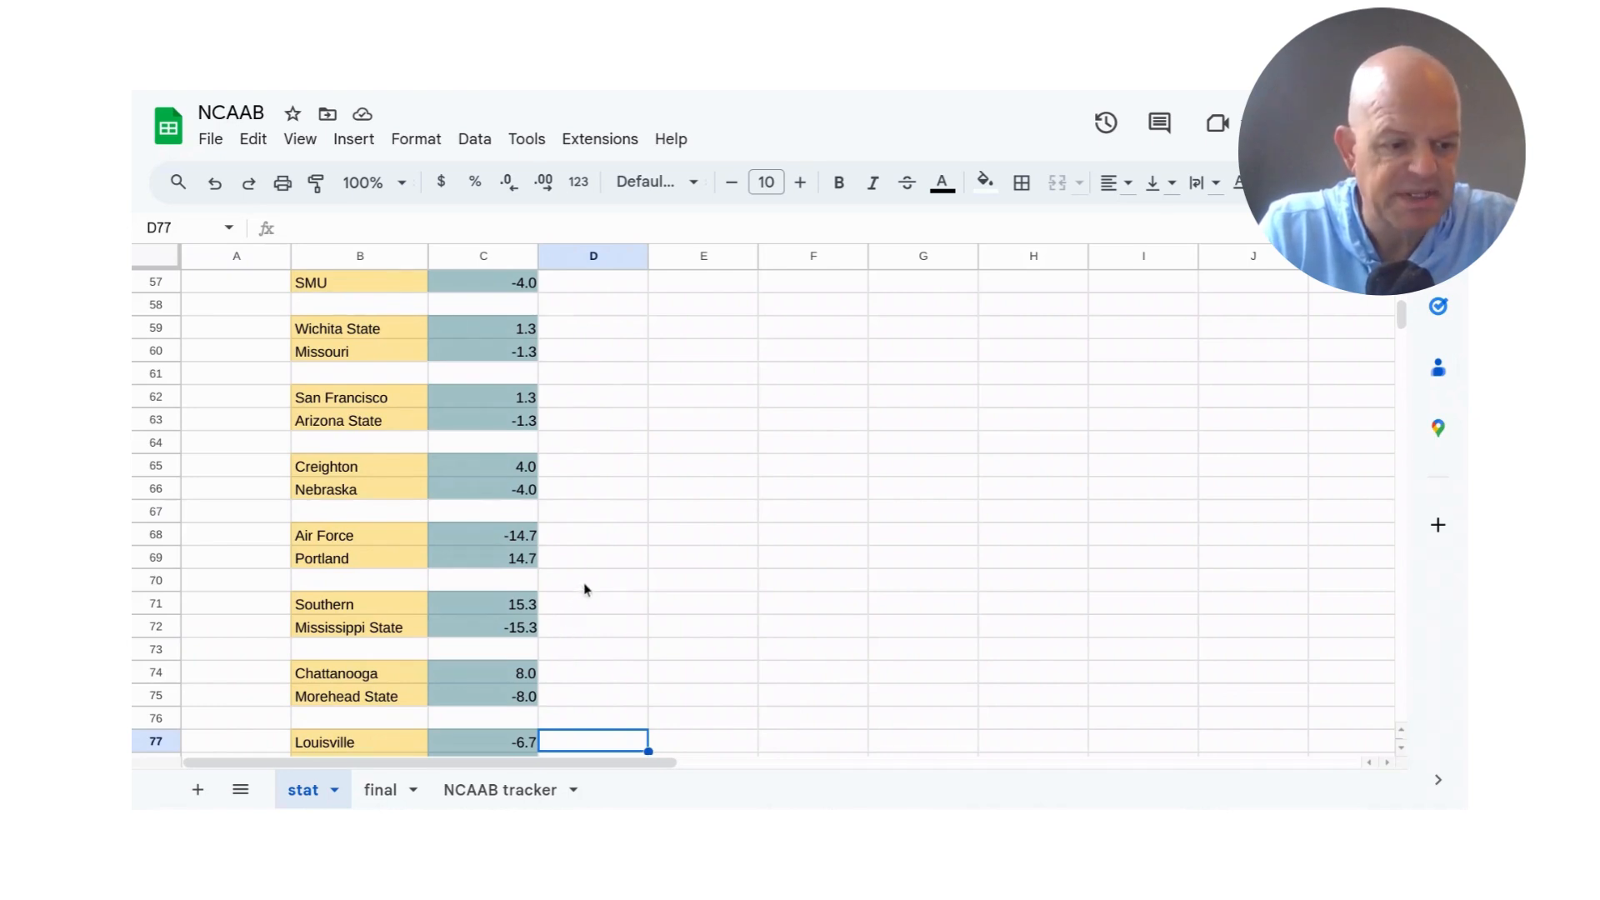
{"action": "left_click", "coordinate": [594, 627]}
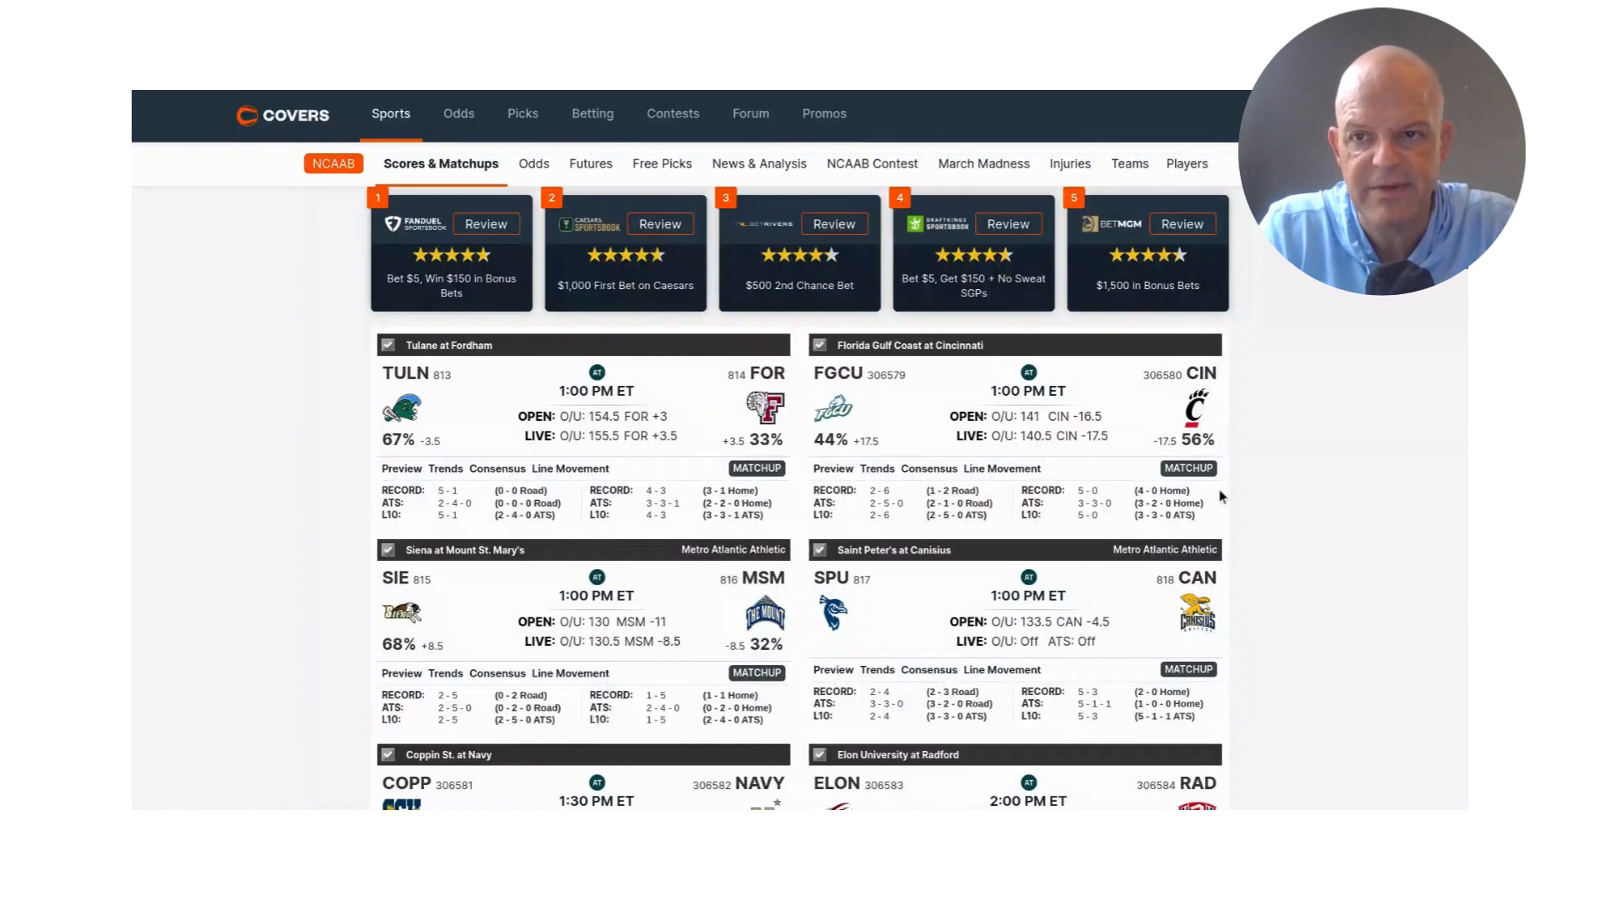
{"action": "mouse_move", "coordinate": [1251, 507]}
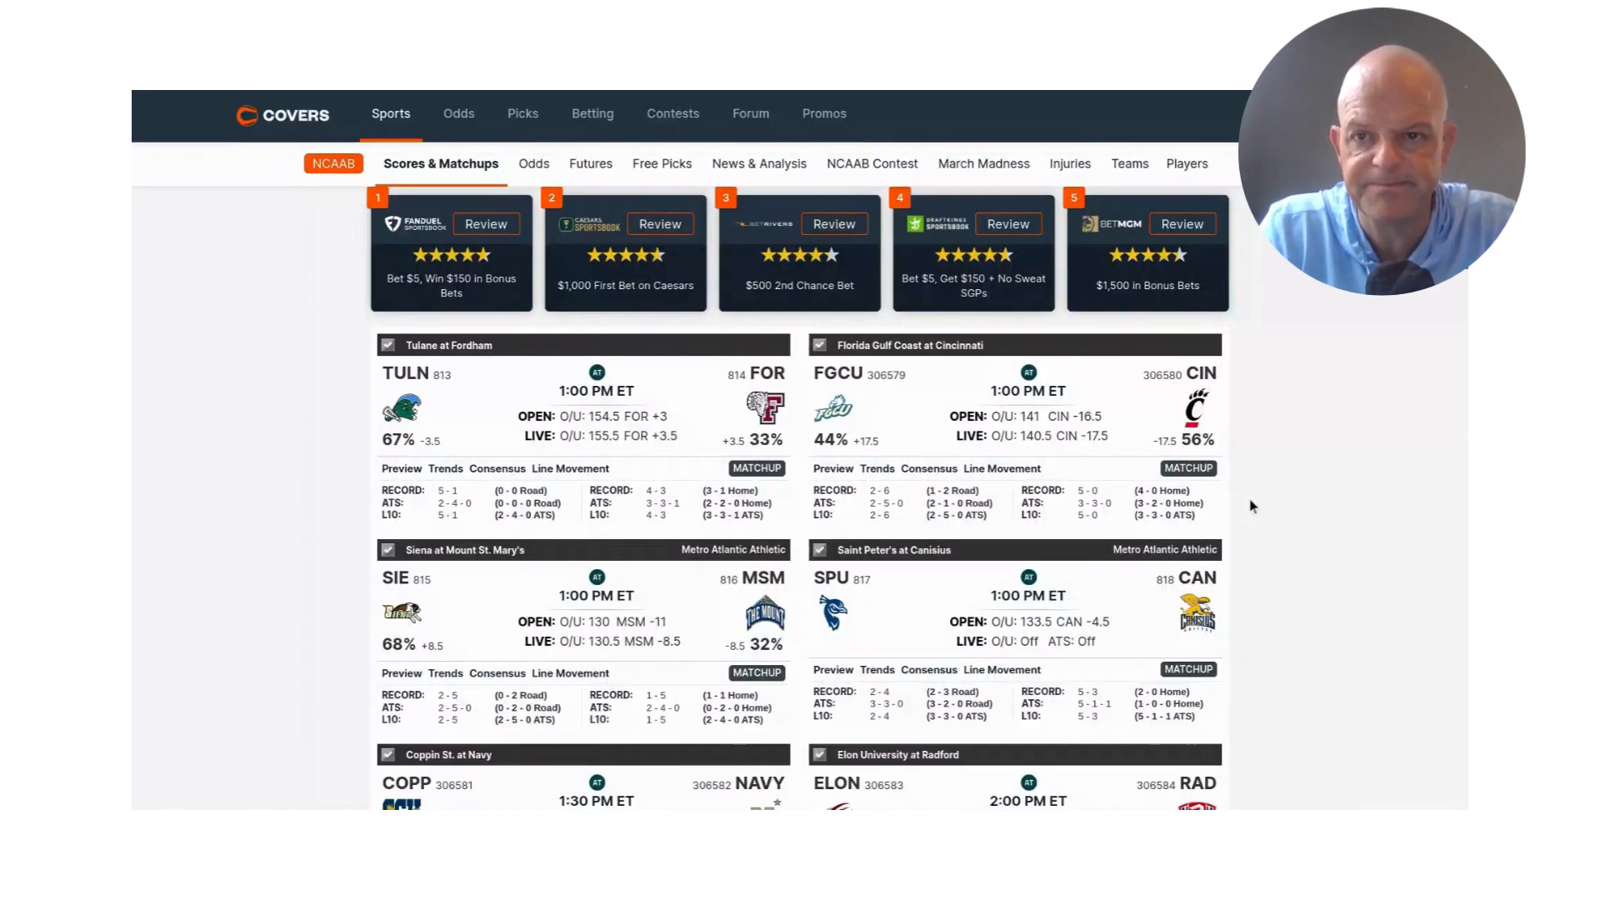
Scroll the Covers matchups down to the 4:00 PM games, Chattanooga at Morehead St. and Louisville at Virginia Tech.
{"action": "scroll", "scroll_direction": "down", "scroll_amount": 3}
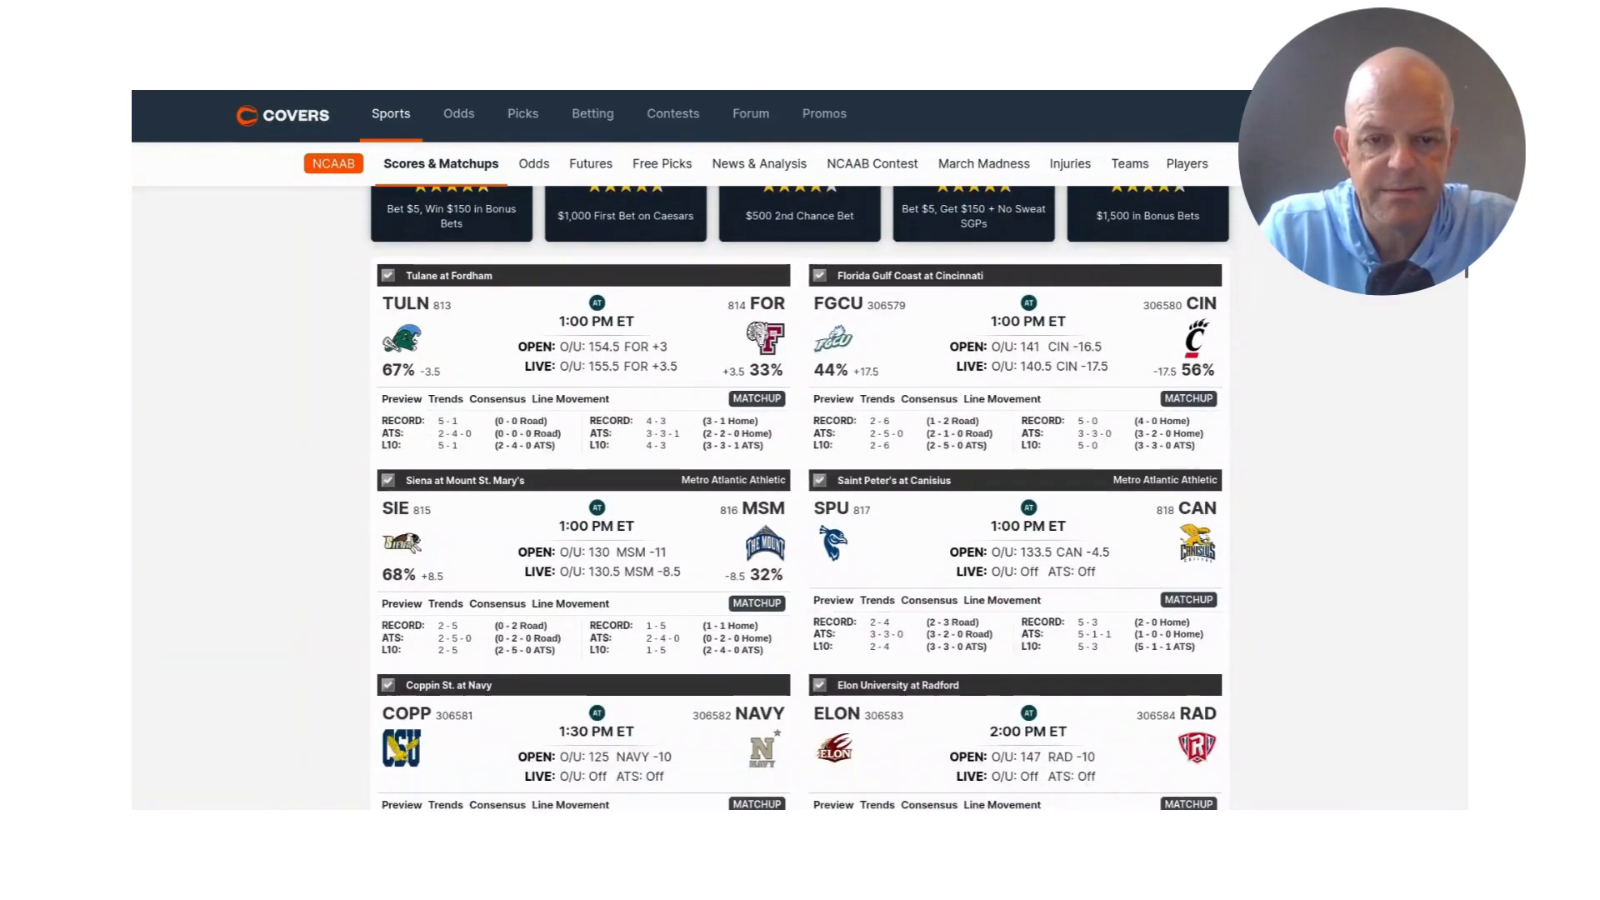
{"action": "scroll", "scroll_direction": "down", "scroll_amount": 3}
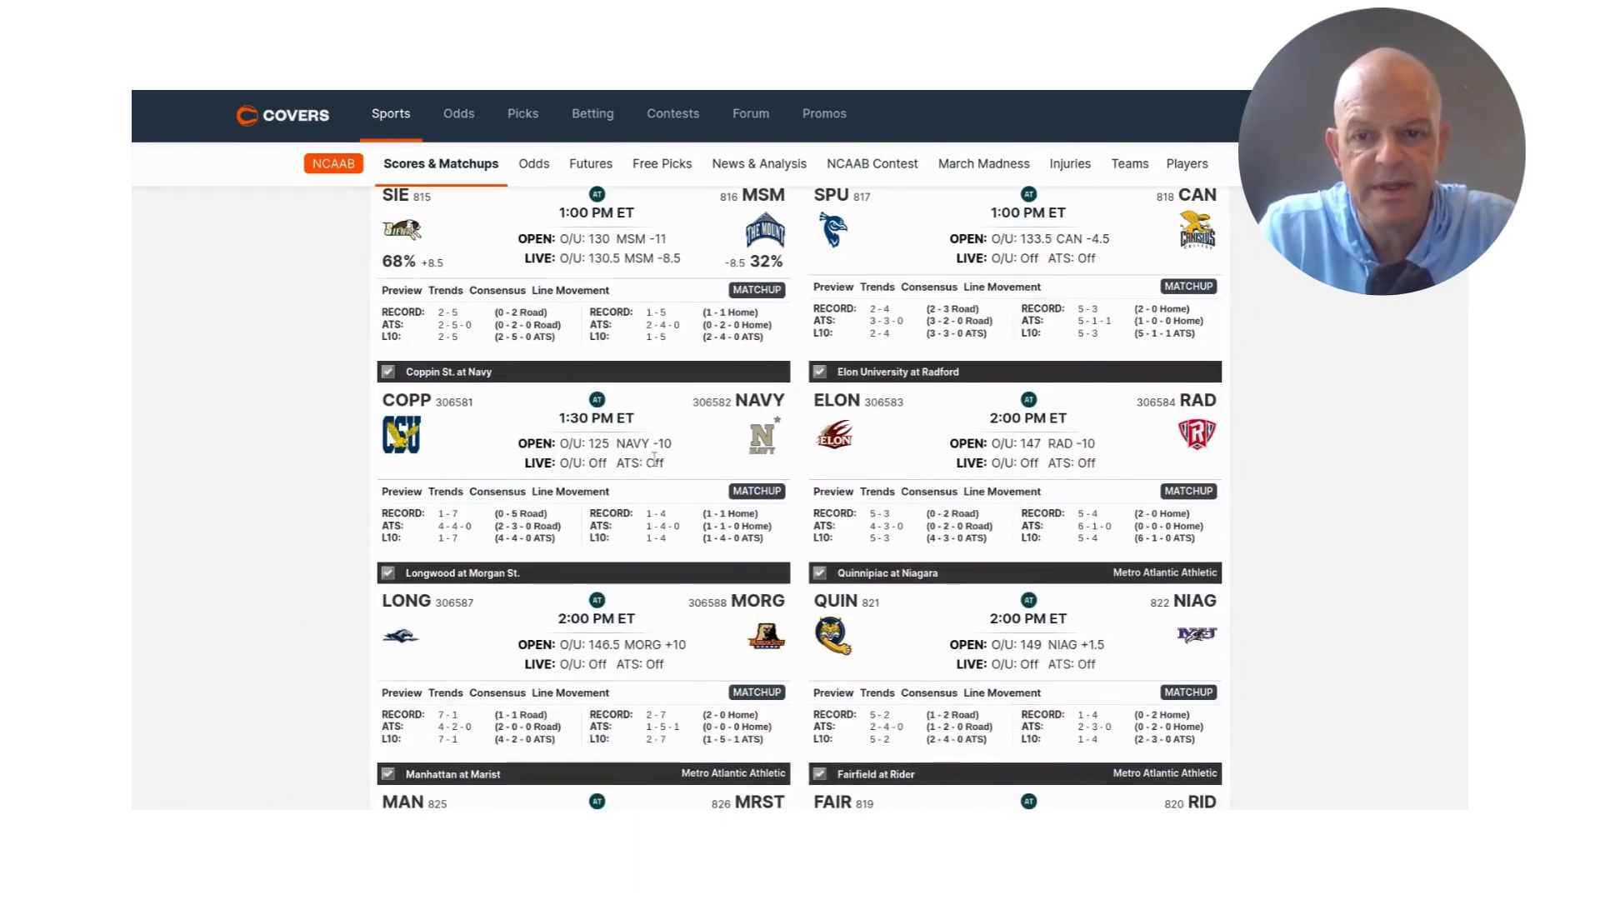
{"action": "mouse_move", "coordinate": [960, 490]}
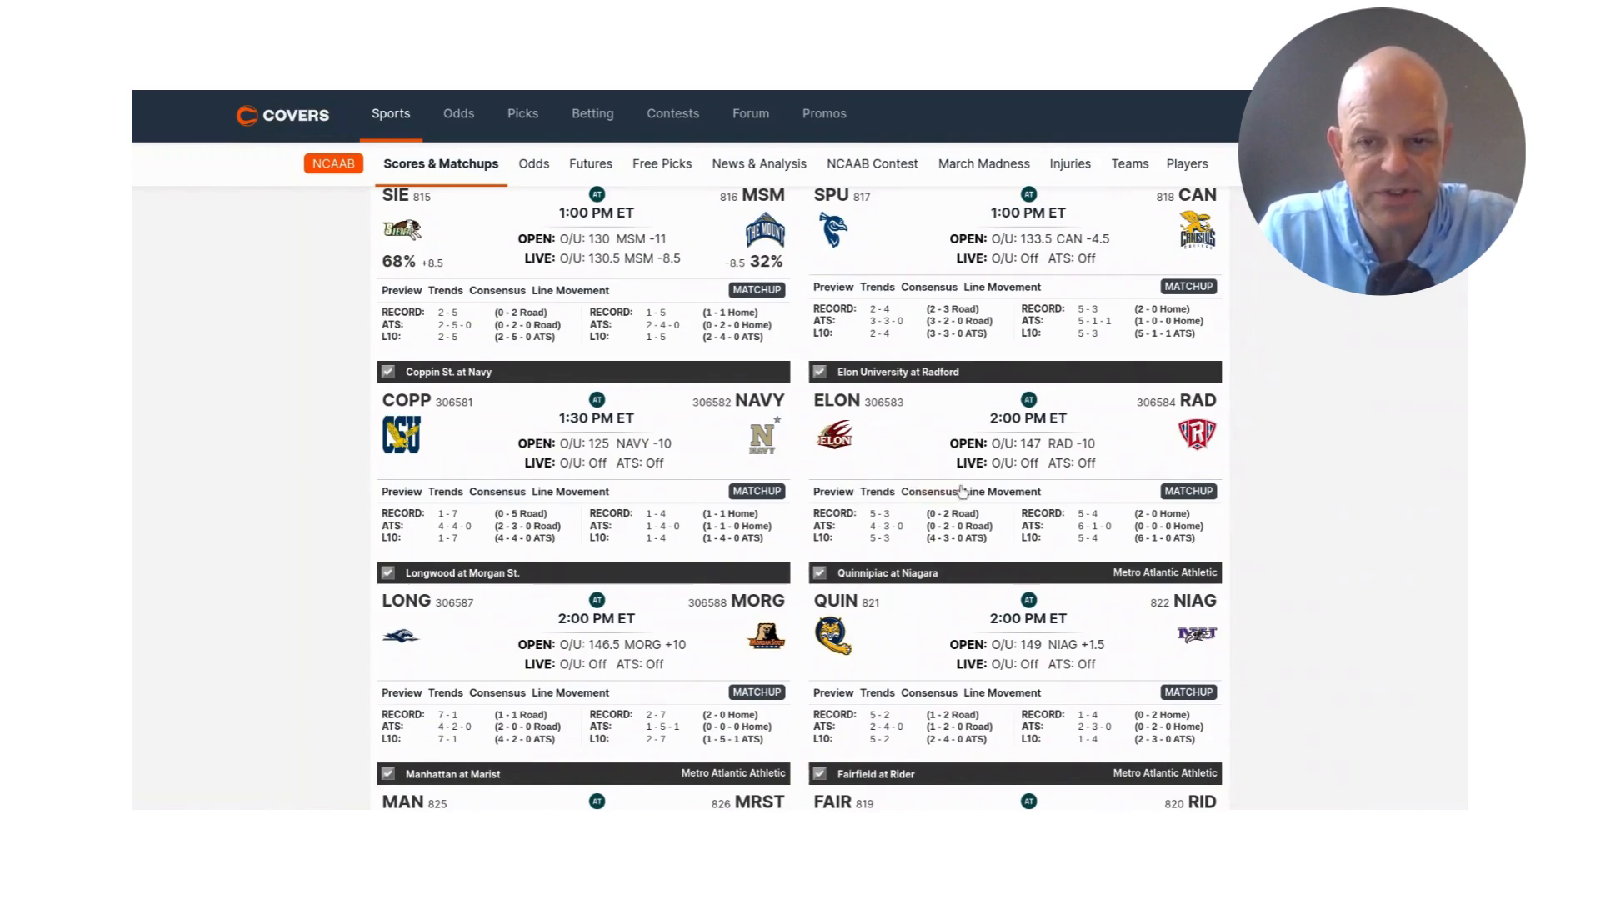
{"action": "mouse_move", "coordinate": [1233, 528]}
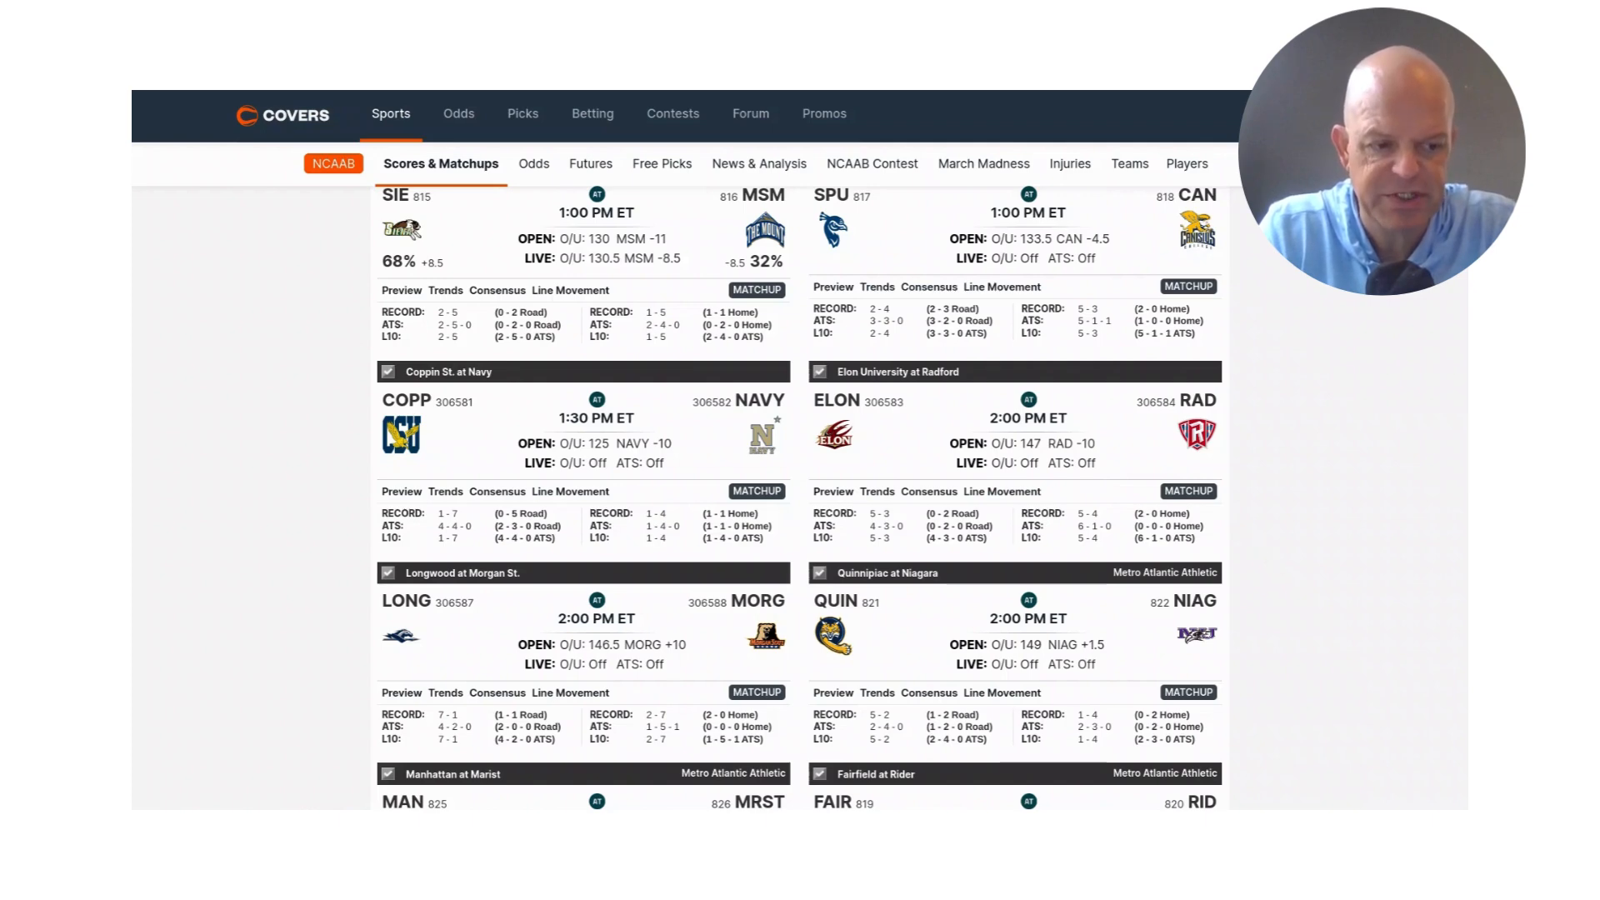
{"action": "scroll", "scroll_direction": "down", "scroll_amount": 3}
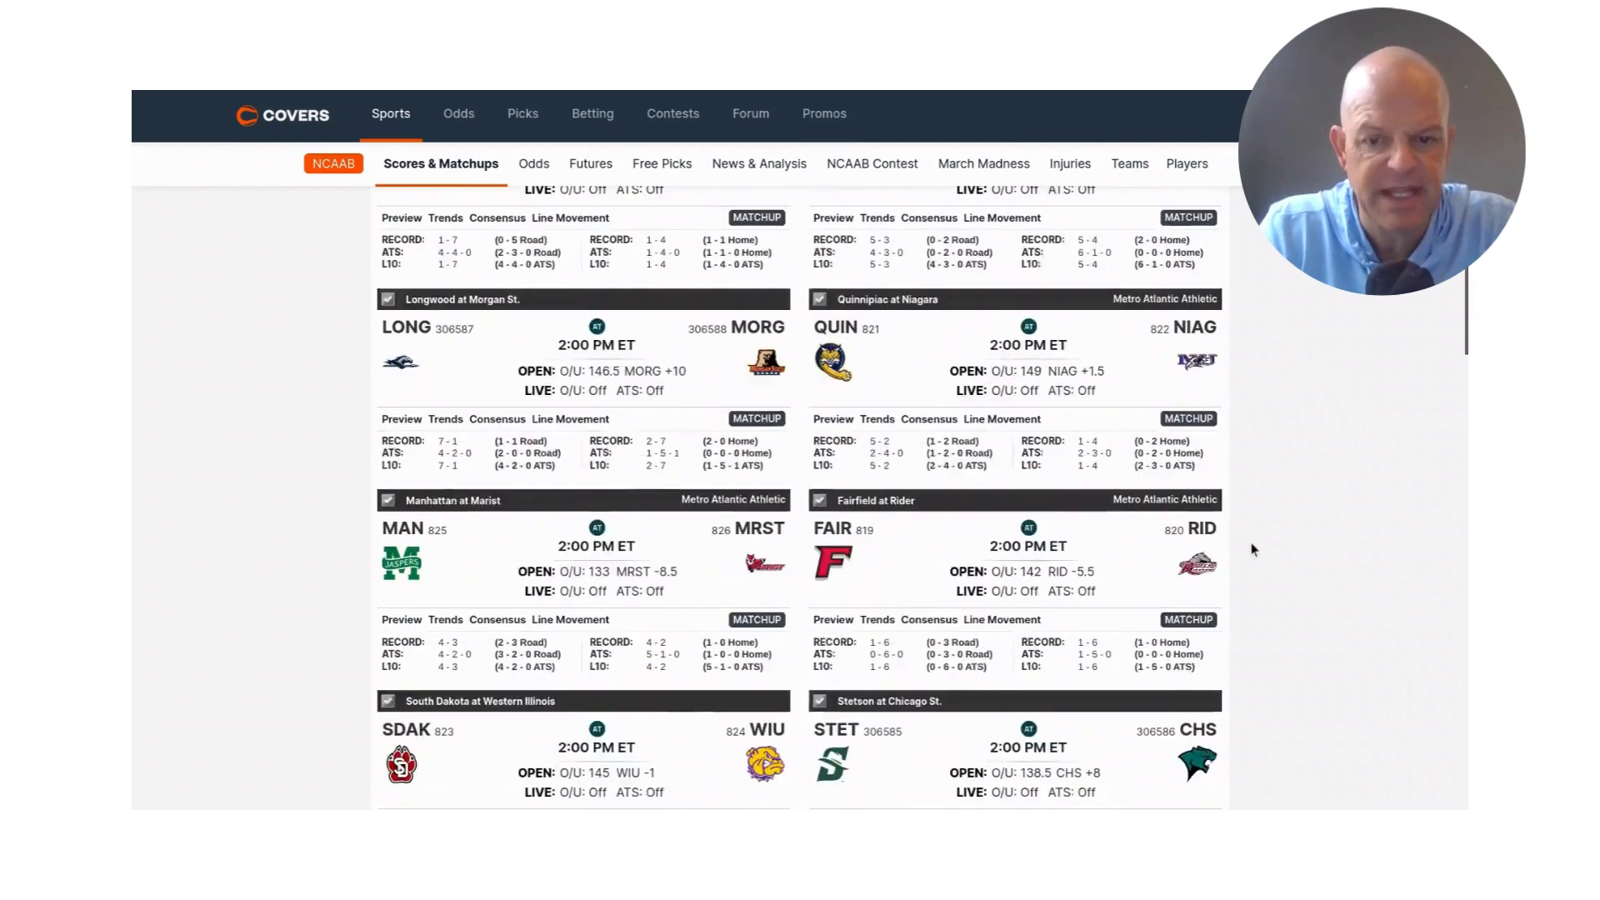
{"action": "scroll", "scroll_direction": "down", "scroll_amount": 3}
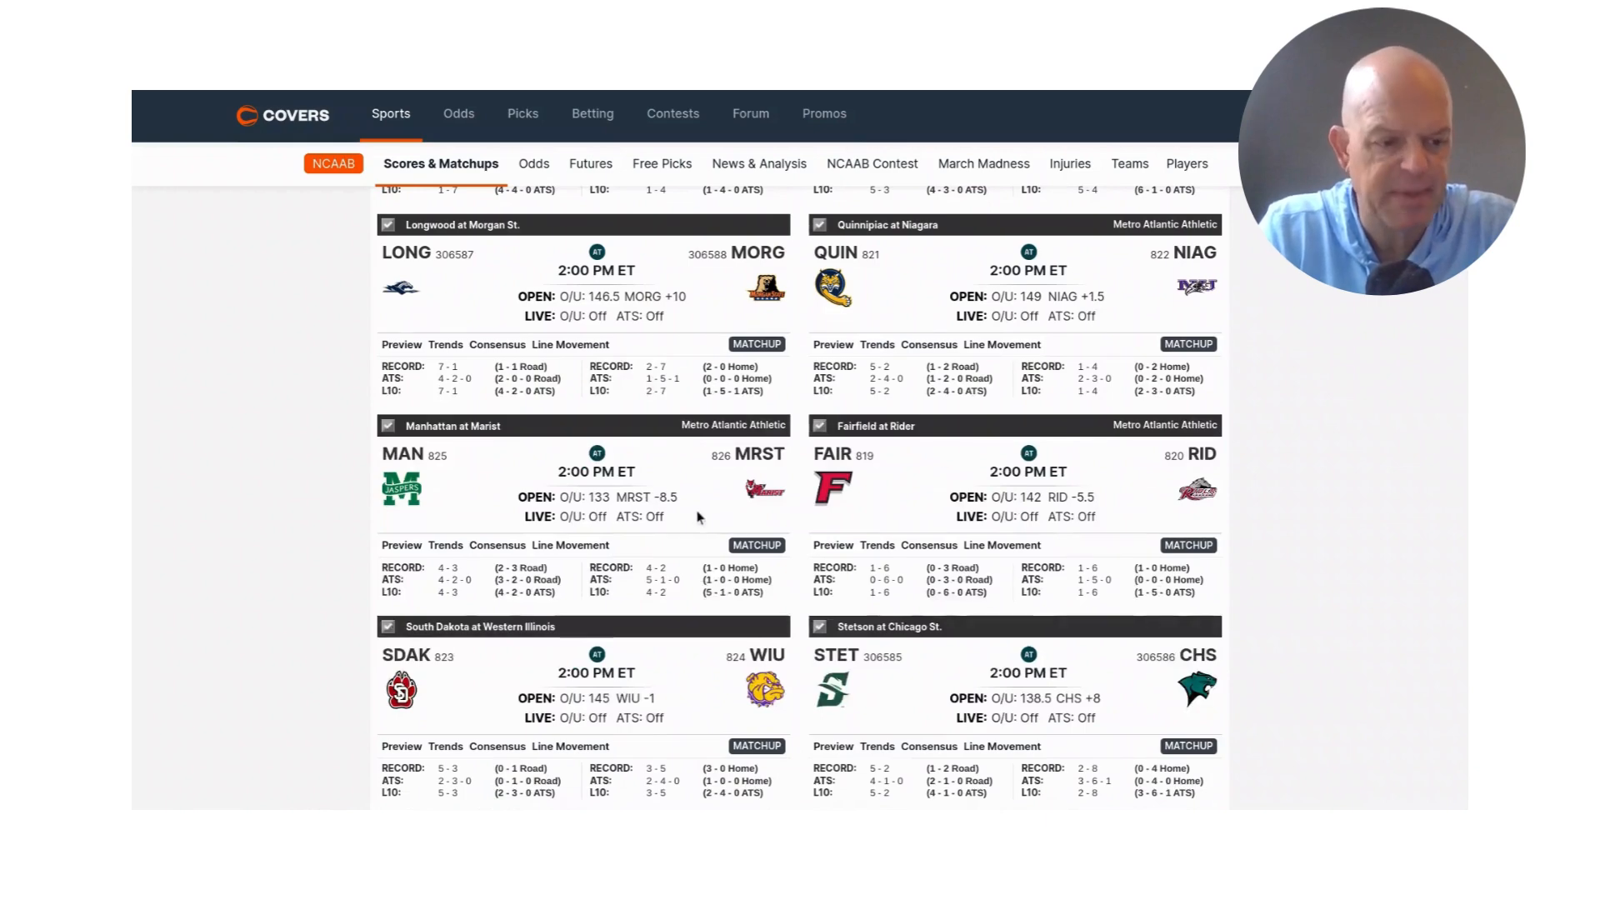
{"action": "scroll", "scroll_direction": "down", "scroll_amount": 3}
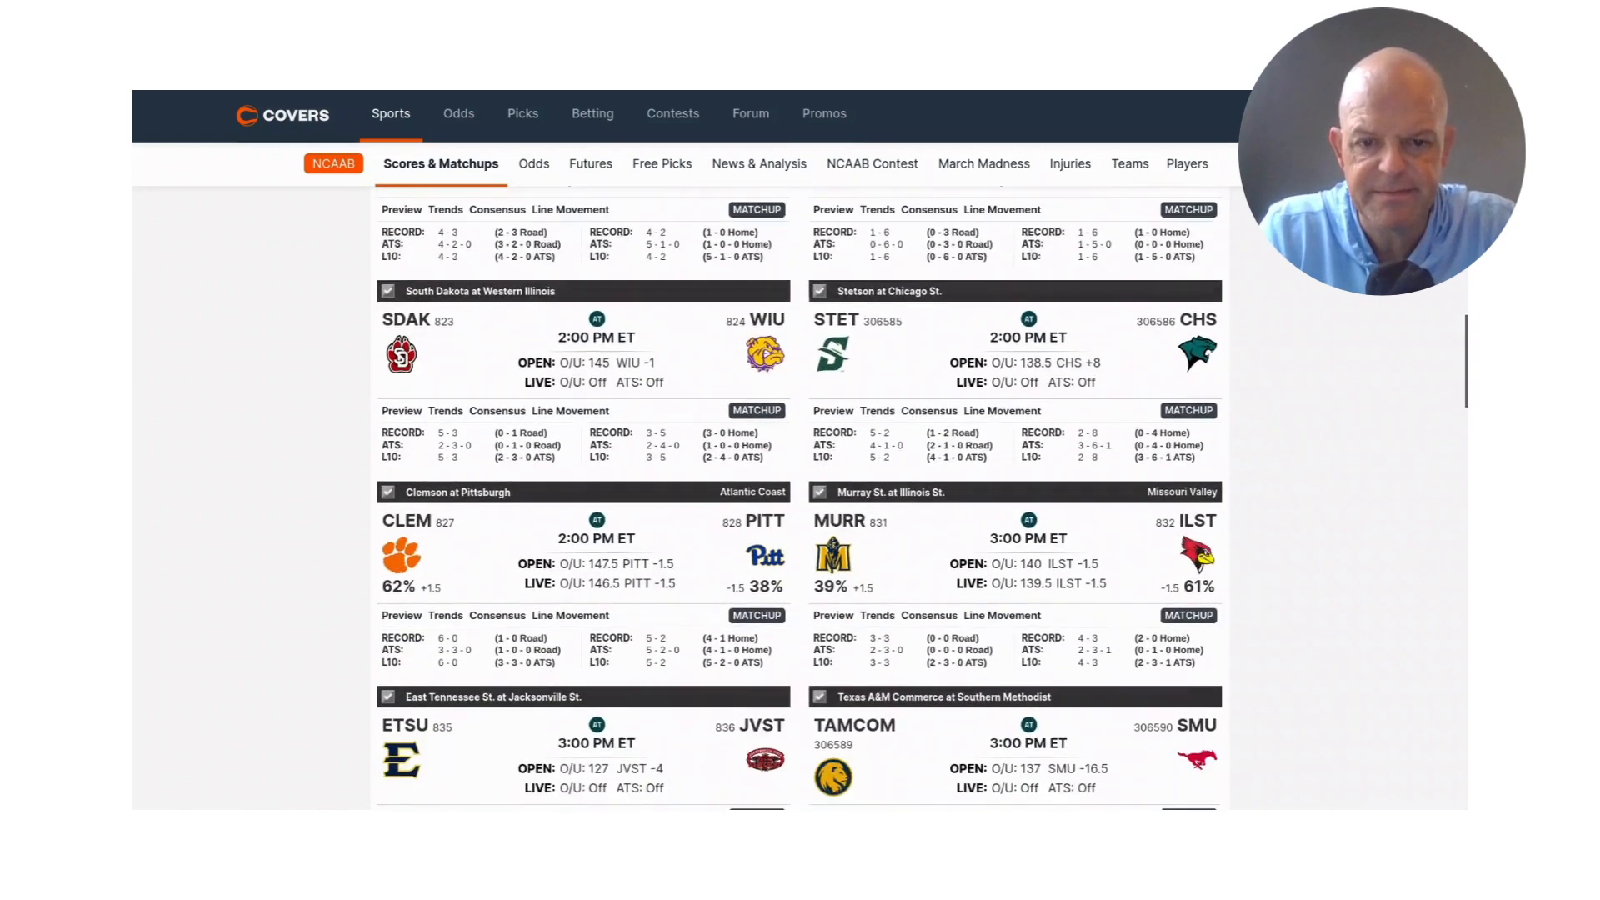
{"action": "scroll", "scroll_direction": "down", "scroll_amount": 3}
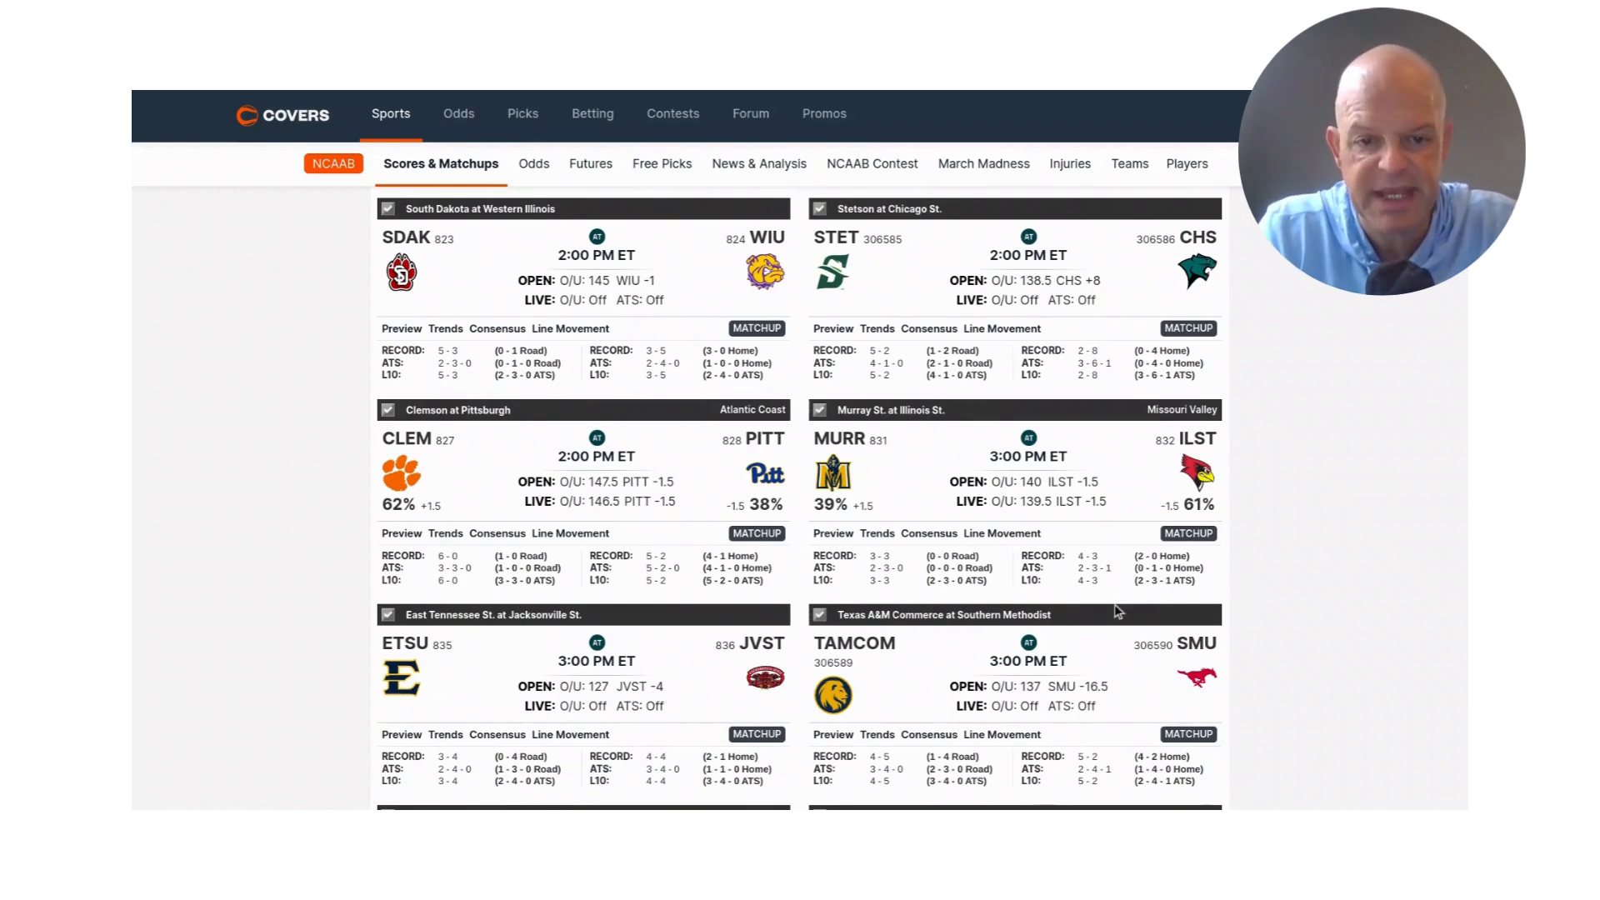
{"action": "scroll", "scroll_direction": "down", "scroll_amount": 3}
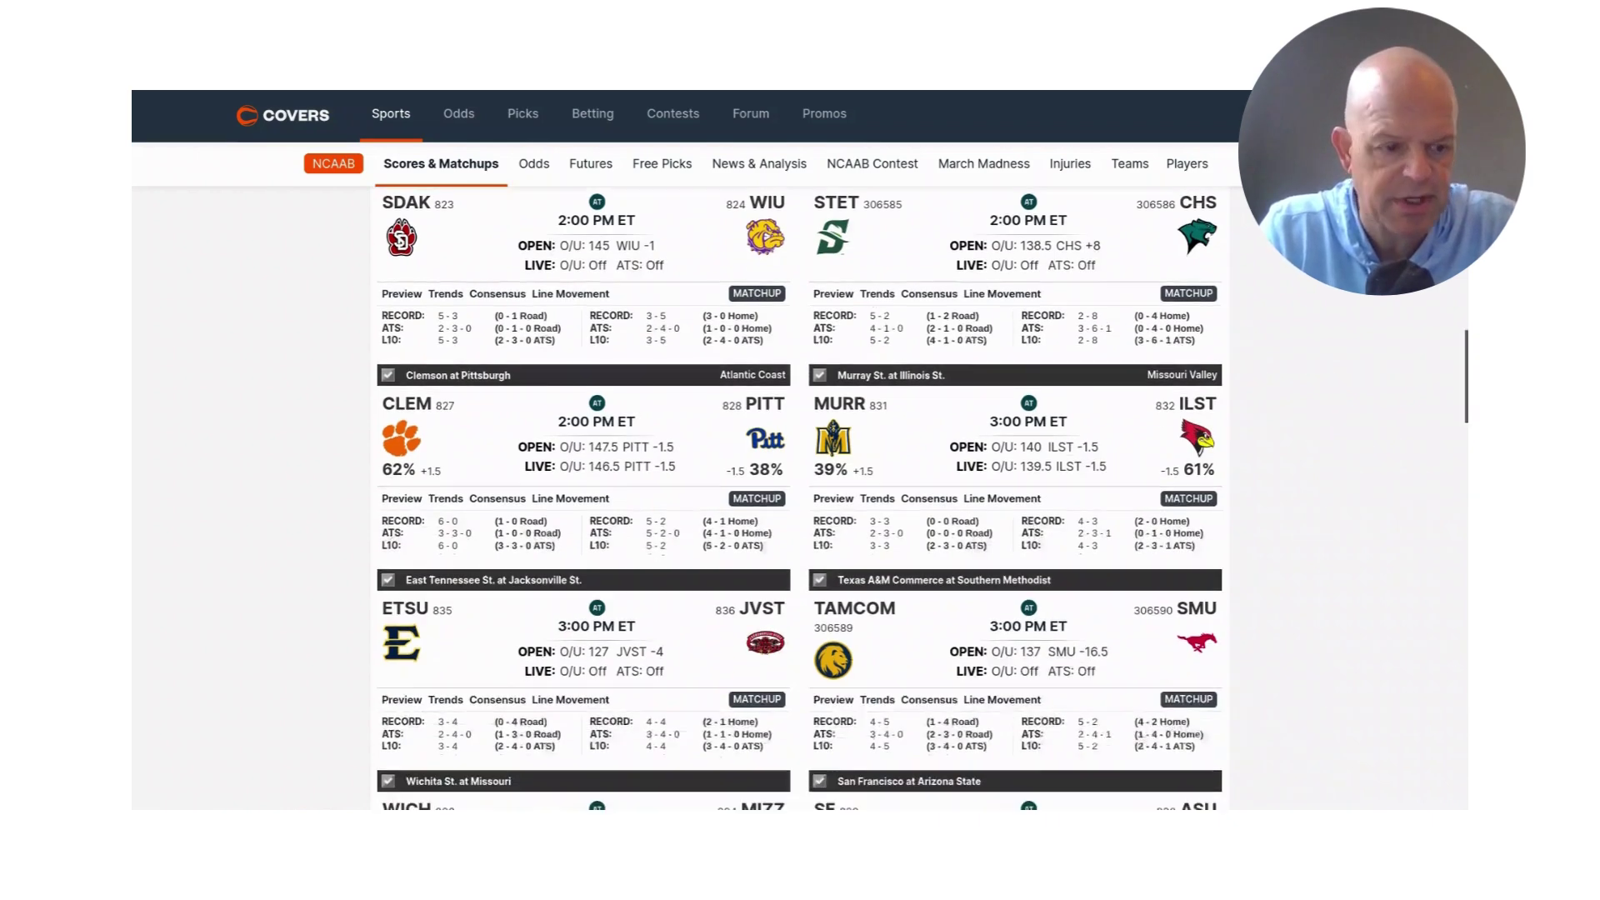
{"action": "scroll", "scroll_direction": "down", "scroll_amount": 3}
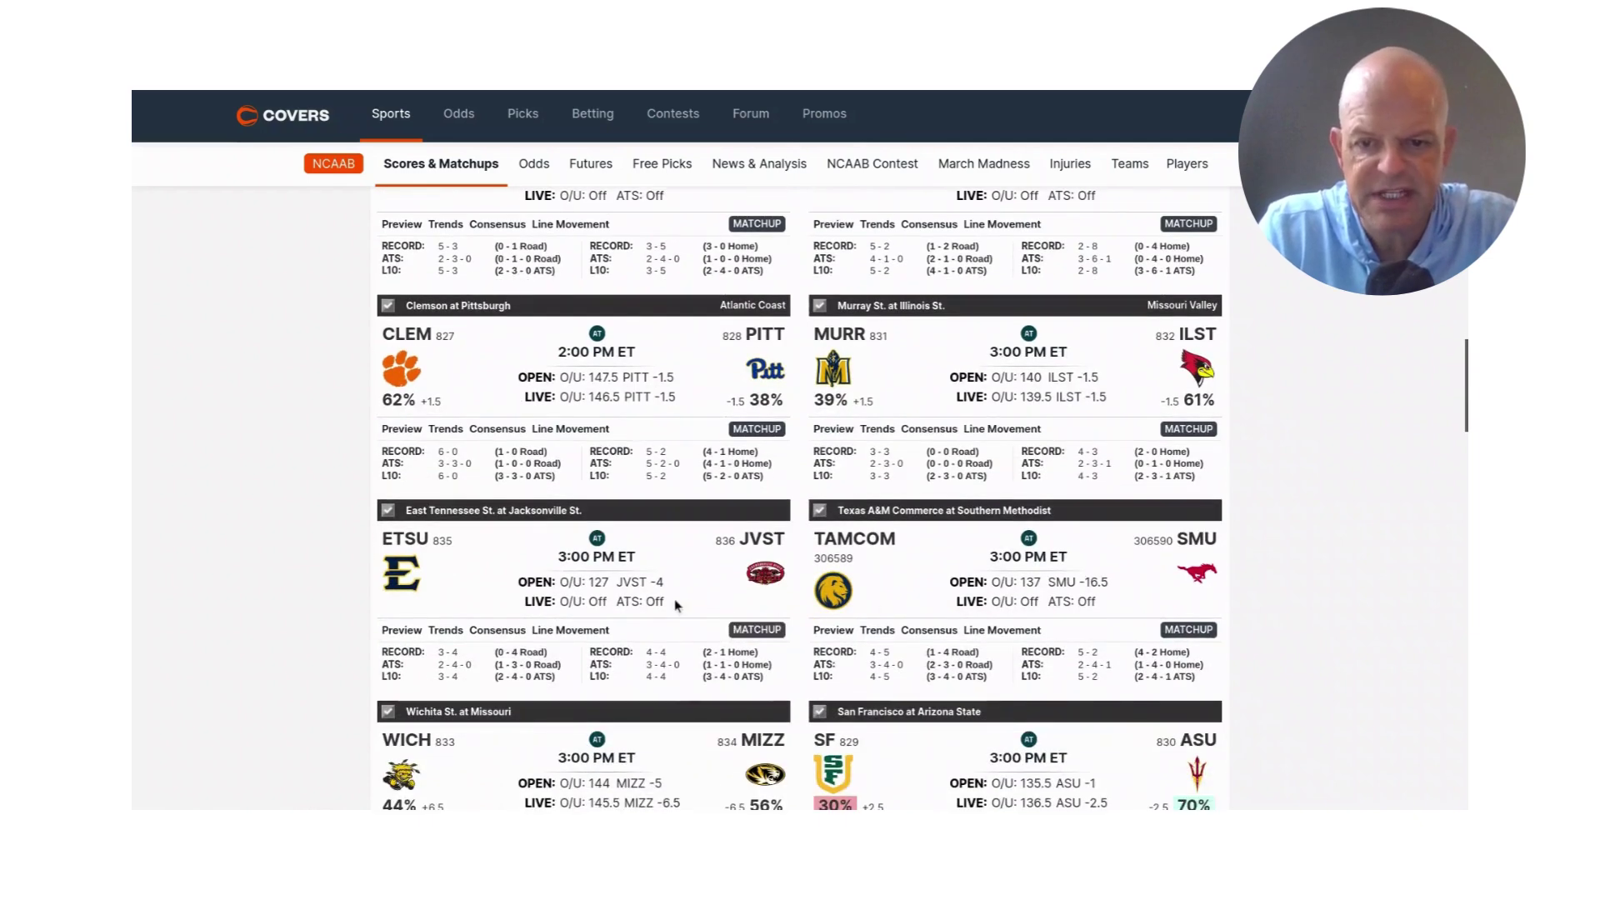
{"action": "scroll", "scroll_direction": "down", "scroll_amount": 3}
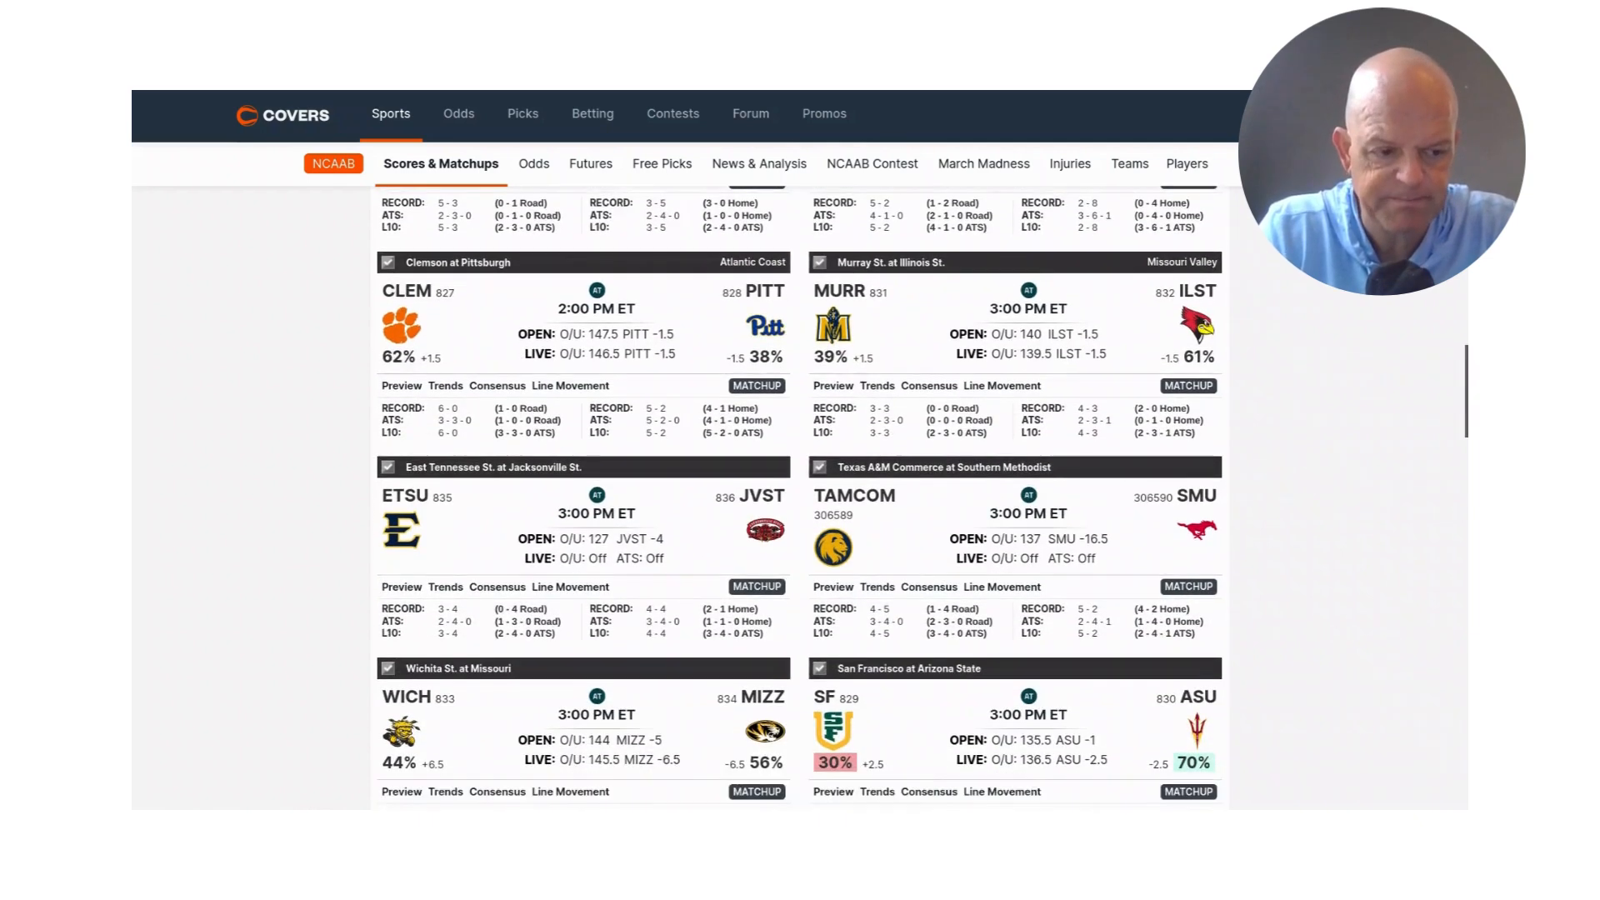
{"action": "scroll", "scroll_direction": "down", "scroll_amount": 3}
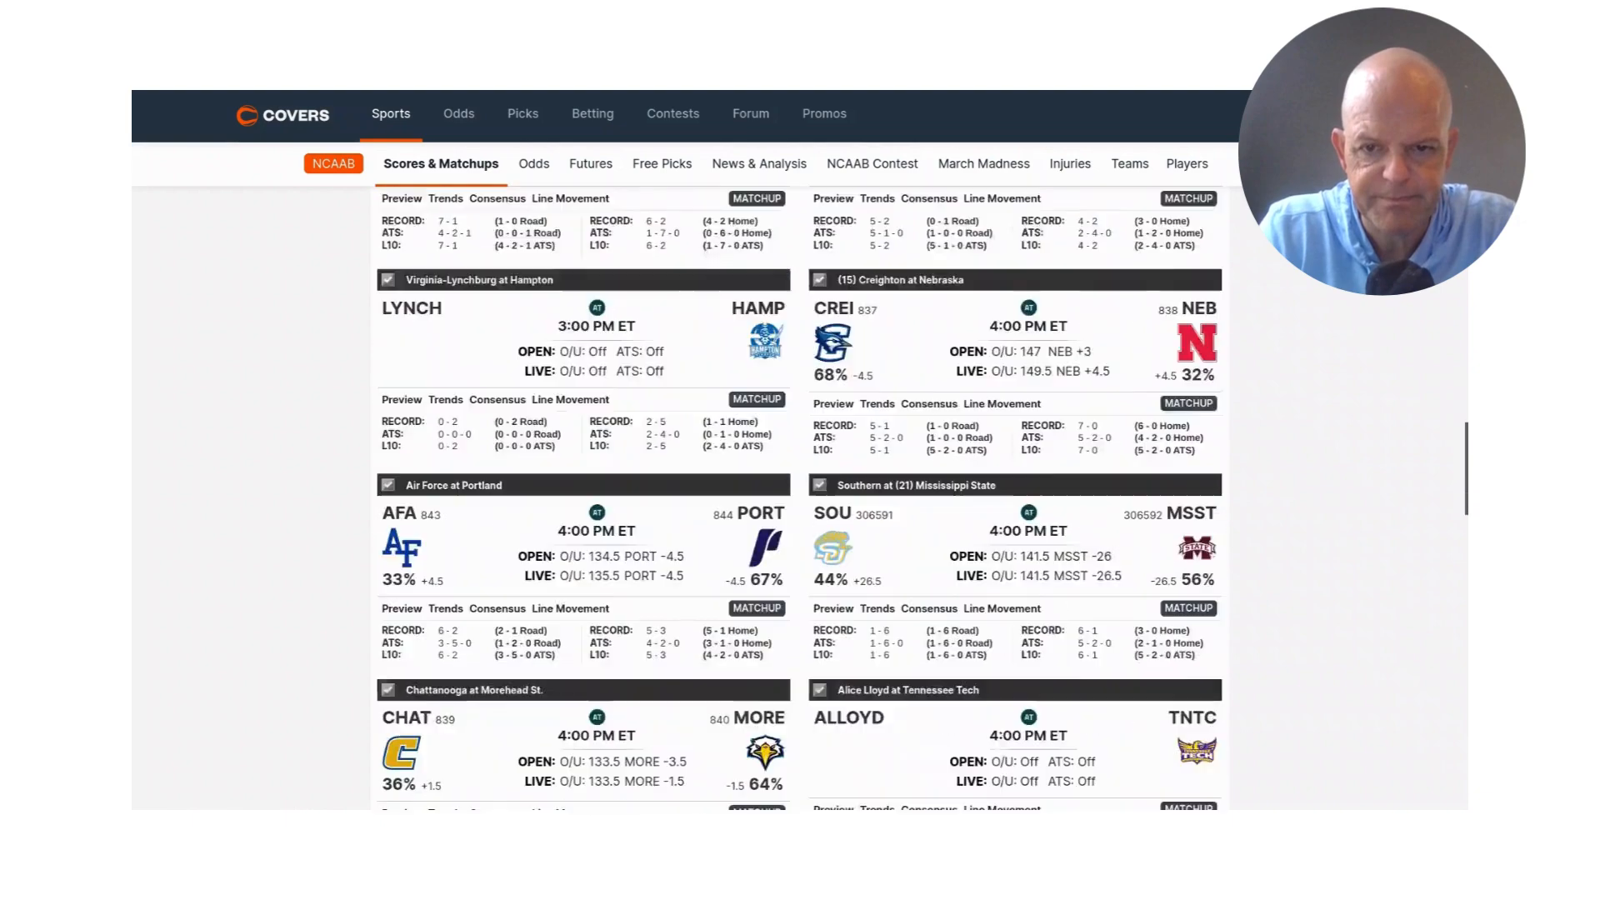
{"action": "scroll", "scroll_direction": "down", "scroll_amount": 3}
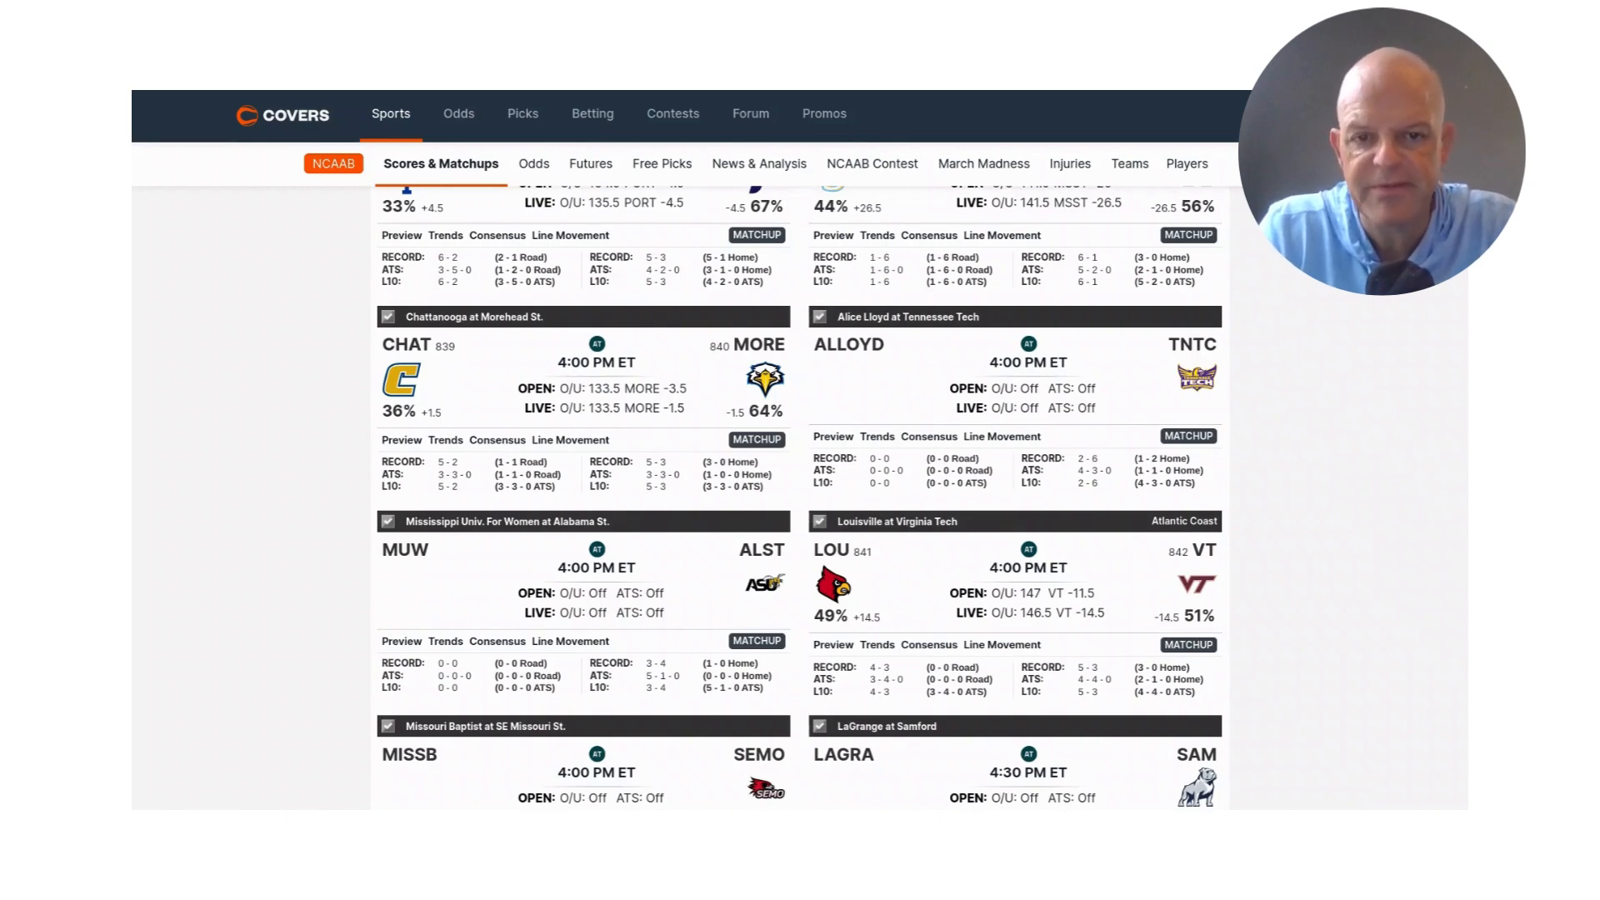
{"action": "mouse_move", "coordinate": [518, 458]}
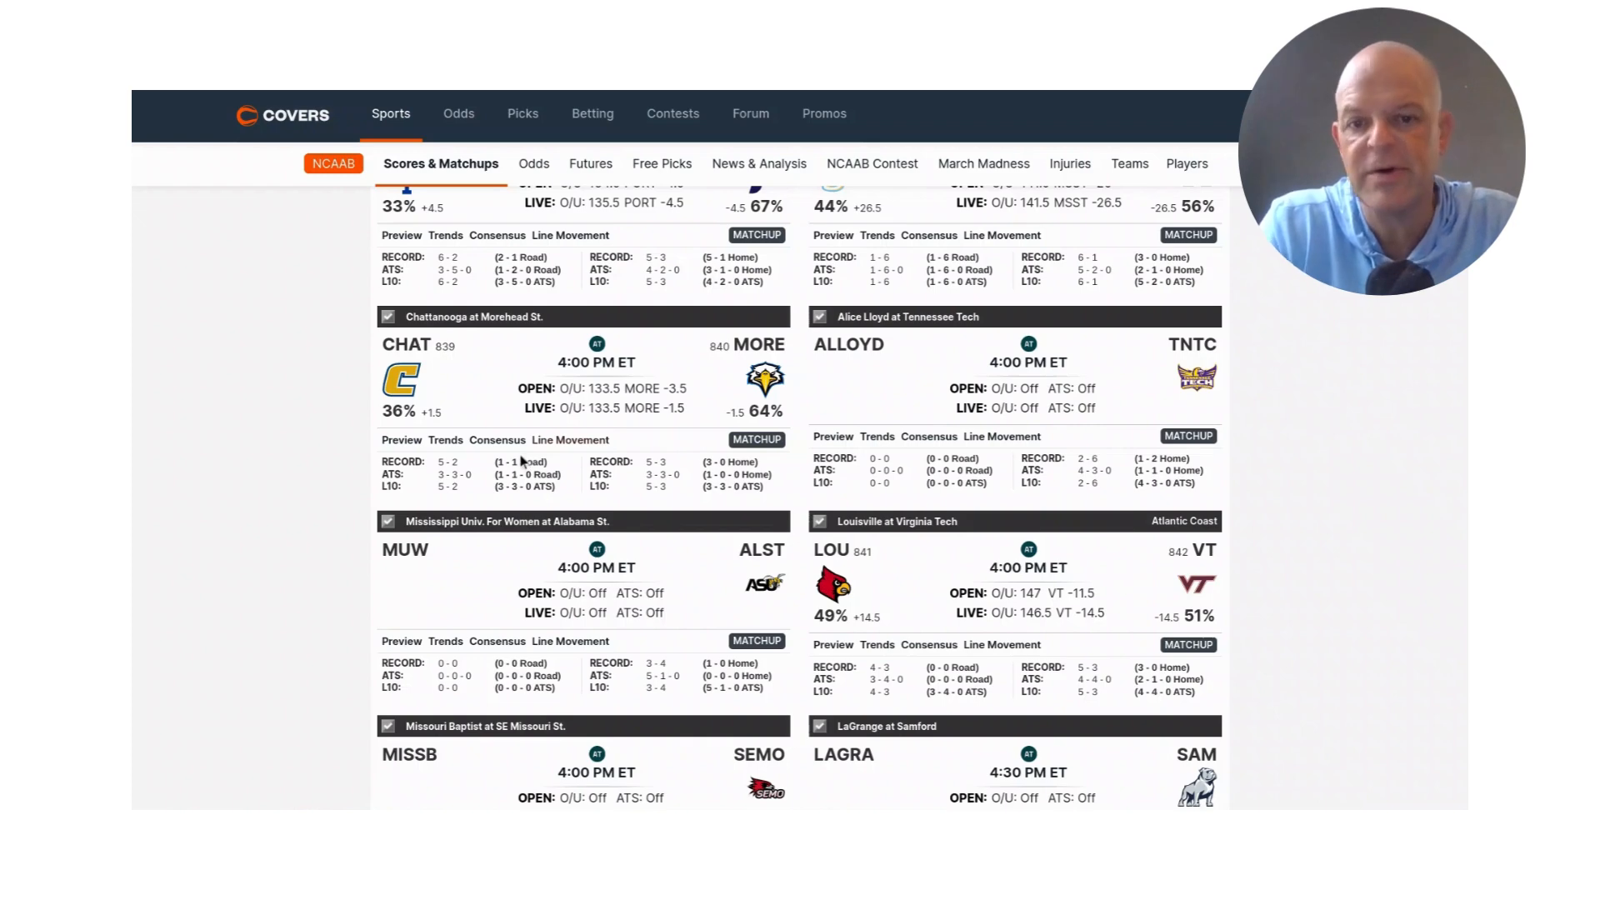
{"action": "mouse_move", "coordinate": [515, 460]}
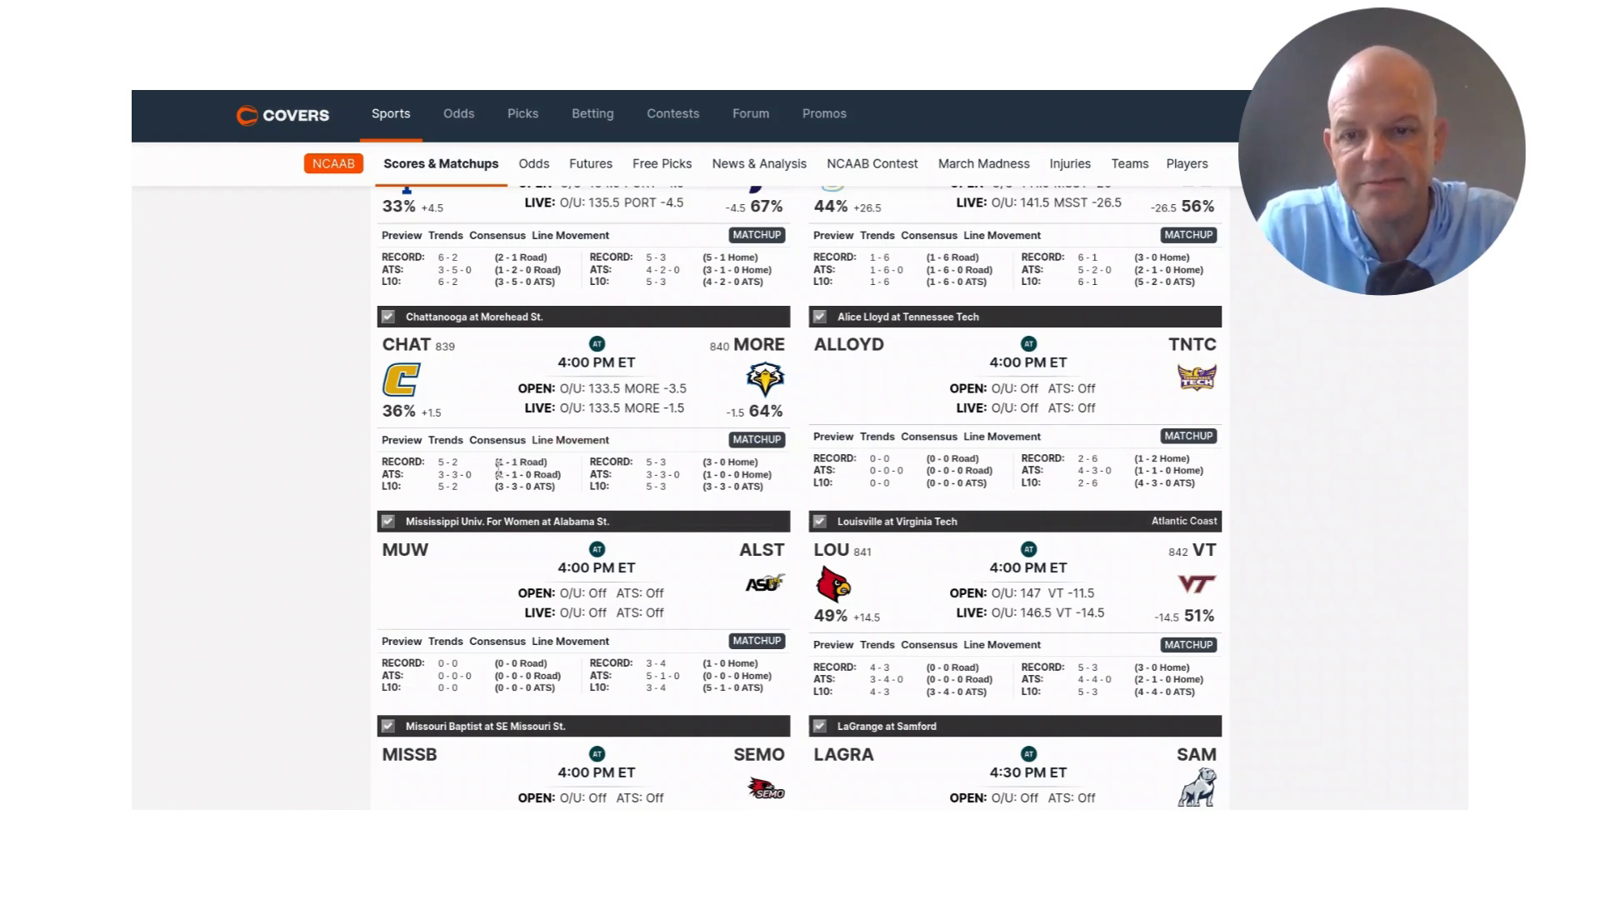
{"action": "mouse_move", "coordinate": [307, 453]}
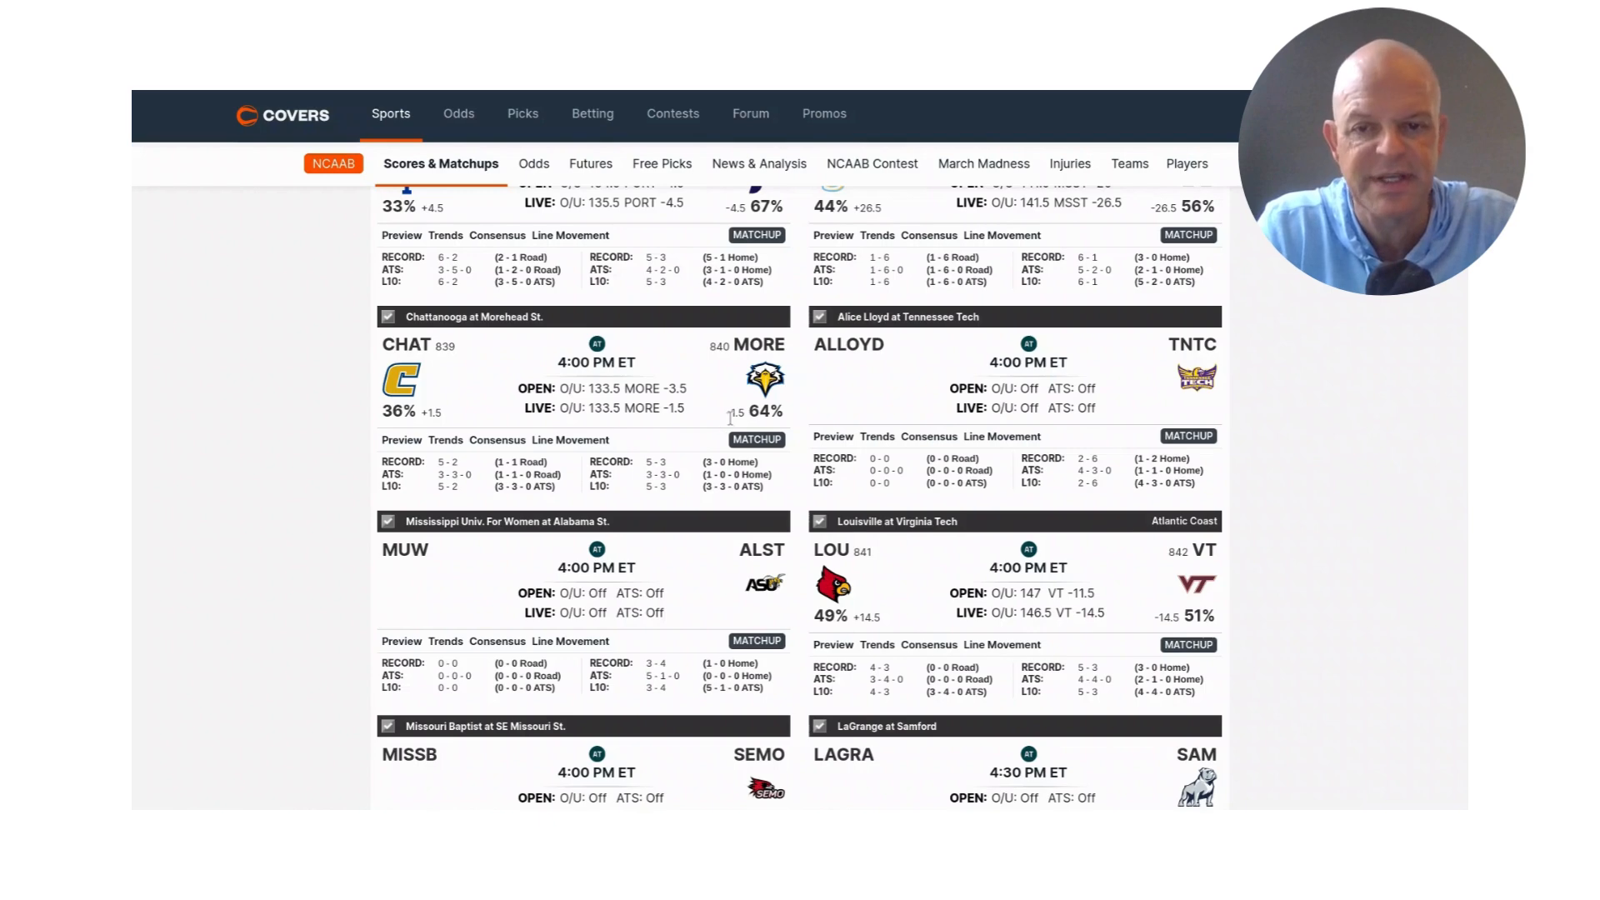
{"action": "mouse_move", "coordinate": [730, 440]}
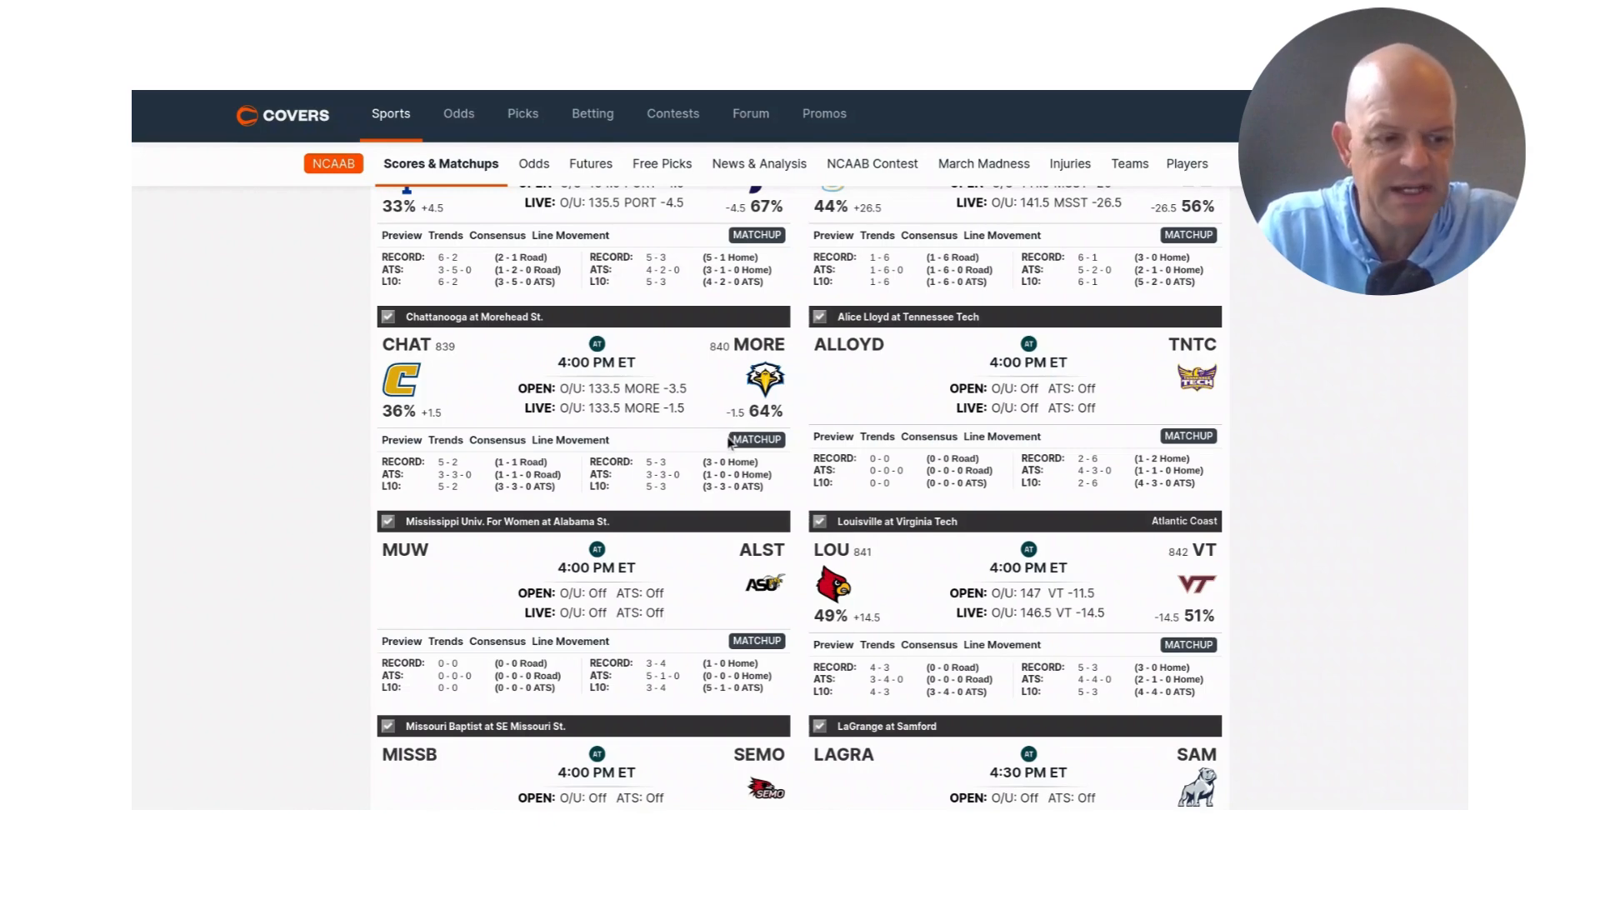
{"action": "mouse_move", "coordinate": [792, 605]}
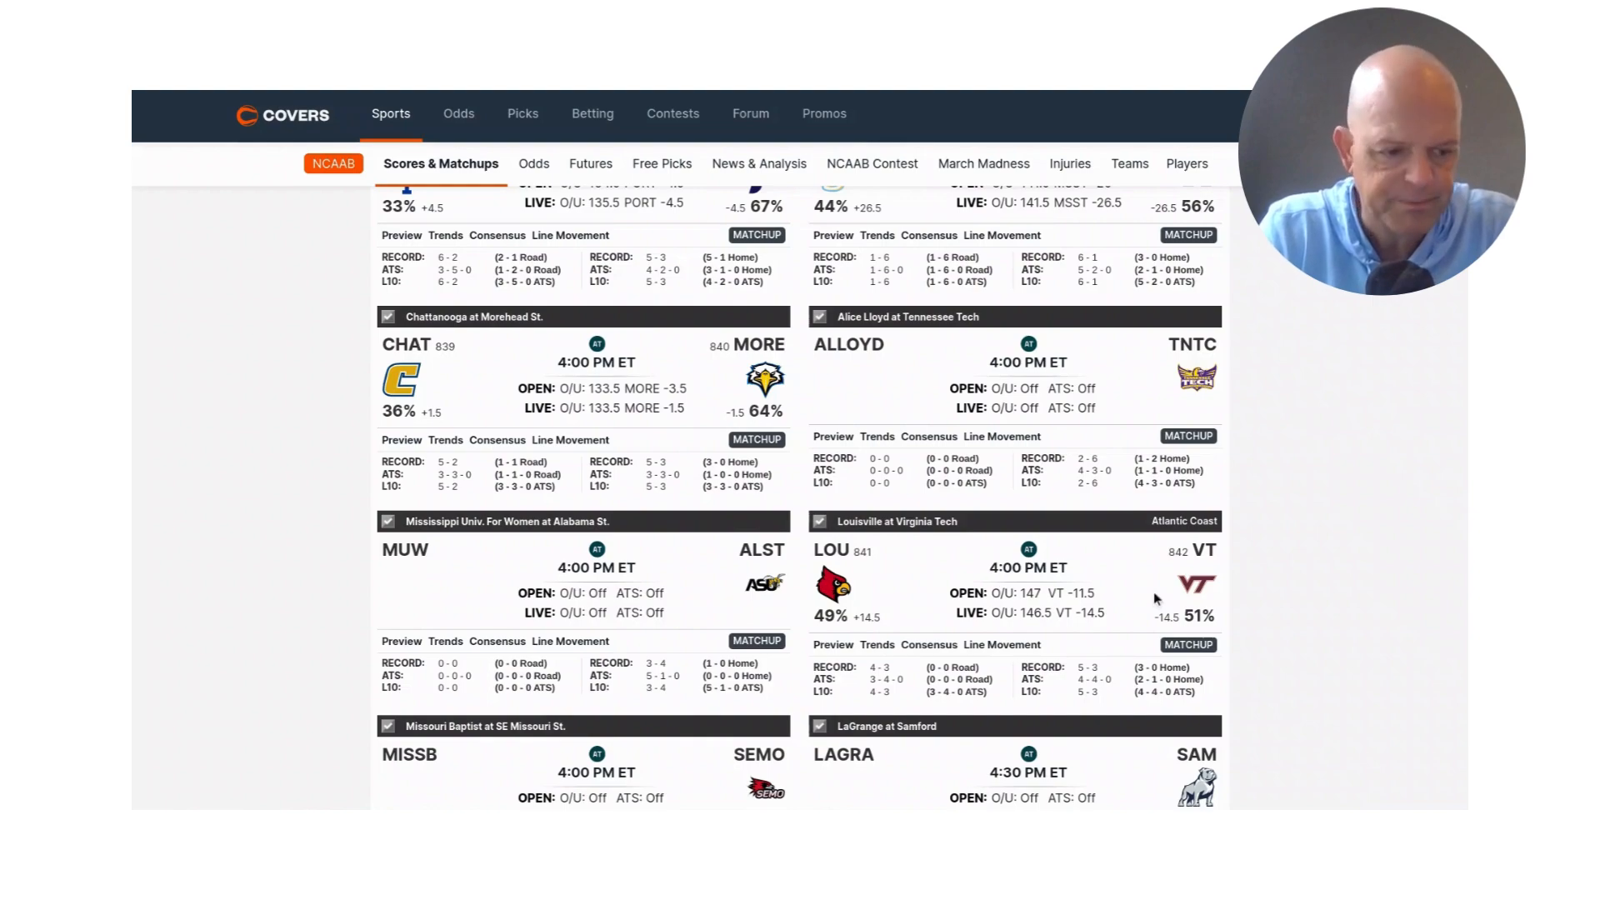
Scroll to the evening games such as Pepperdine at Colorado and Minnesota at Ohio St.
{"action": "scroll", "scroll_direction": "down", "scroll_amount": 3}
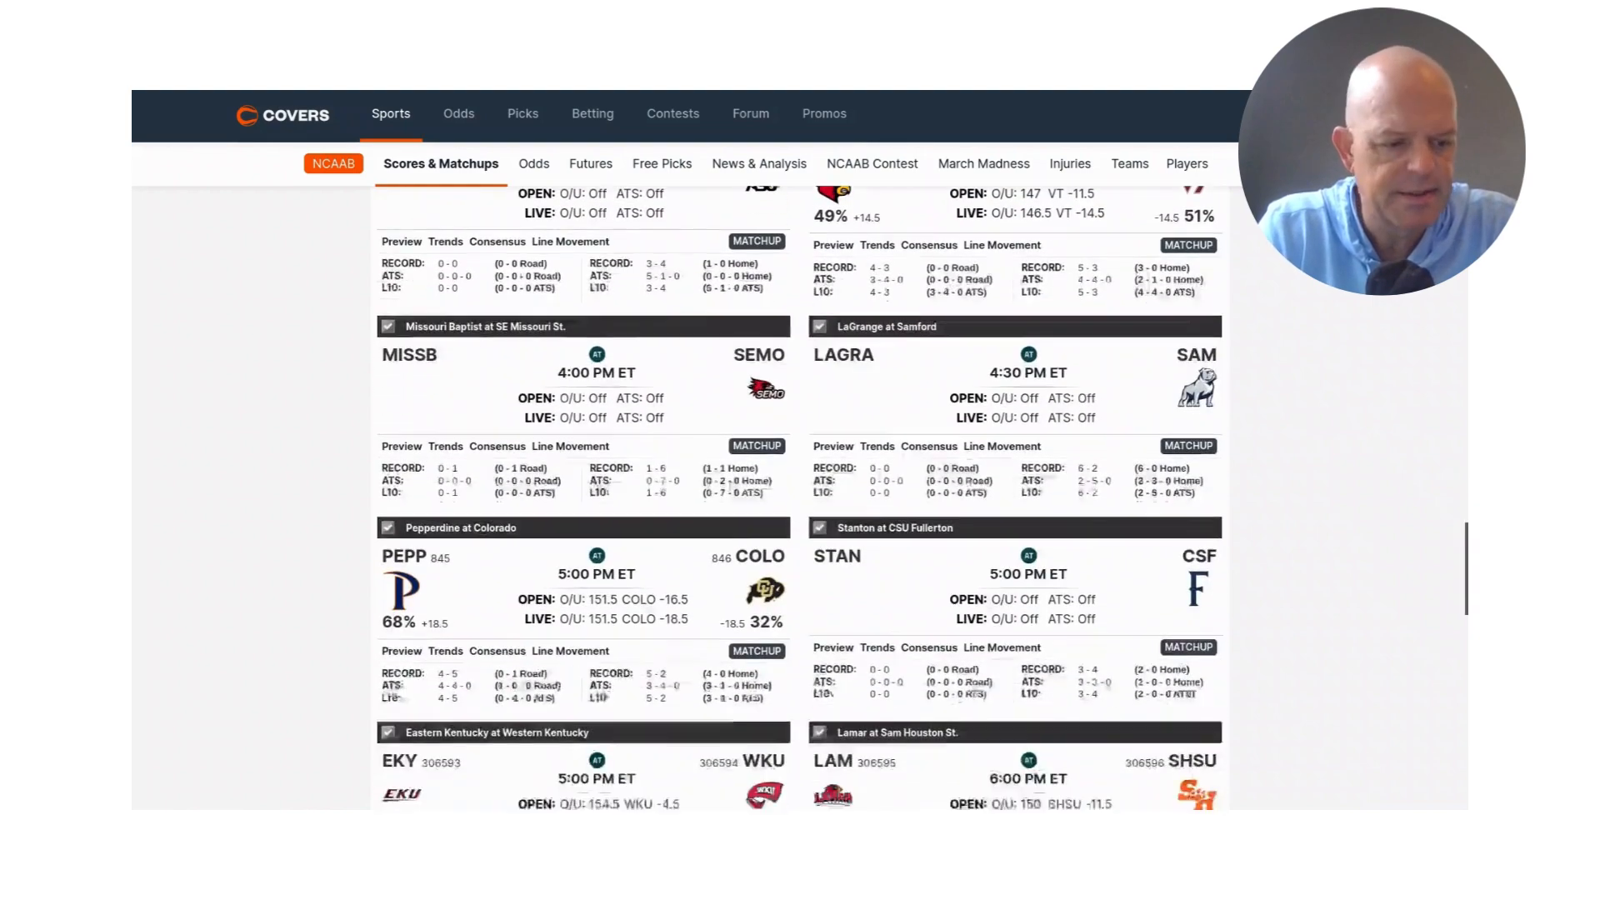
{"action": "scroll", "scroll_direction": "down", "scroll_amount": 3}
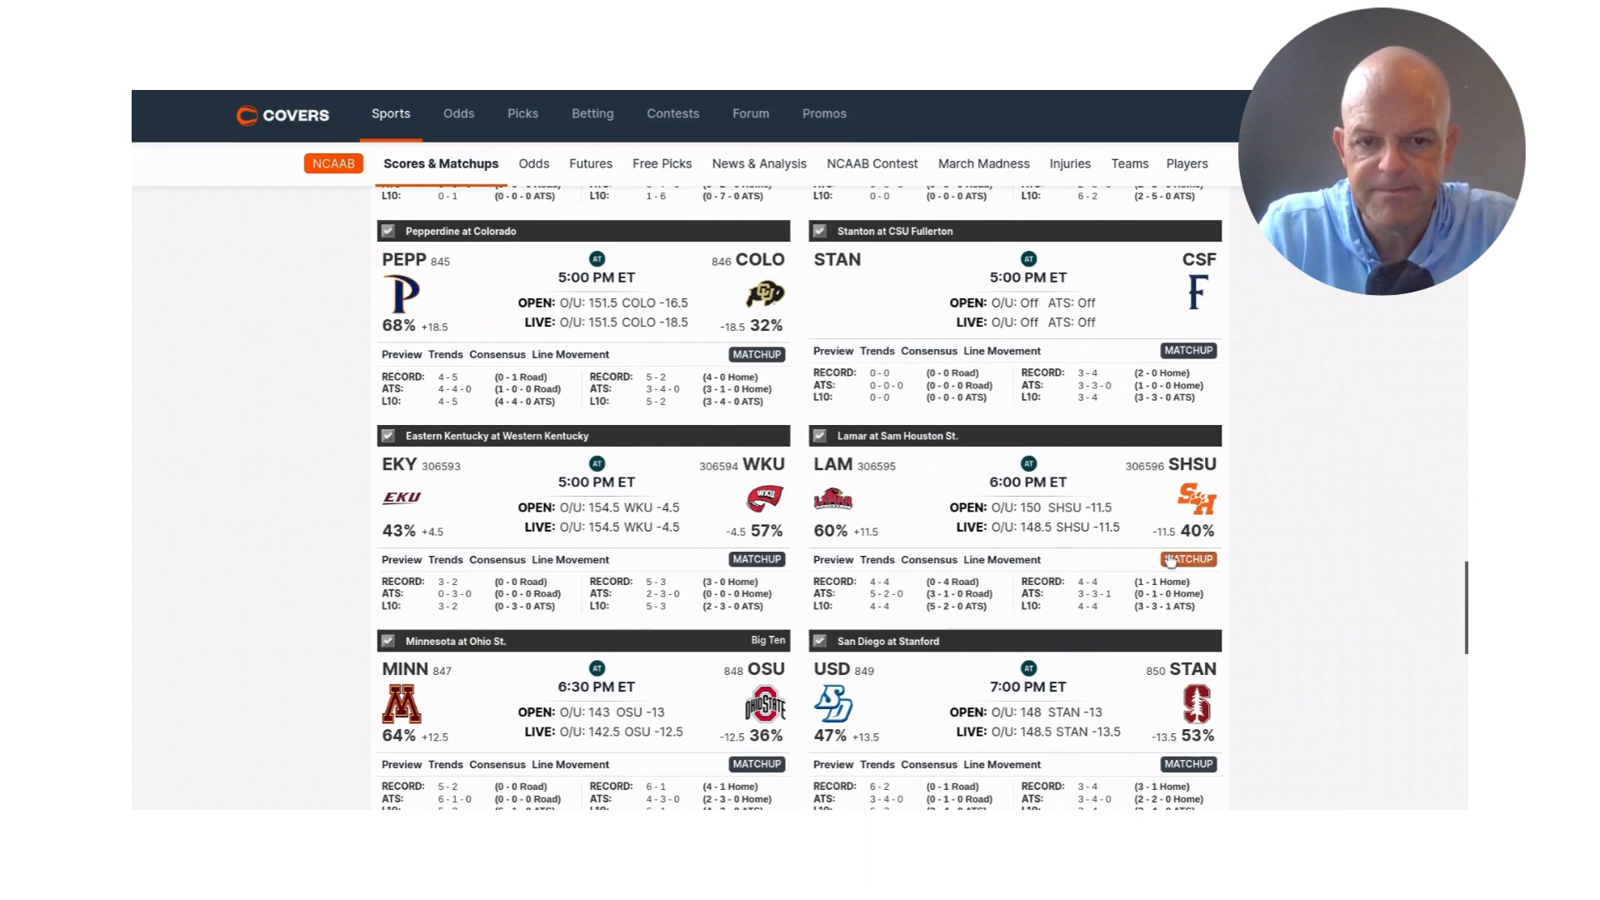
{"action": "mouse_move", "coordinate": [1130, 543]}
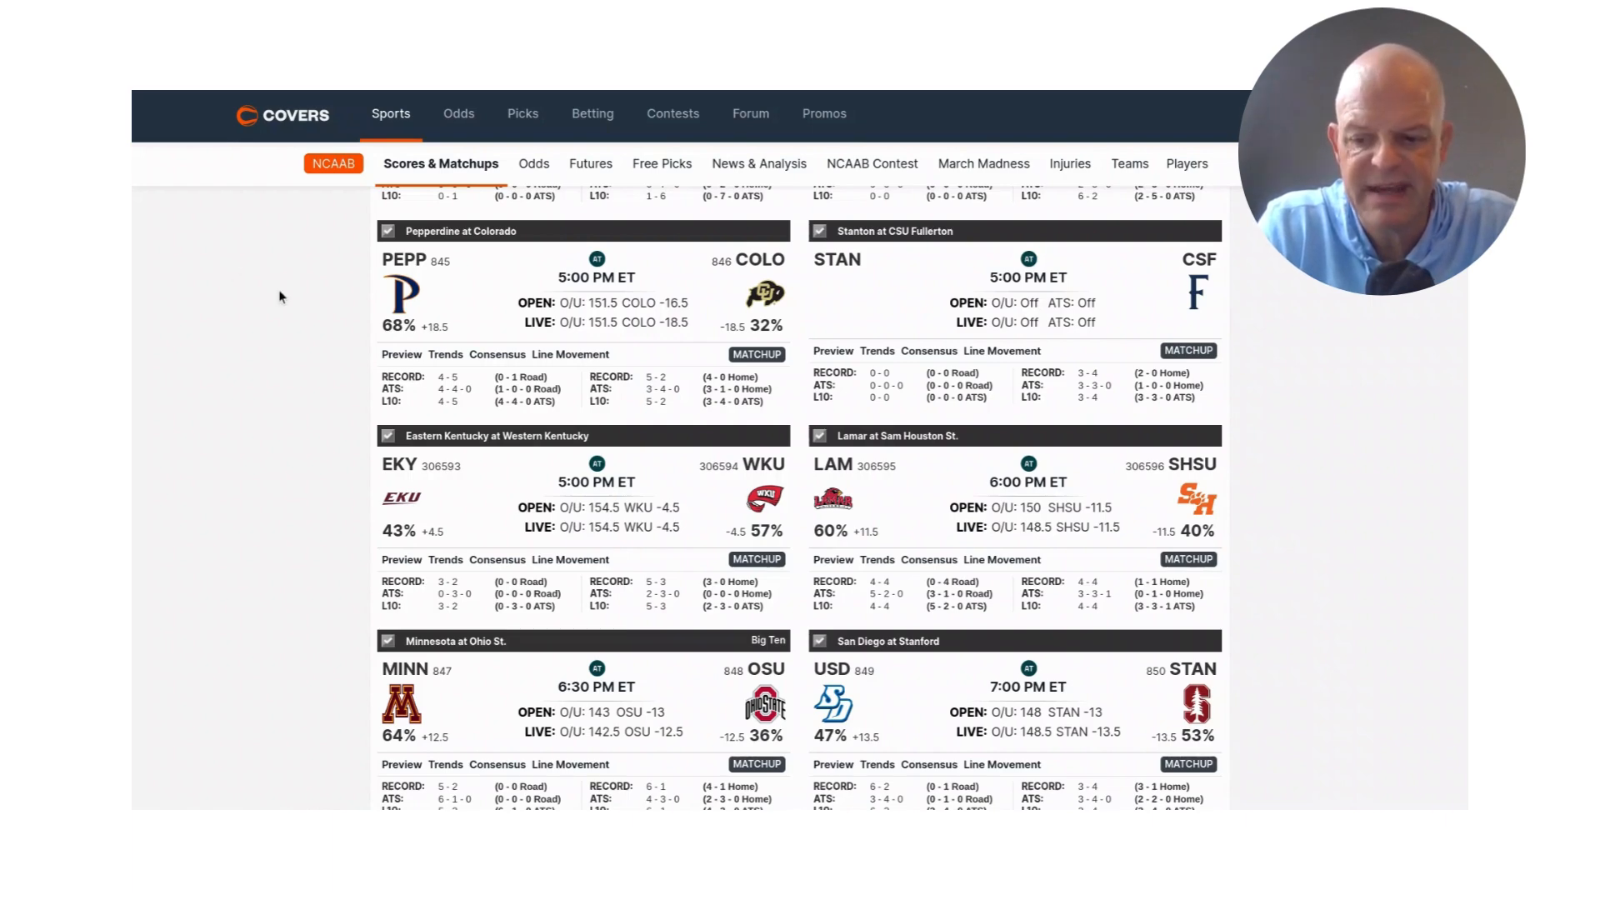
{"action": "mouse_move", "coordinate": [521, 393]}
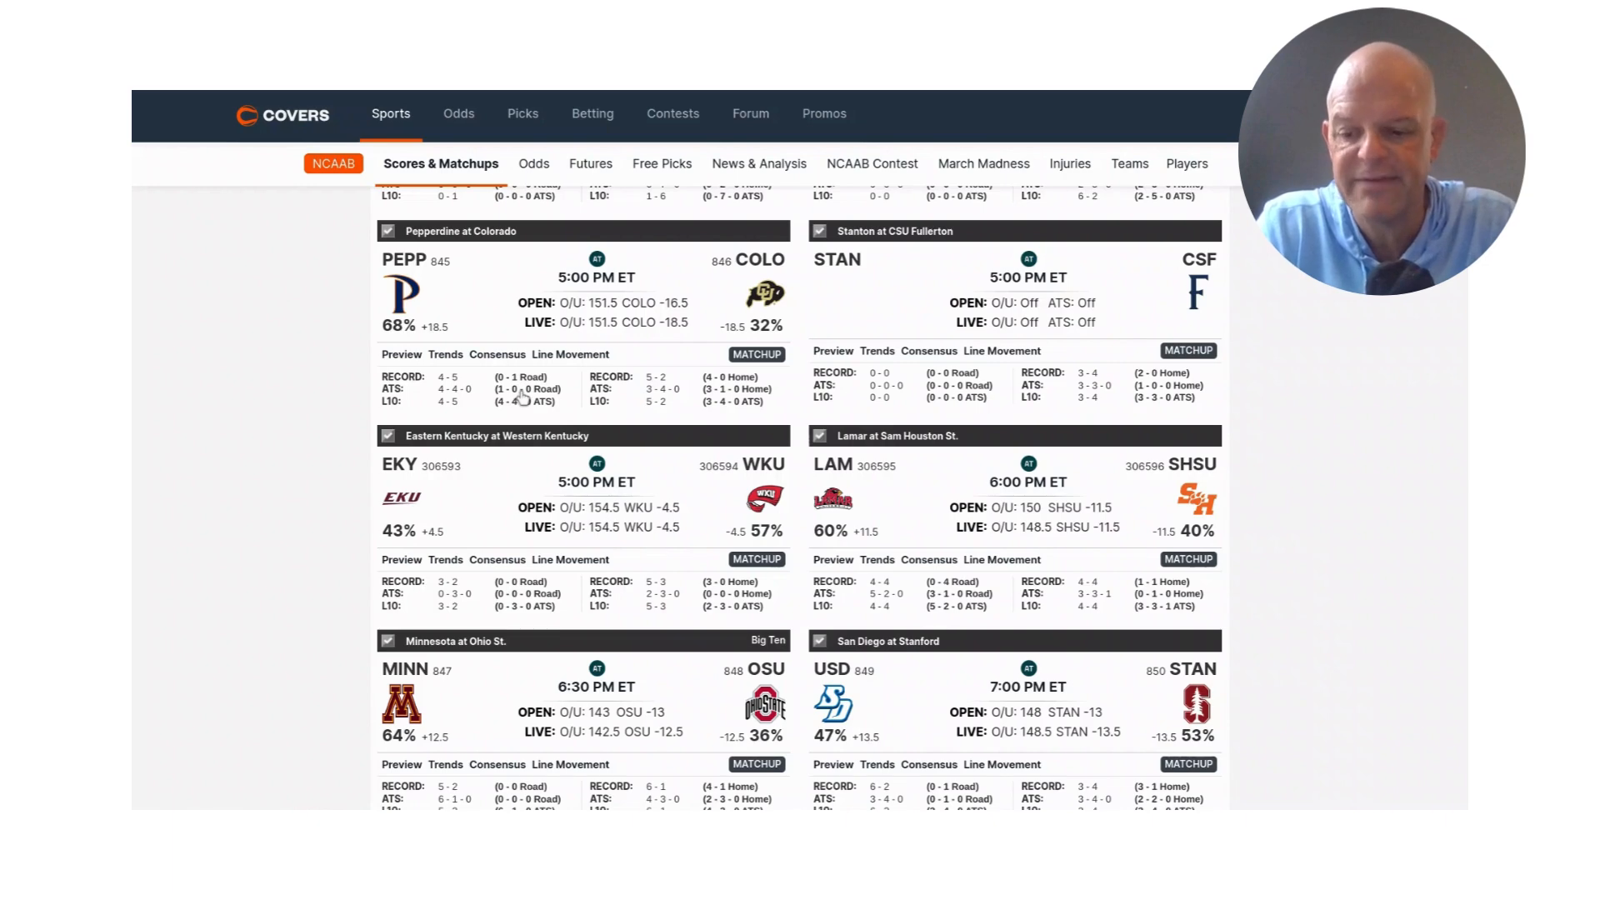
{"action": "mouse_move", "coordinate": [685, 461]}
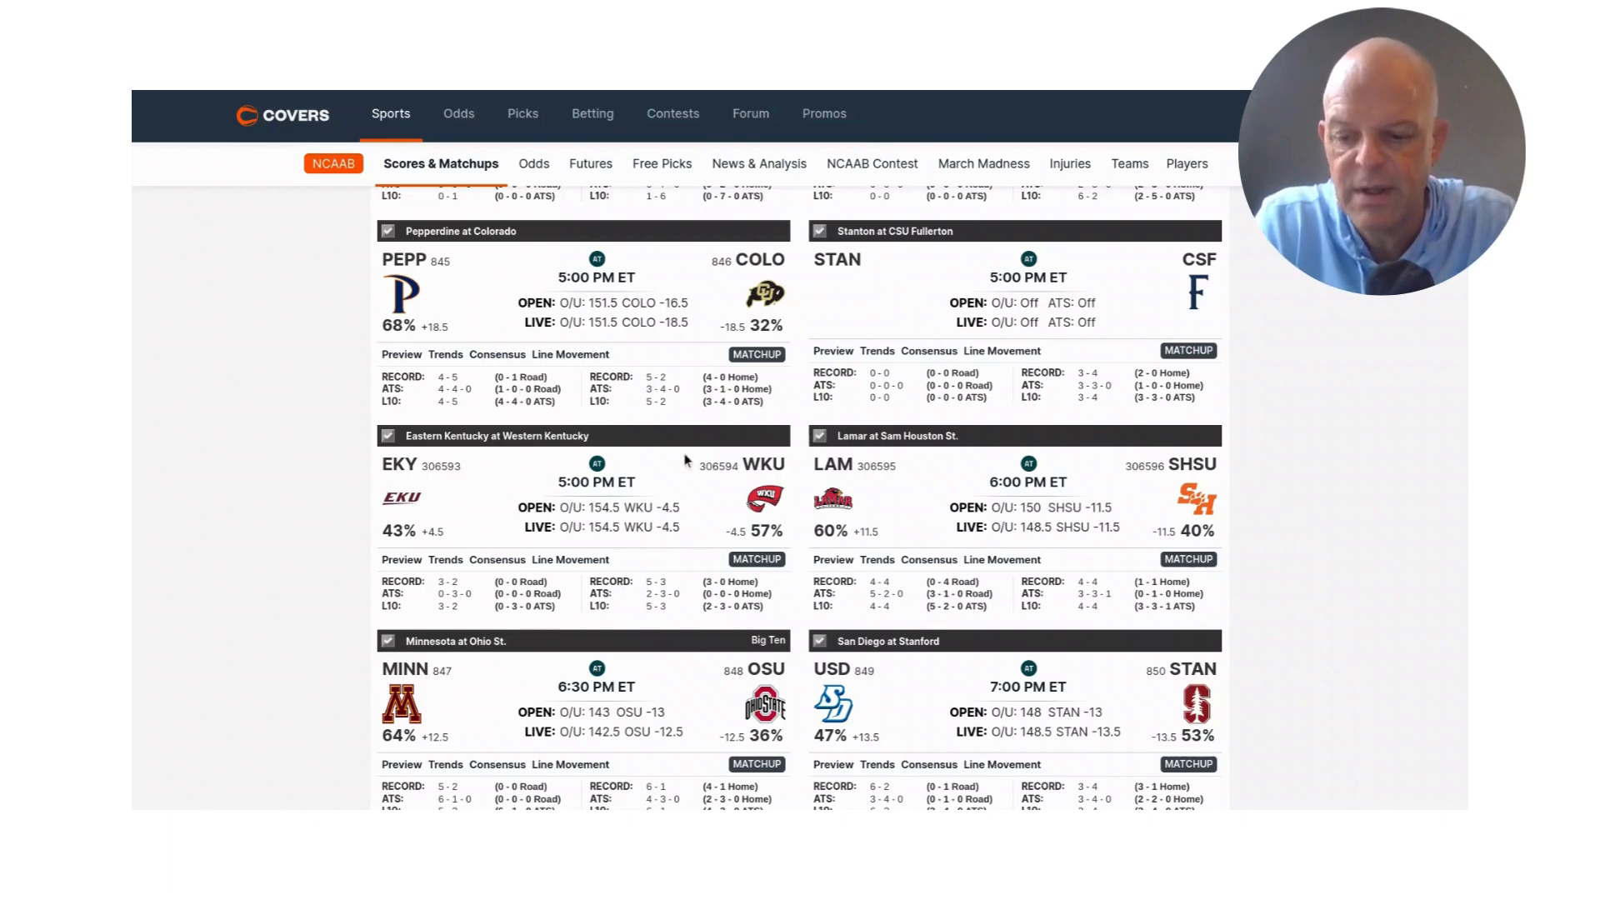
{"action": "mouse_move", "coordinate": [970, 507]}
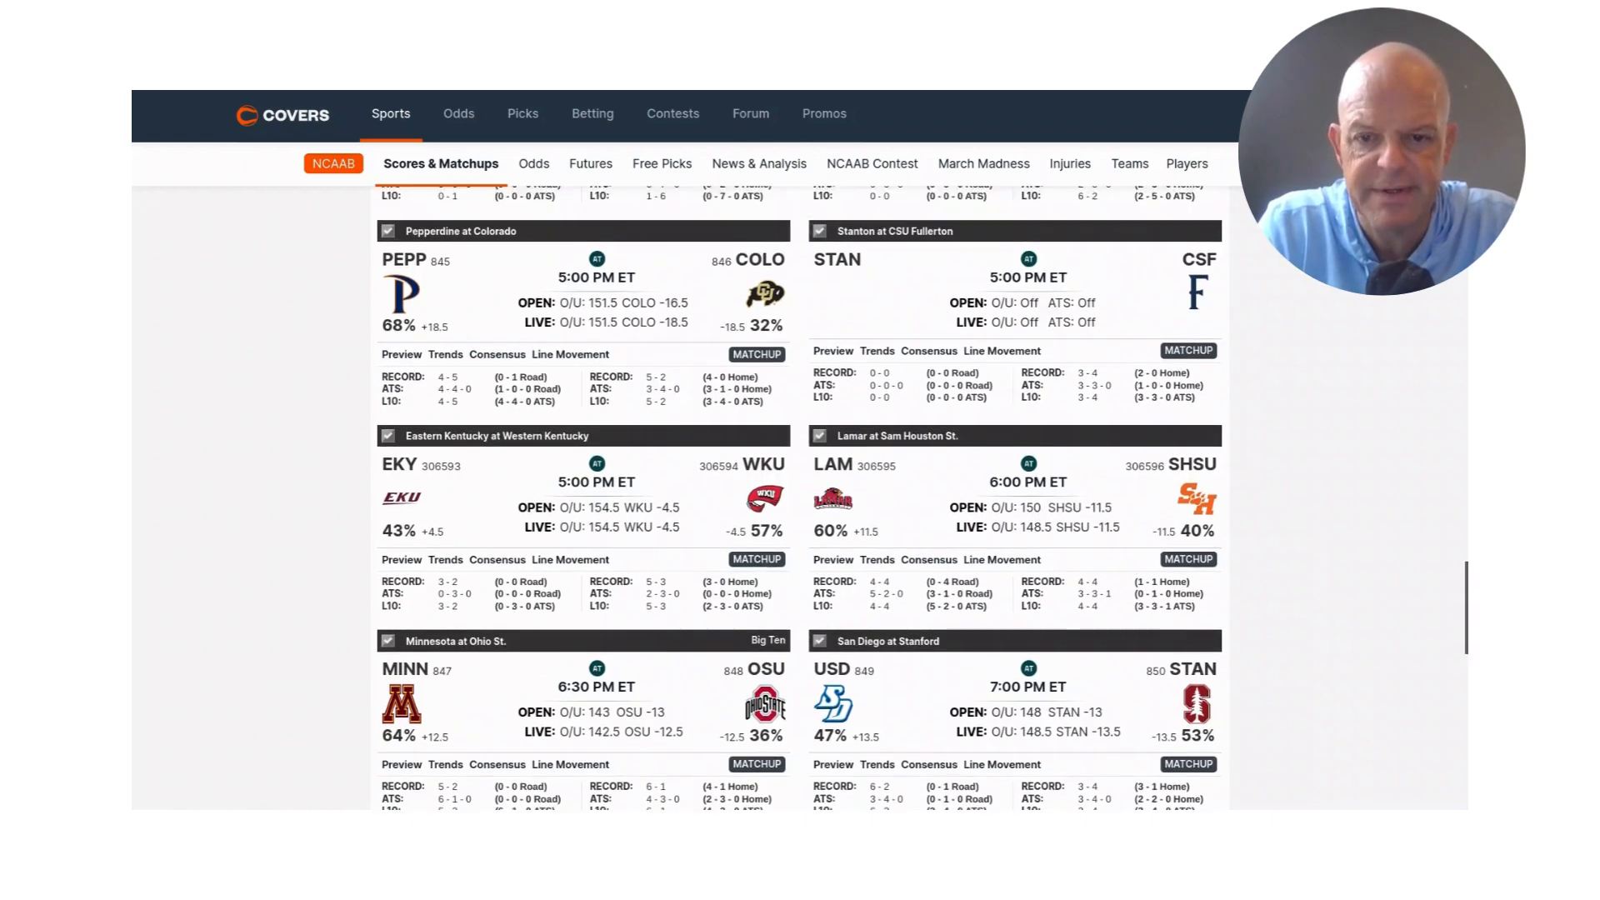
{"action": "scroll", "scroll_direction": "down", "scroll_amount": 3}
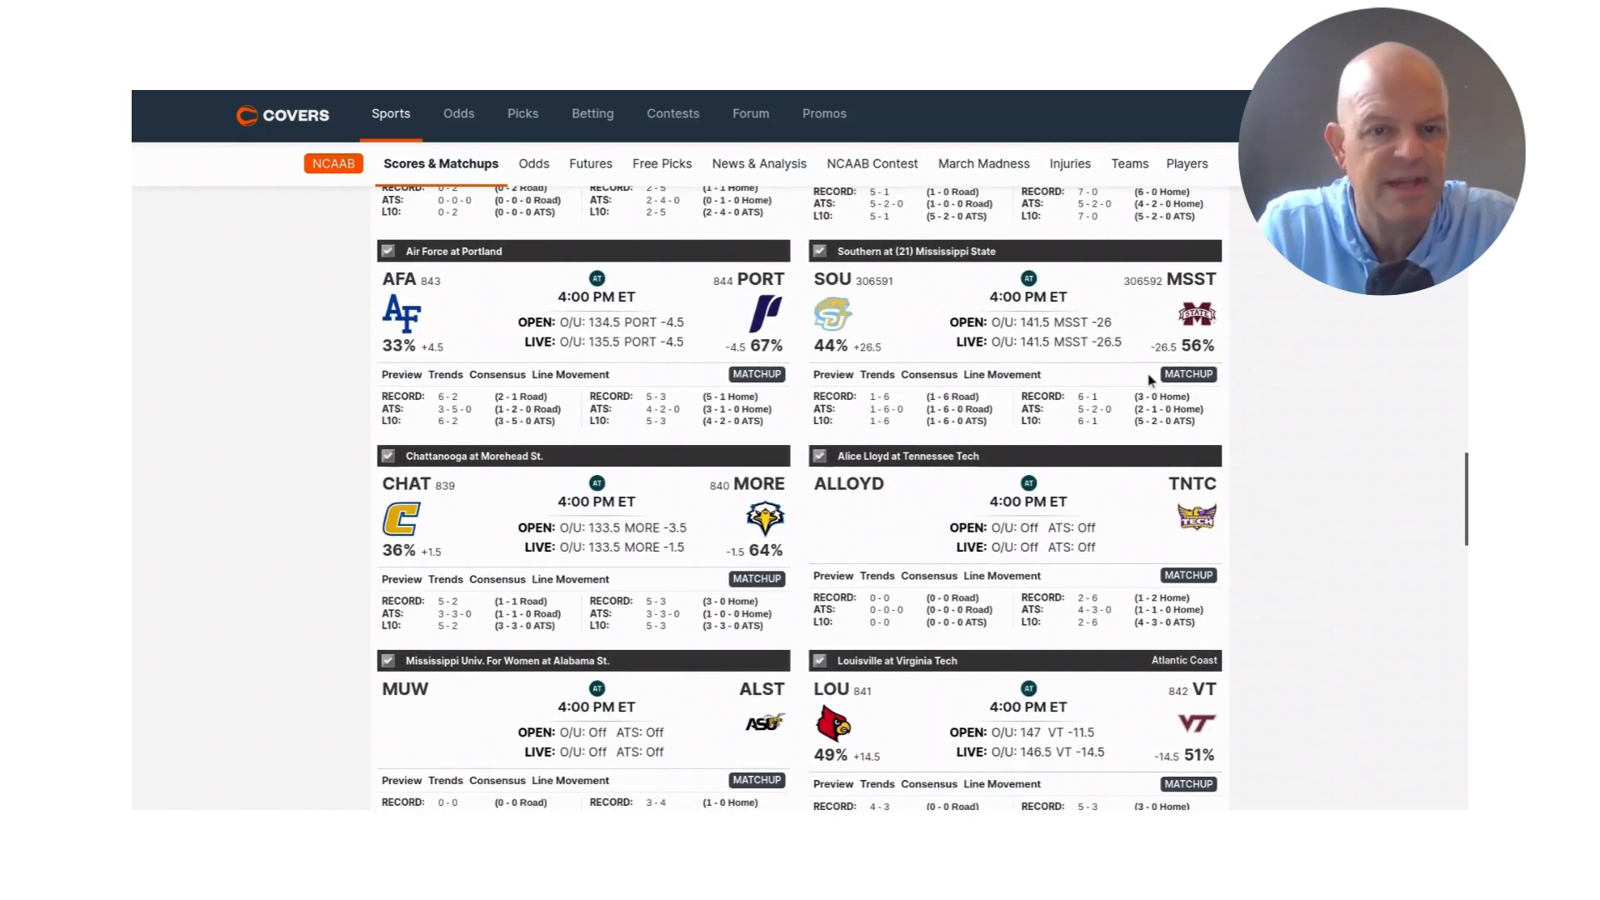
{"action": "mouse_move", "coordinate": [1079, 370]}
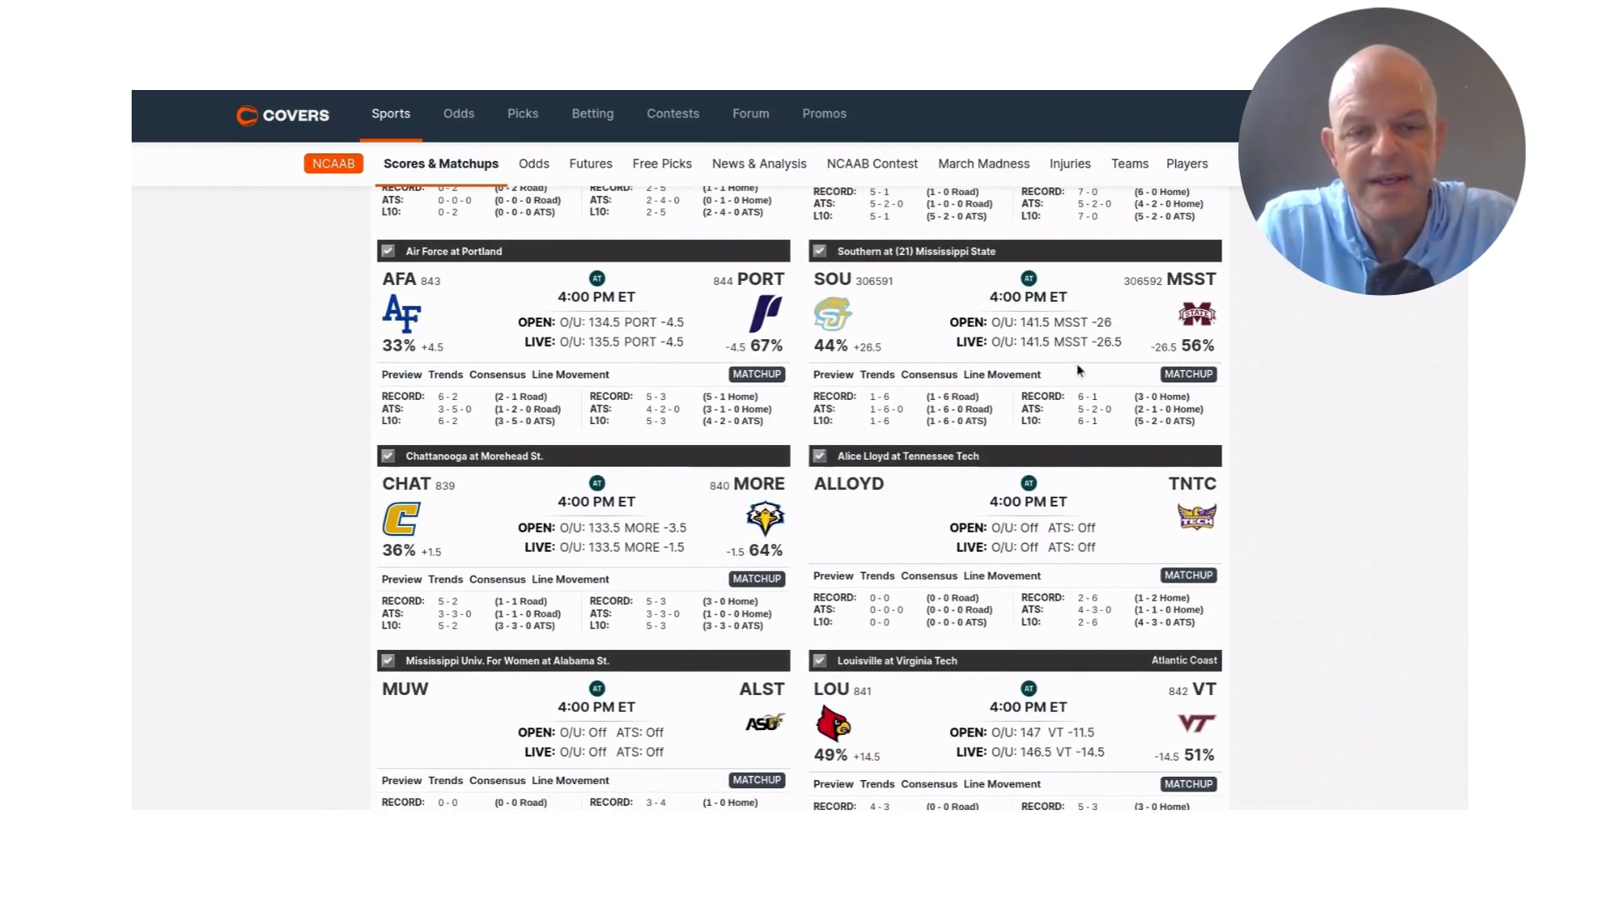
{"action": "mouse_move", "coordinate": [955, 297]}
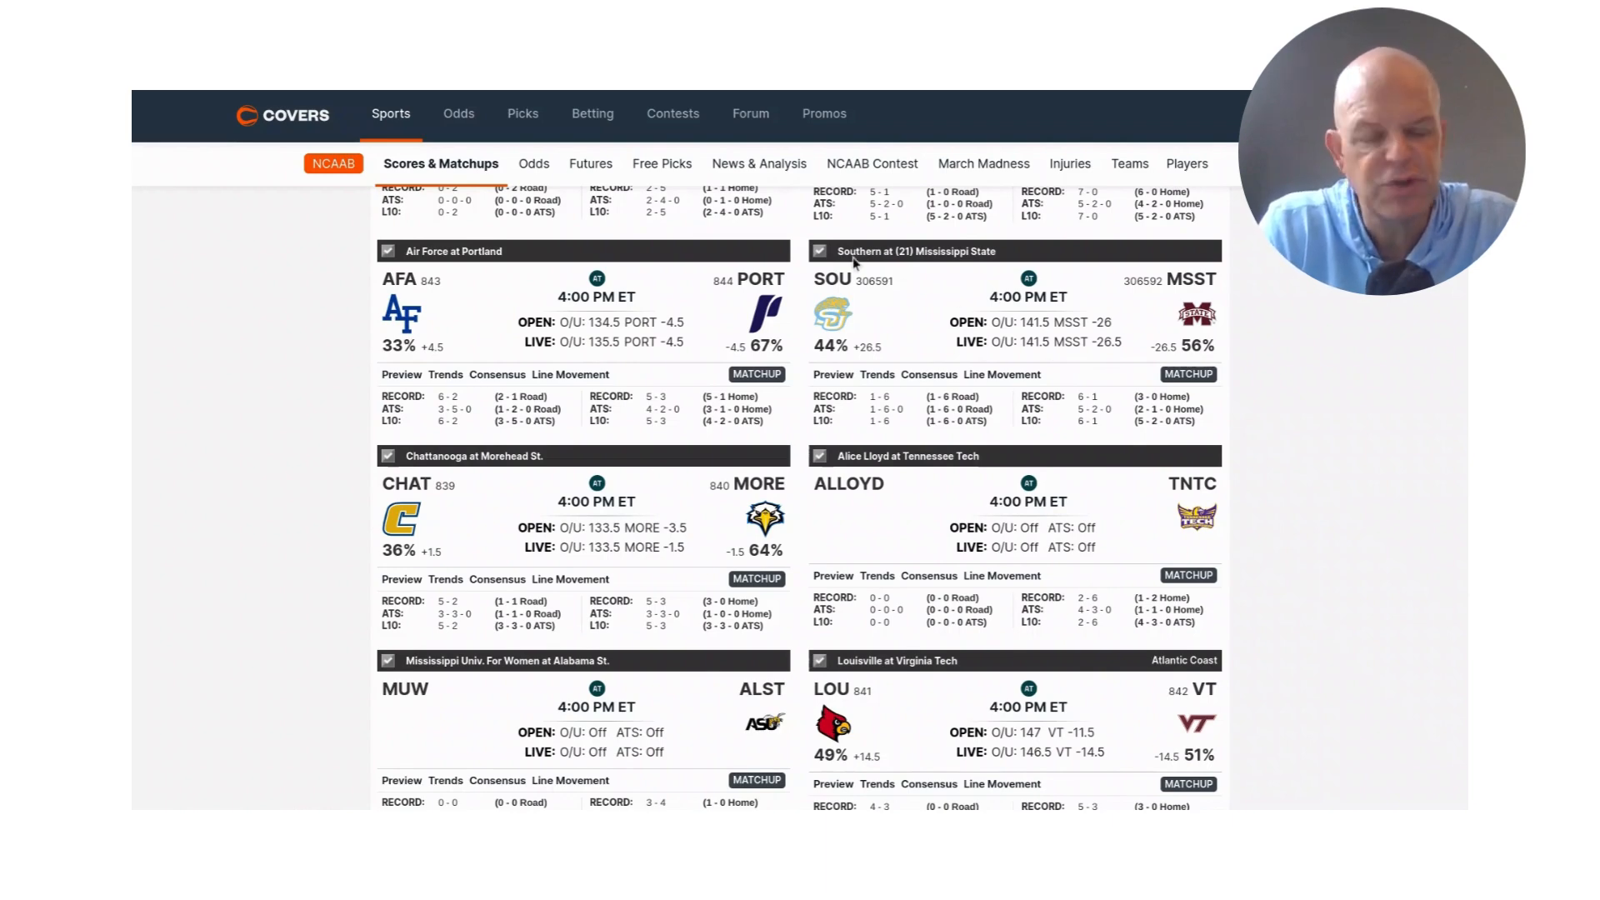
{"action": "mouse_move", "coordinate": [729, 260]}
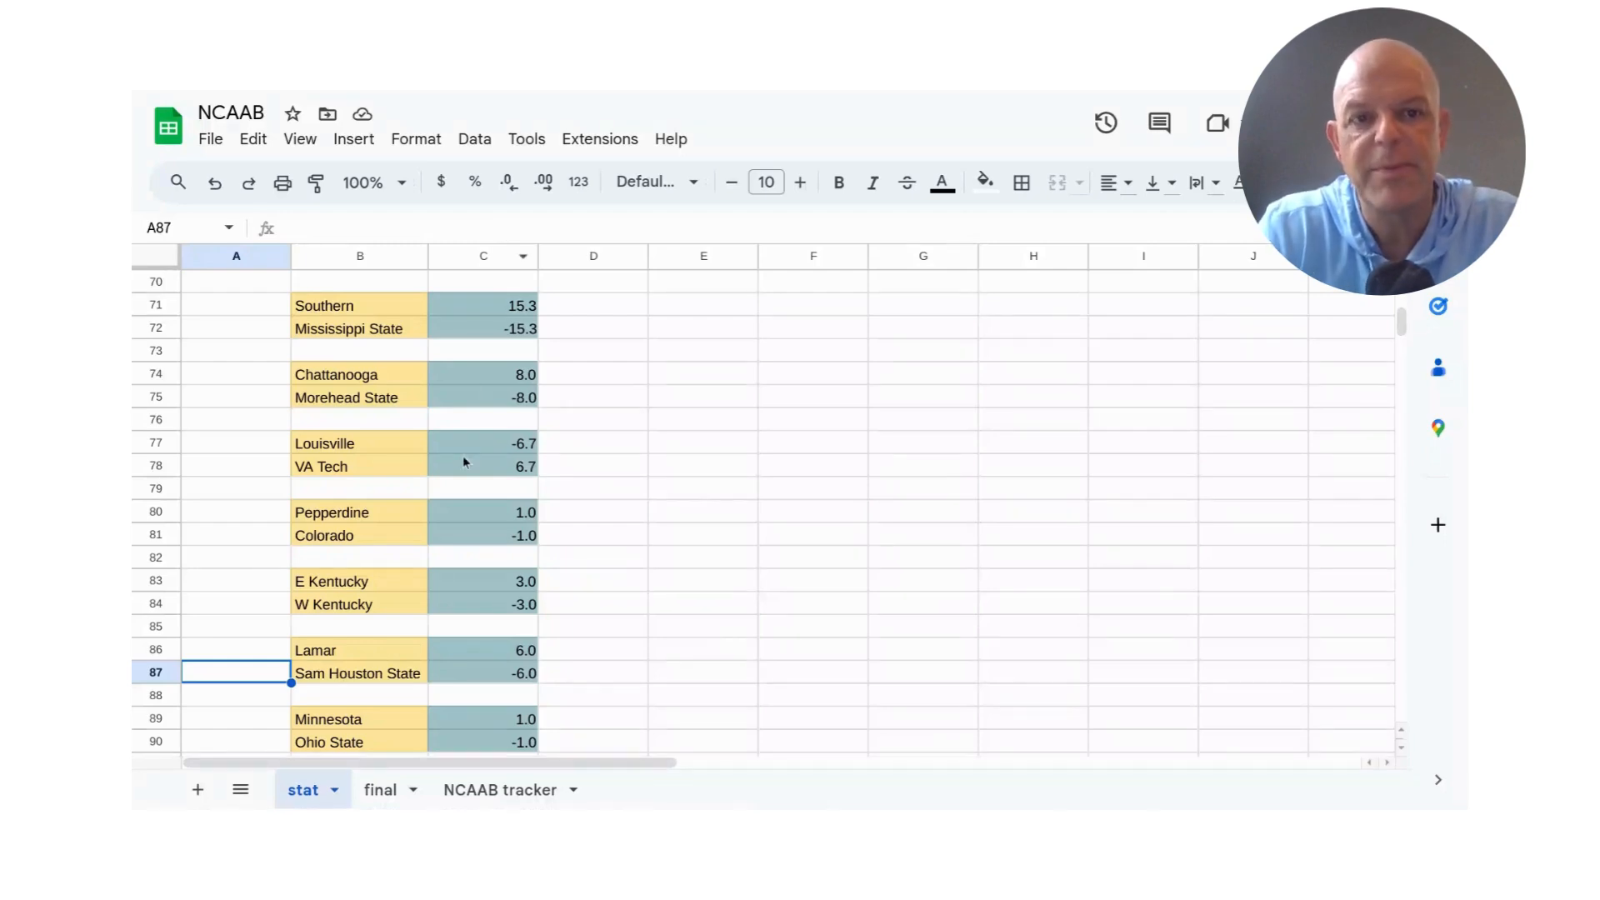
{"action": "mouse_move", "coordinate": [465, 517]}
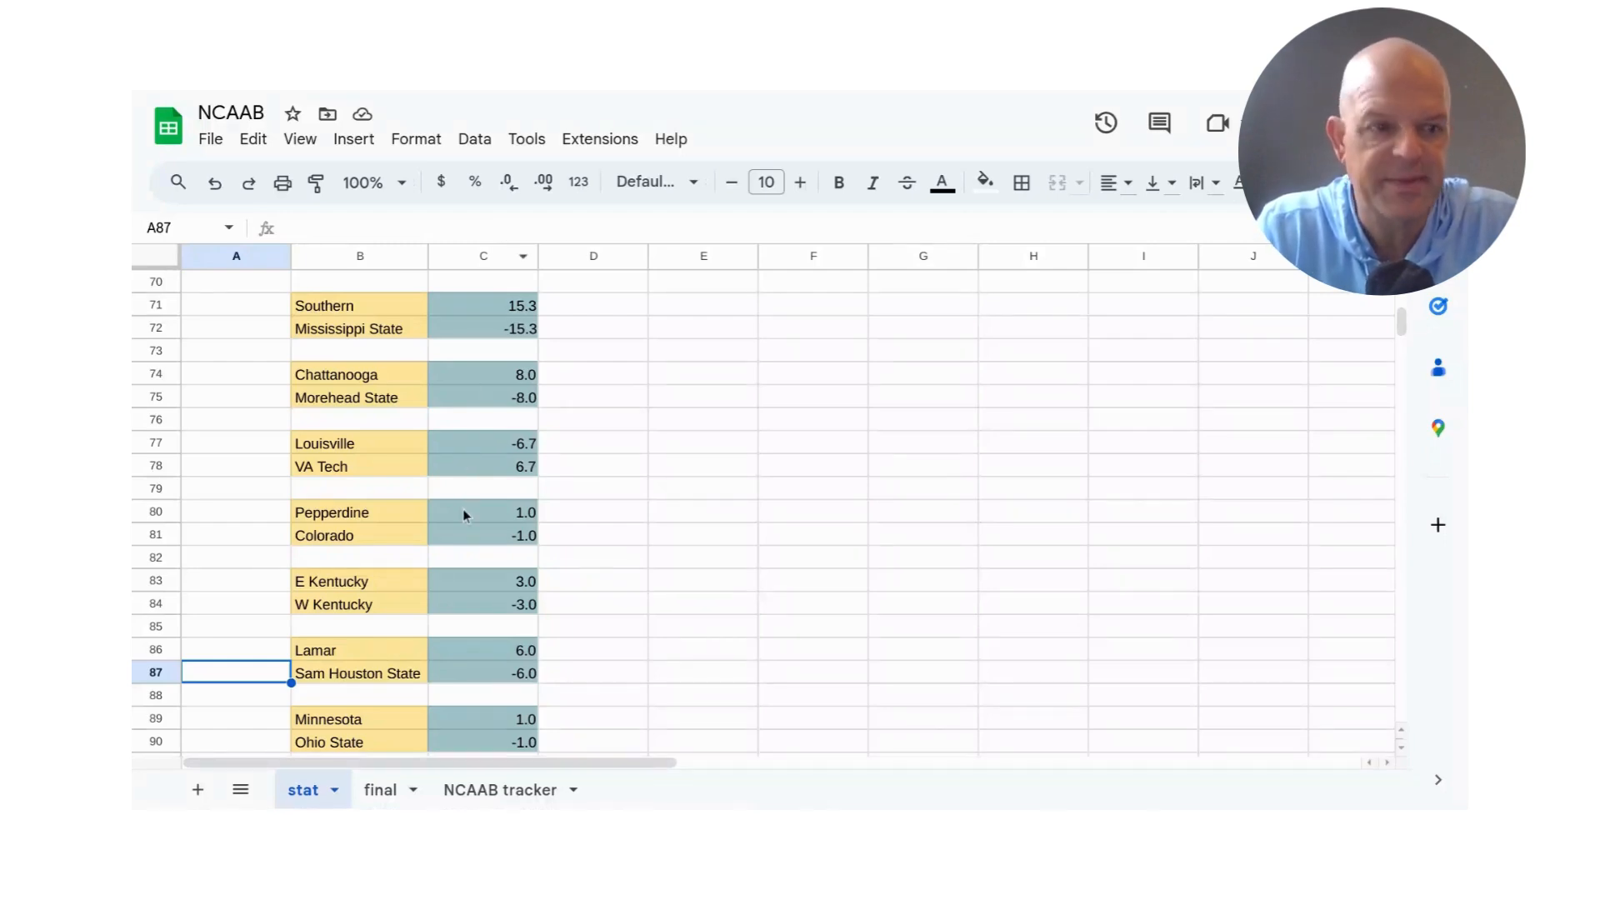
{"action": "mouse_move", "coordinate": [475, 573]}
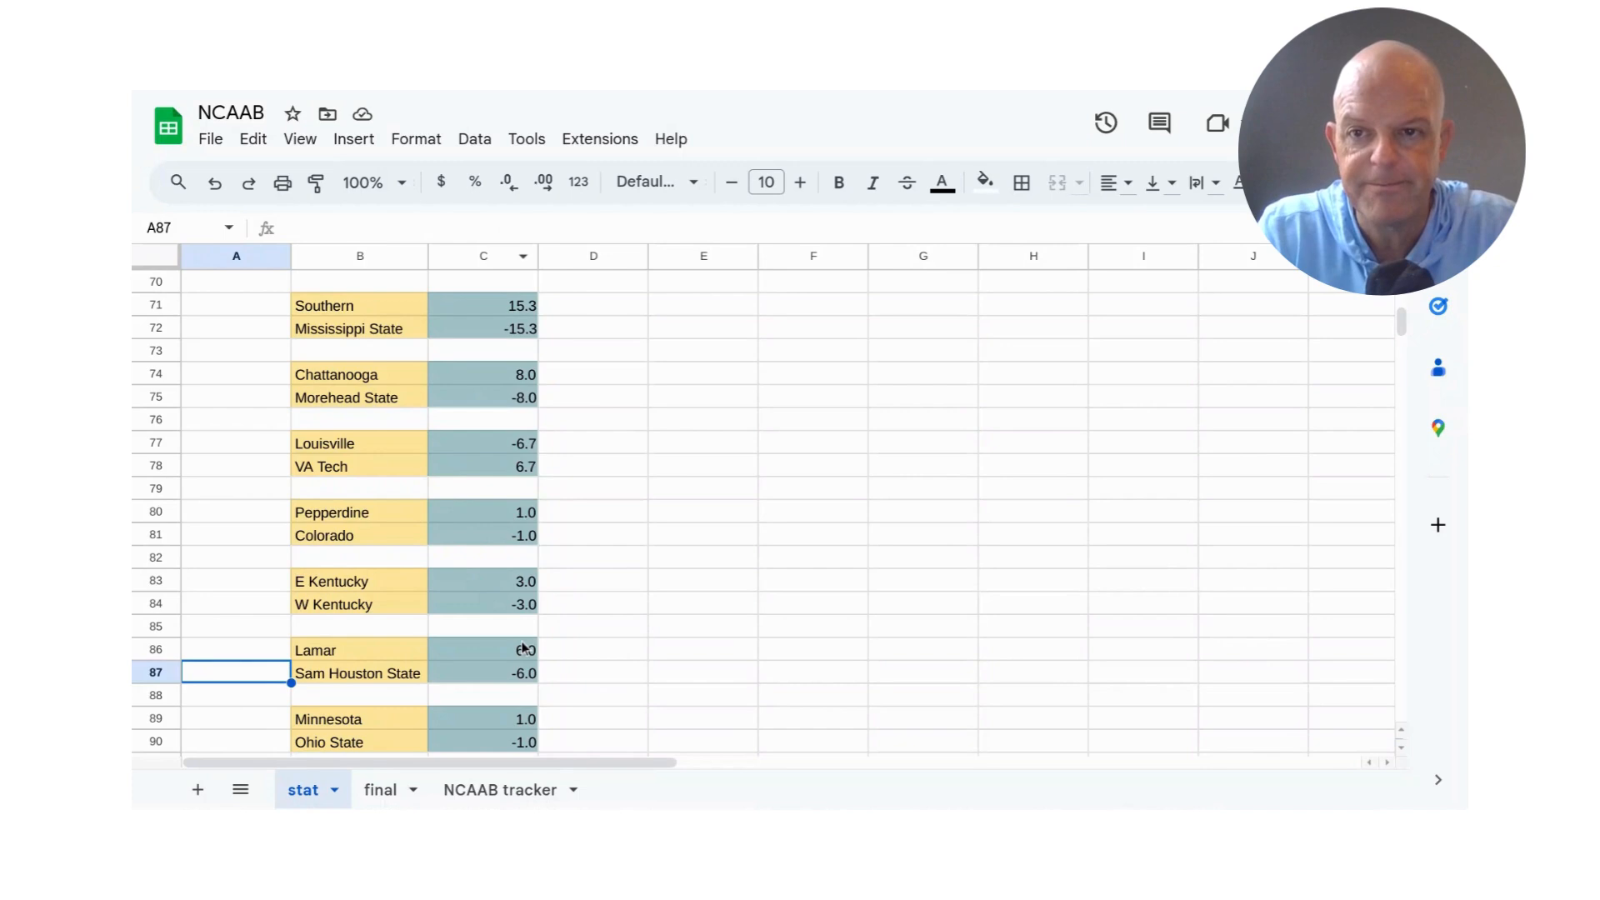
Switch to the NCAAB tracker sheet showing the 8-2 record and +5.9 units.
{"action": "left_click", "coordinate": [498, 790]}
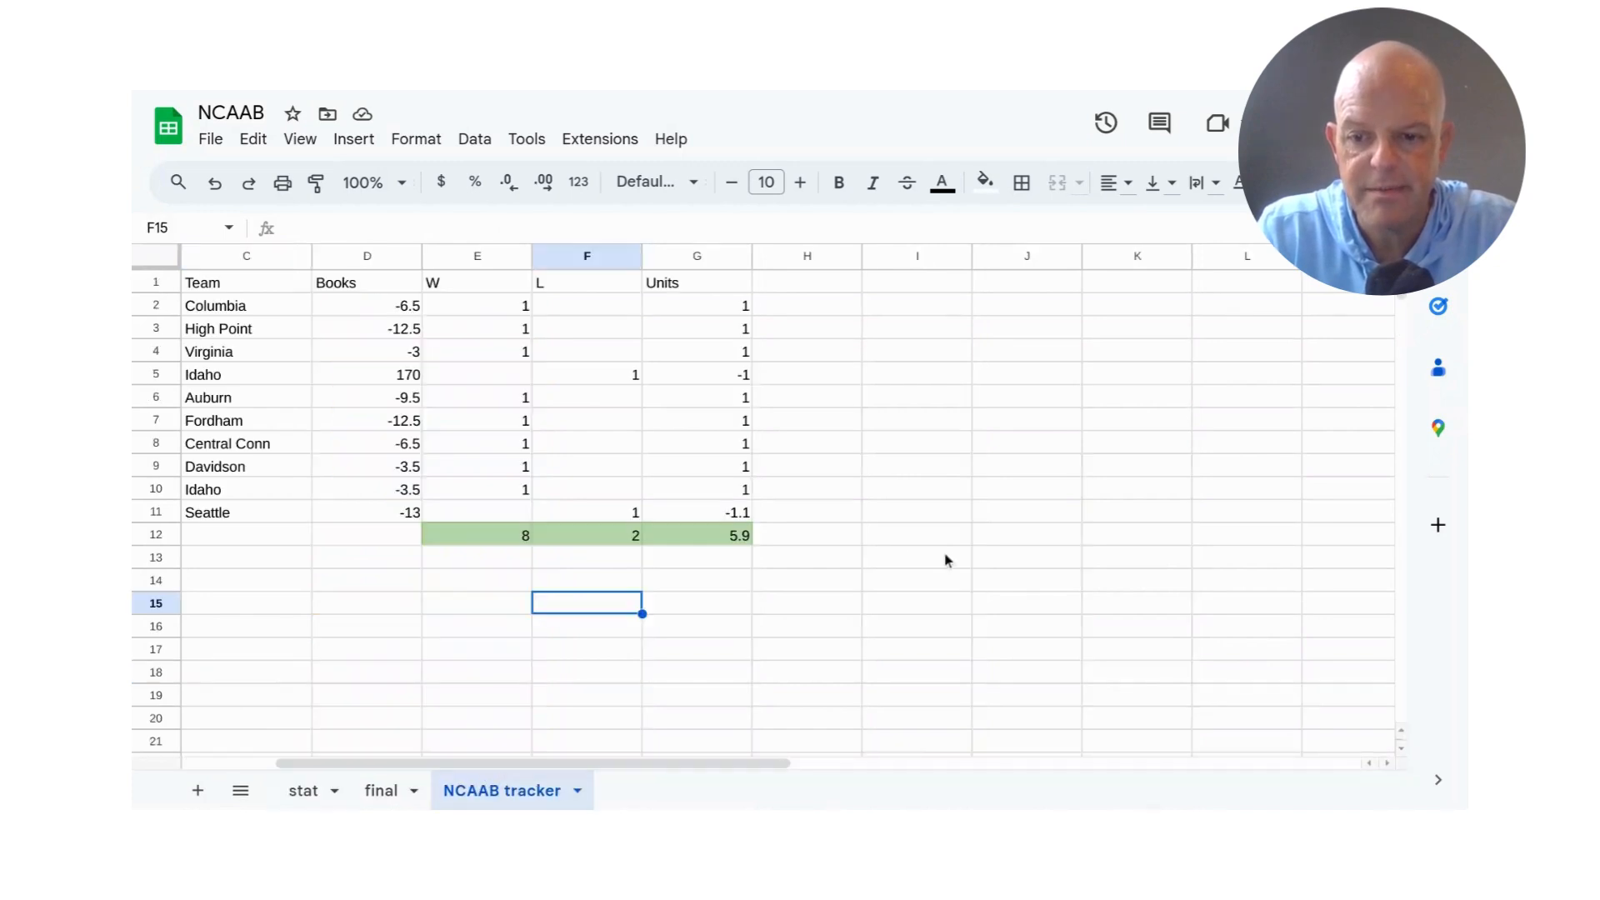